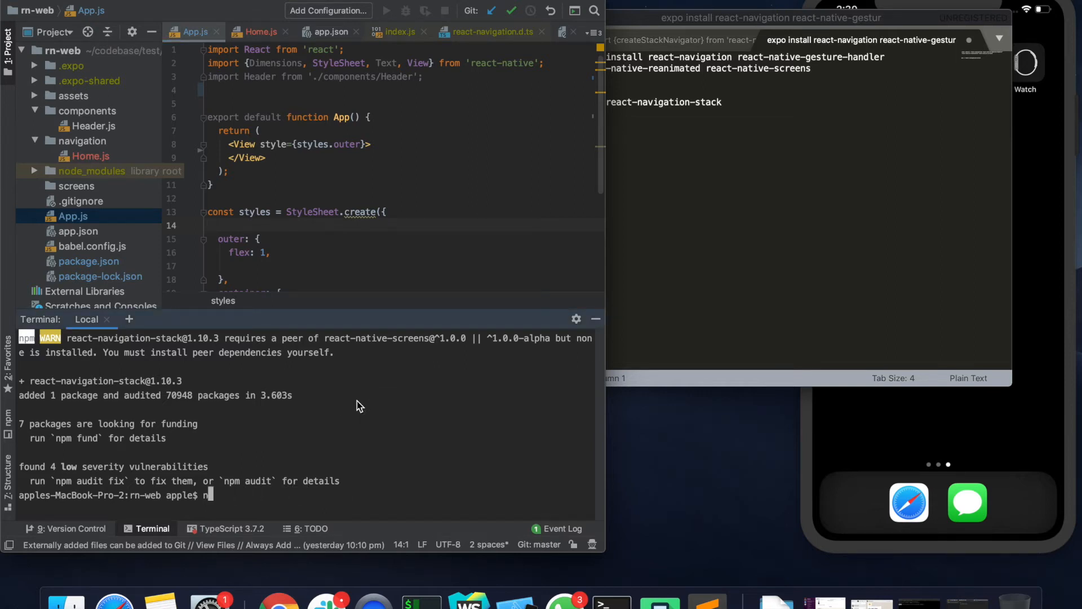
Install react-navigation 4.0.10 with npm install --save in the rn-web terminal.
key(Backspace)
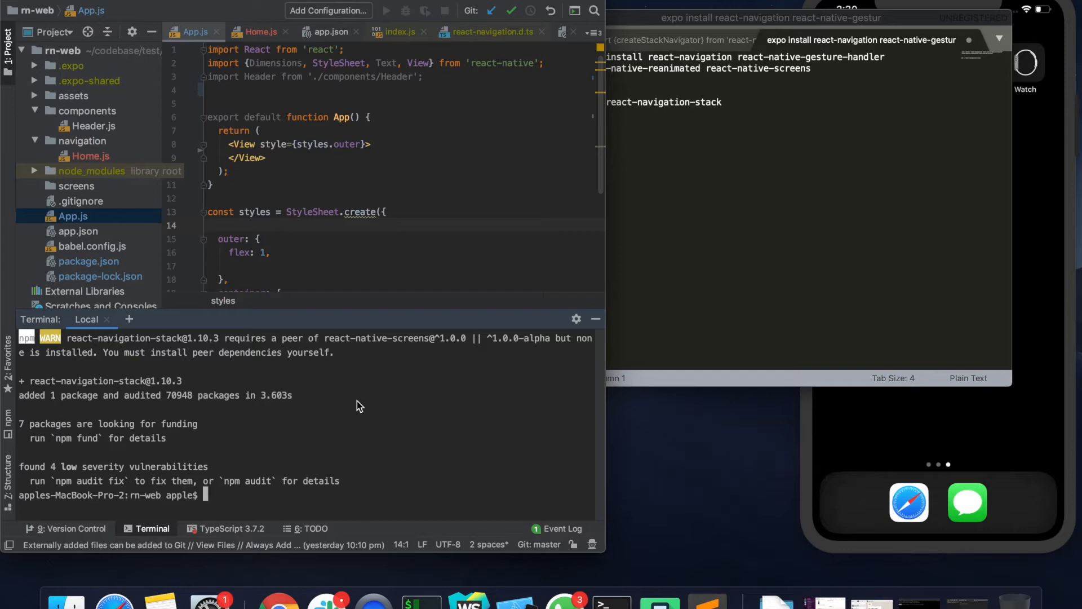
mouse_move(428, 373)
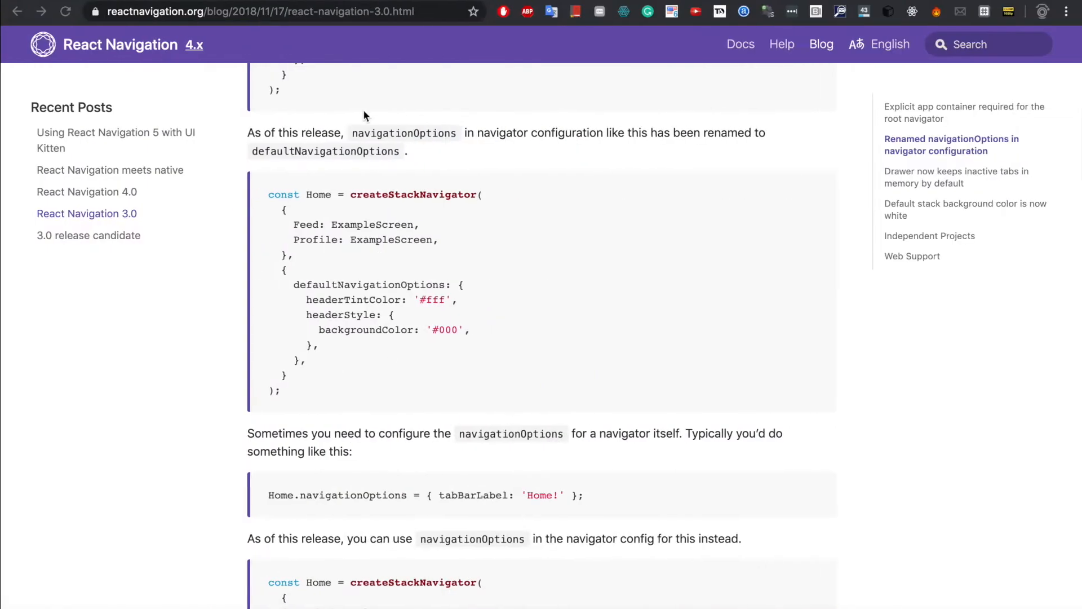
scroll(up, 3)
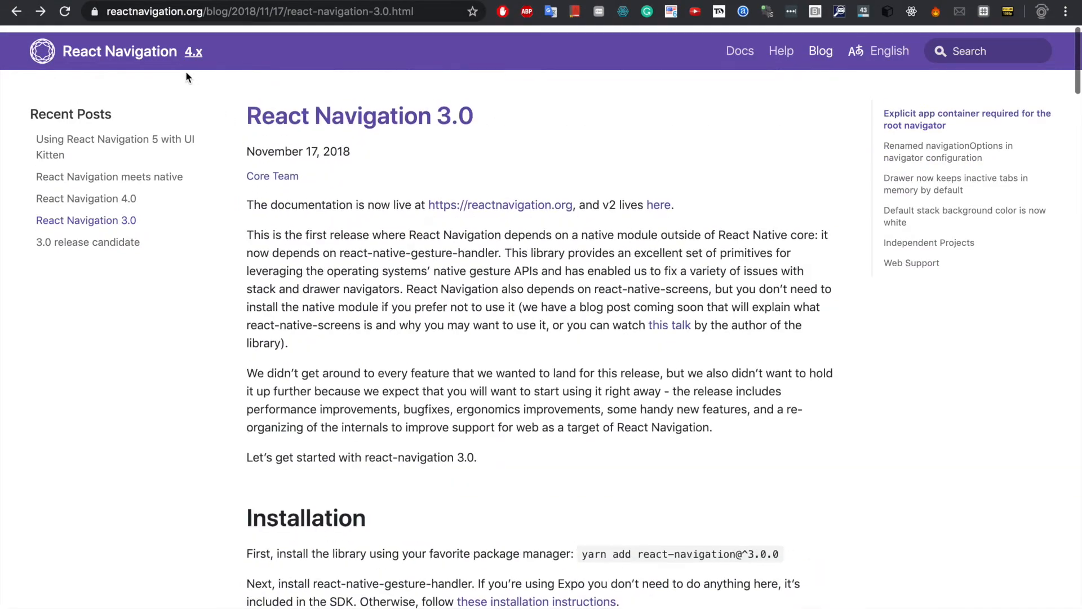
scroll(down, 3)
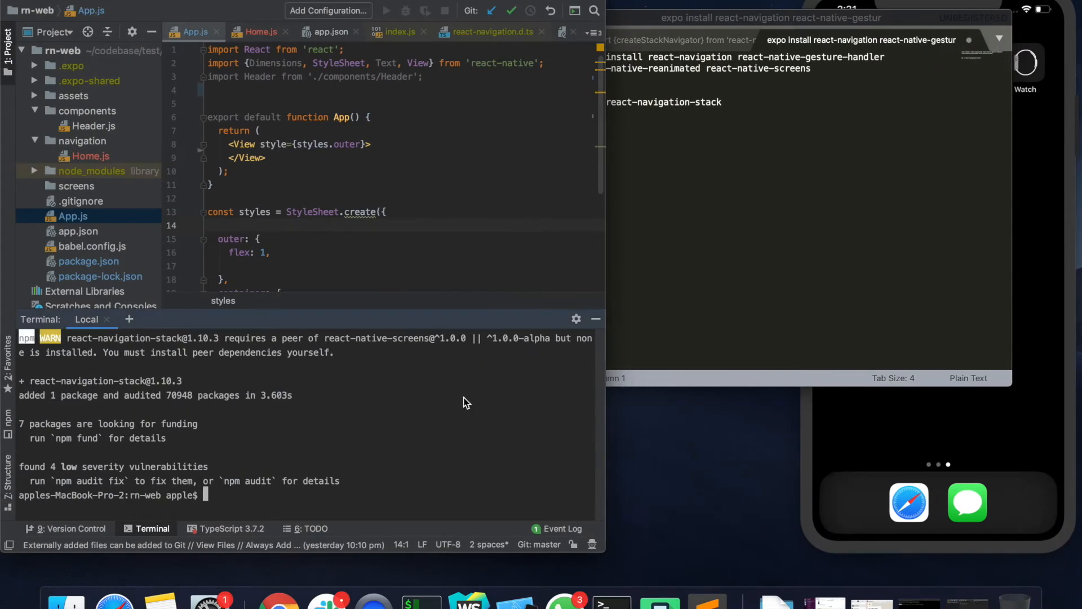
mouse_move(725, 258)
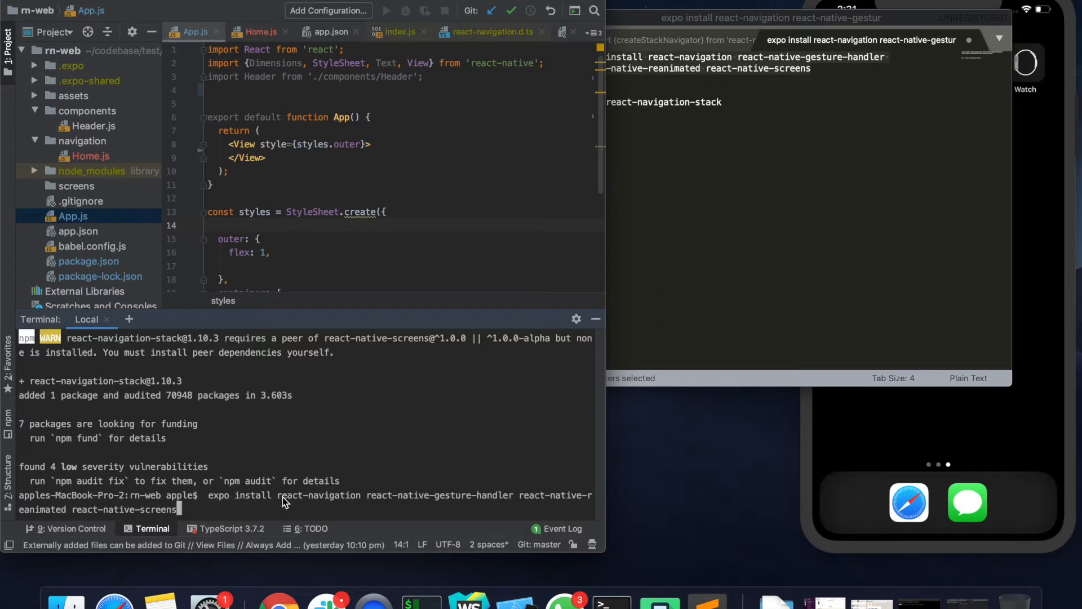
mouse_move(223, 507)
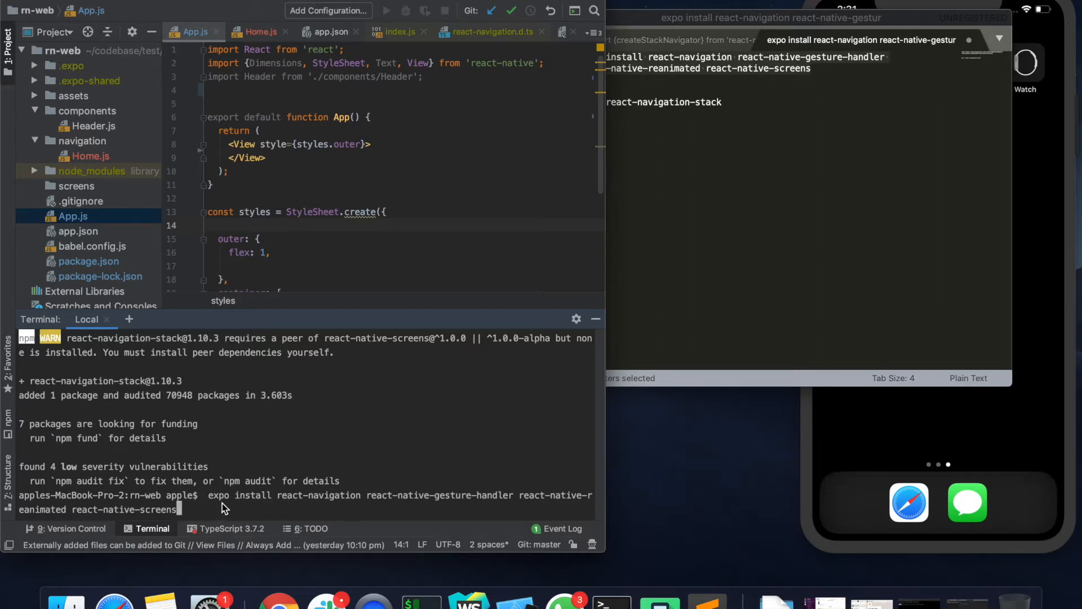
mouse_move(280, 488)
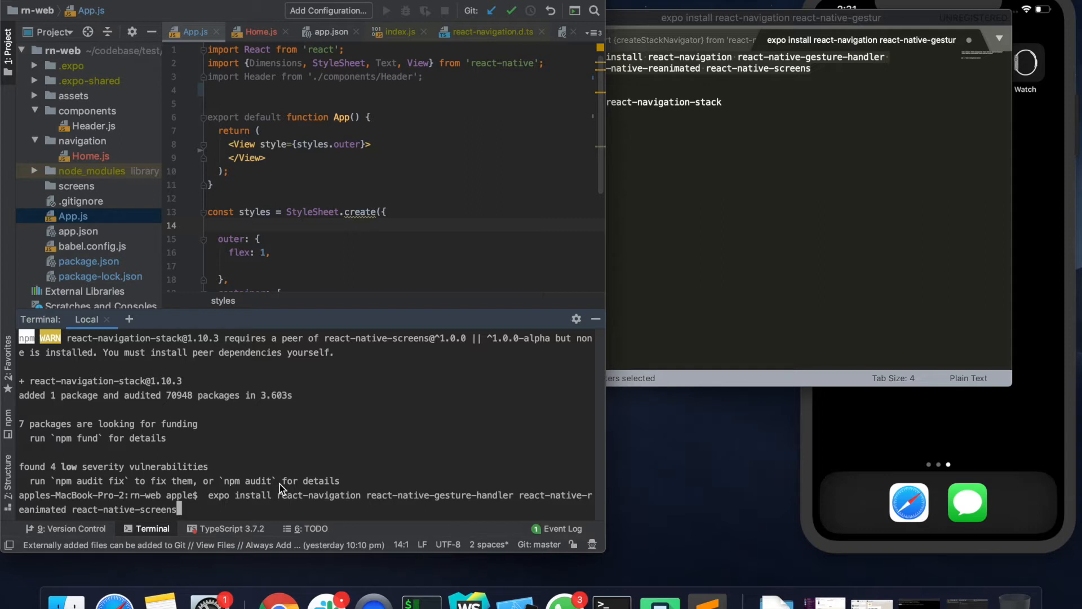
mouse_move(283, 504)
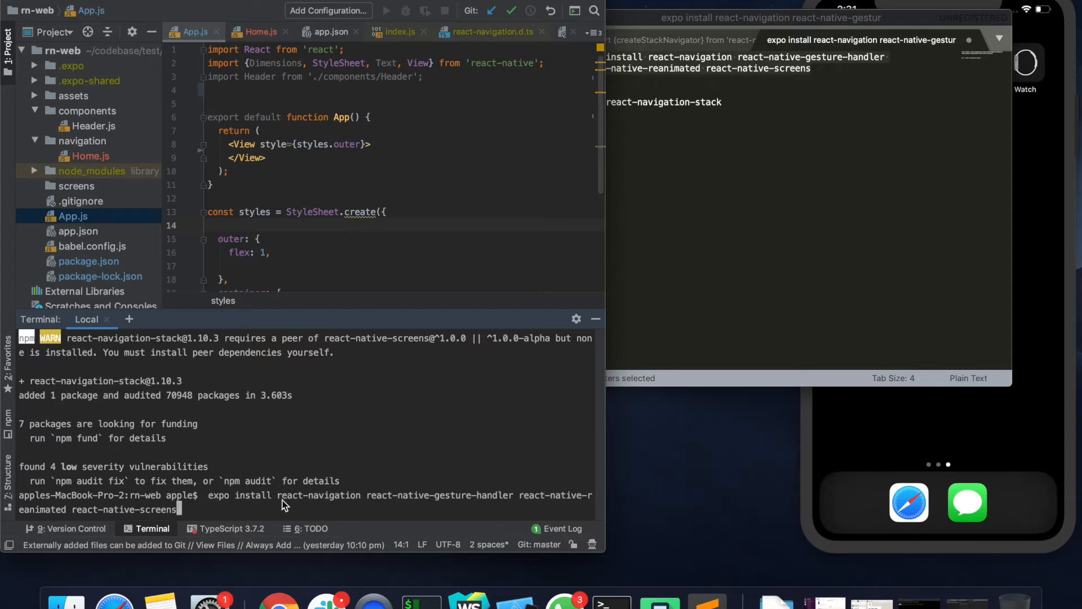
mouse_move(314, 513)
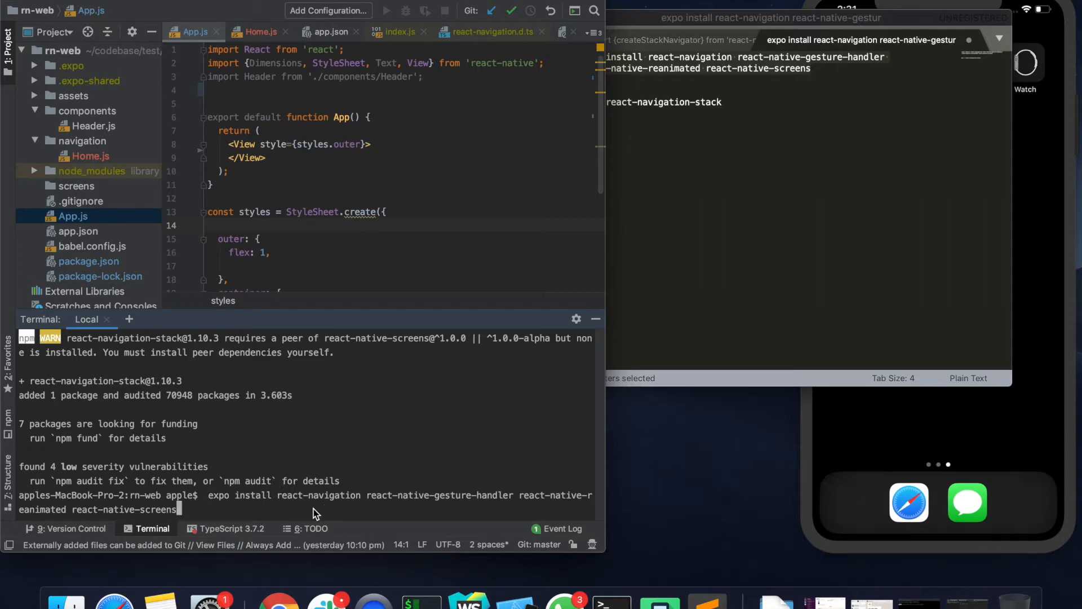
mouse_move(259, 537)
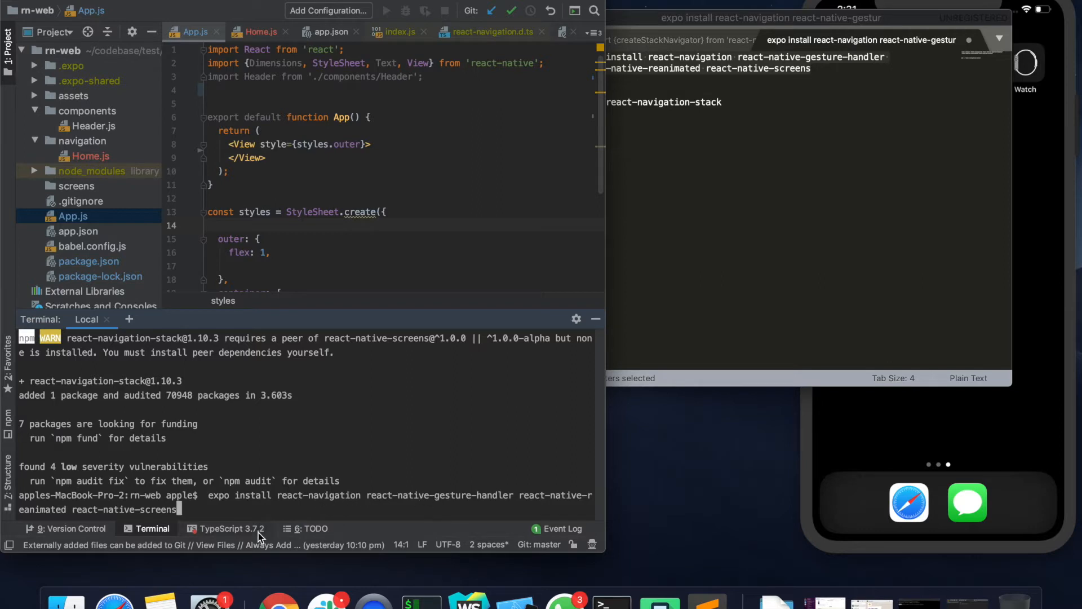
mouse_move(319, 508)
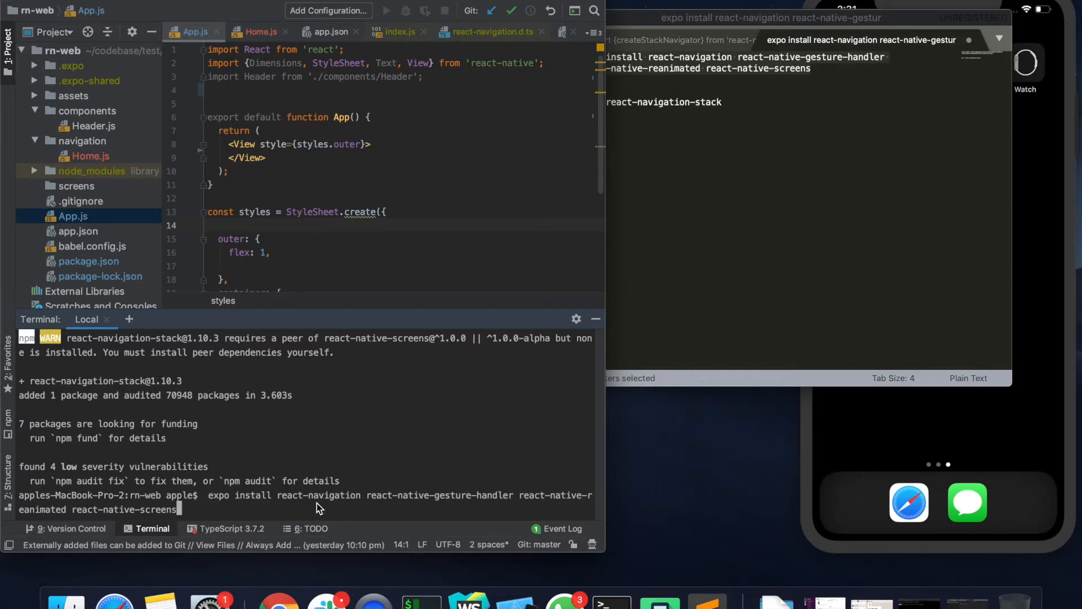
mouse_move(233, 503)
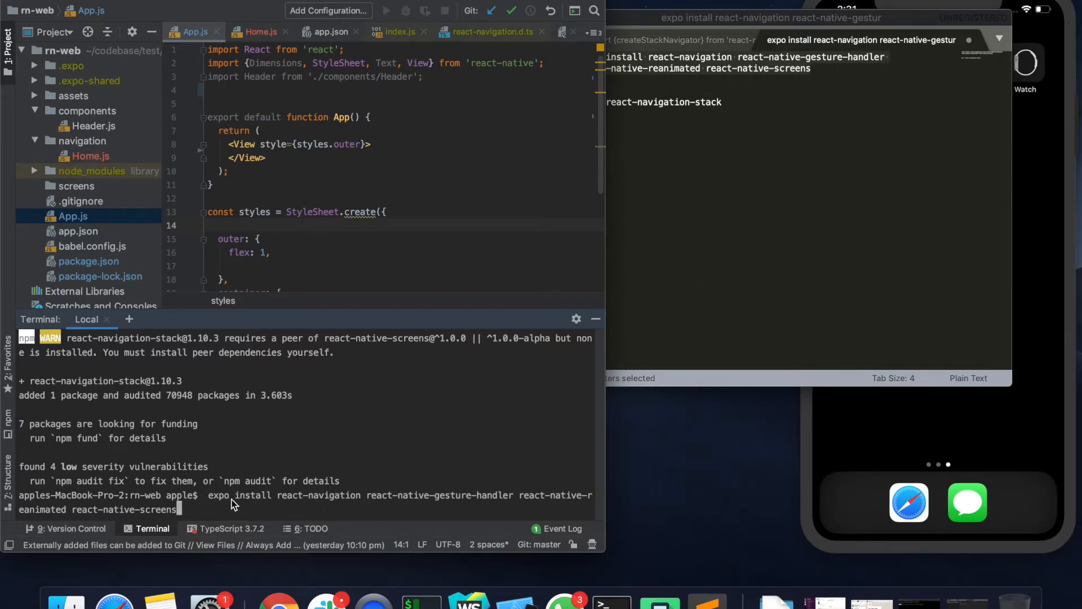
mouse_move(174, 402)
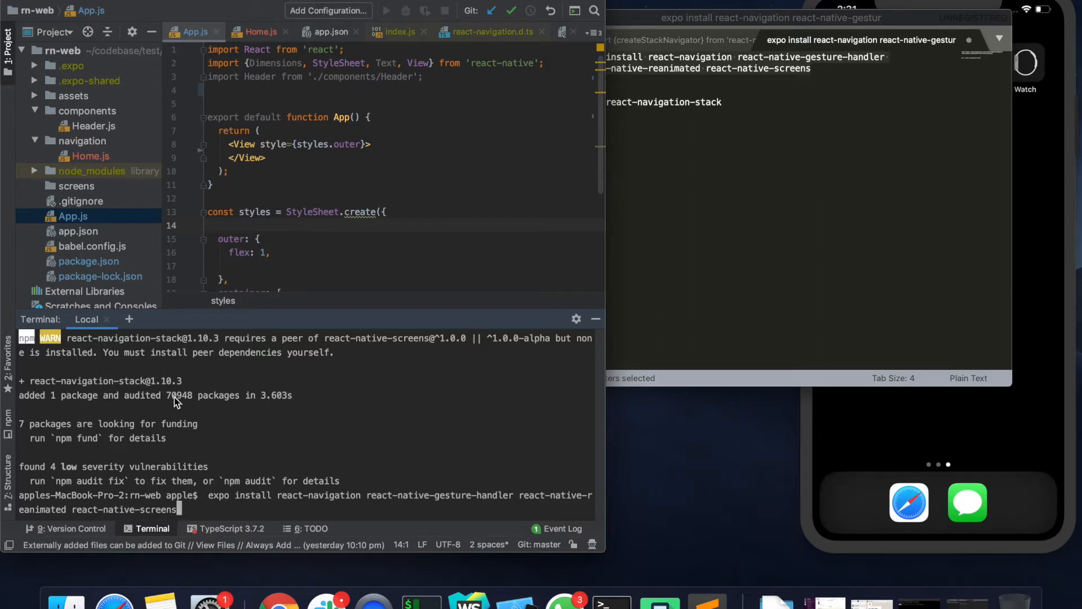
mouse_move(177, 384)
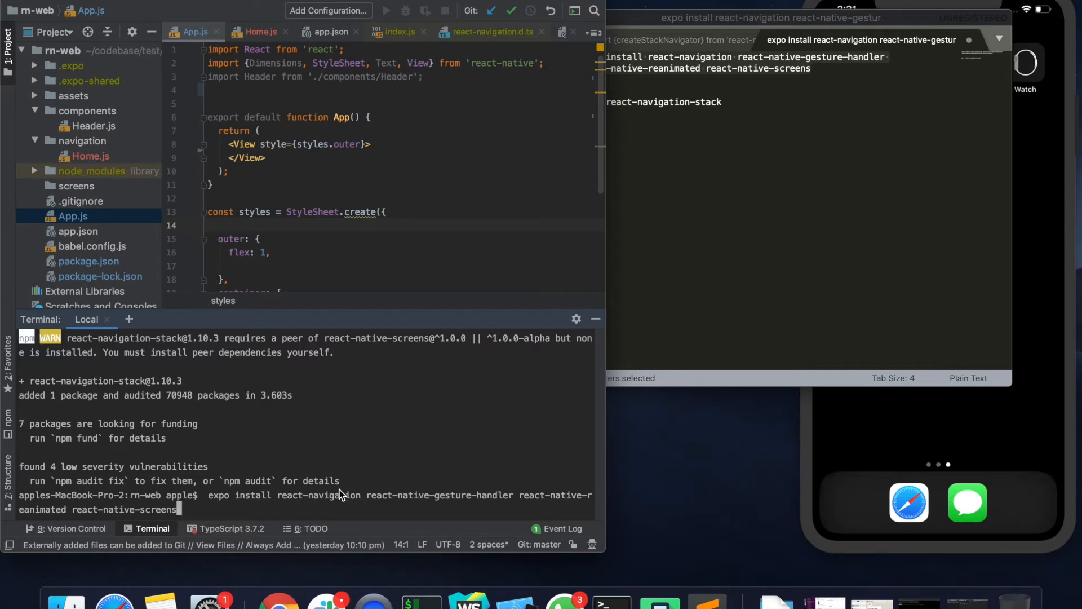
mouse_move(313, 428)
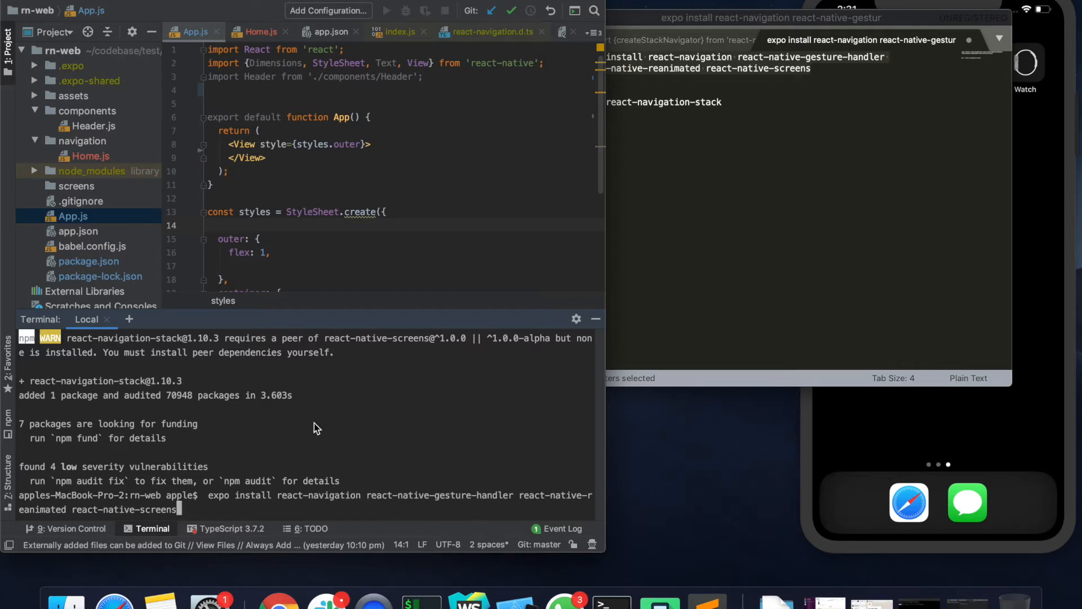
mouse_move(318, 178)
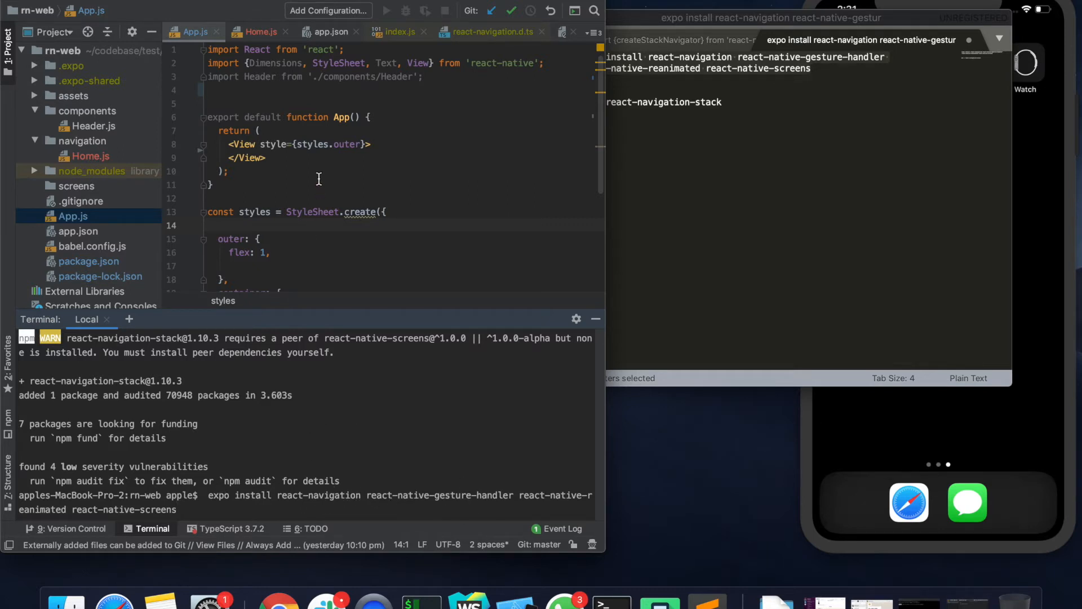
mouse_move(224, 504)
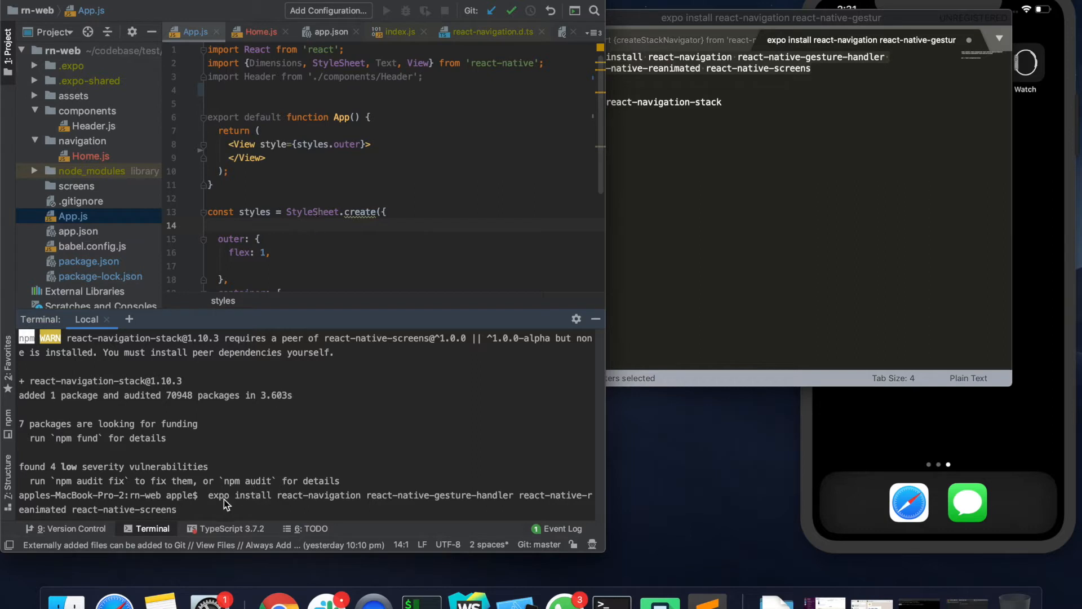
mouse_move(239, 509)
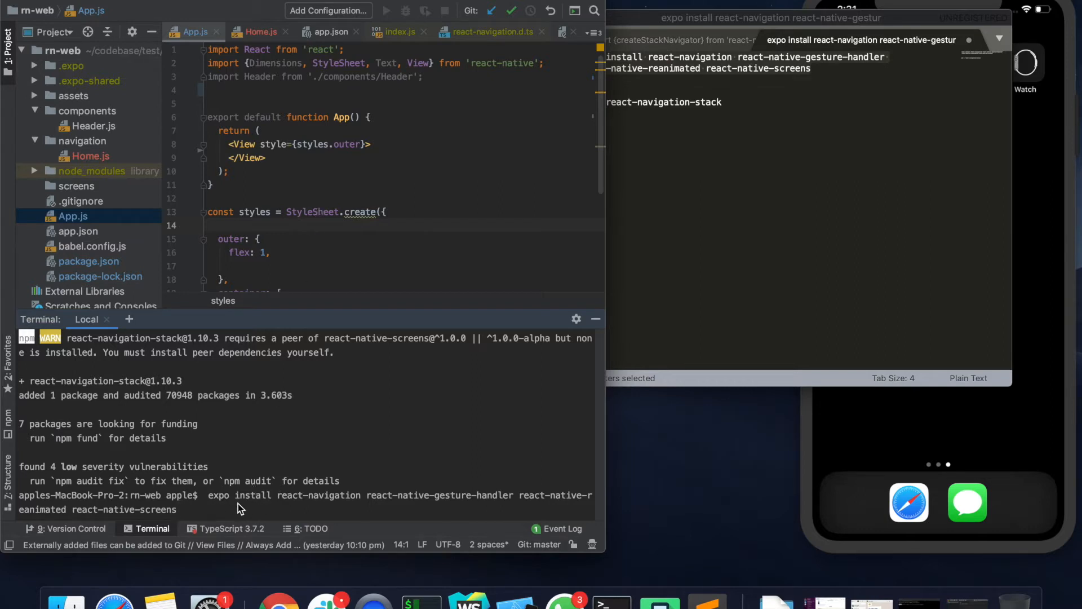
mouse_move(289, 507)
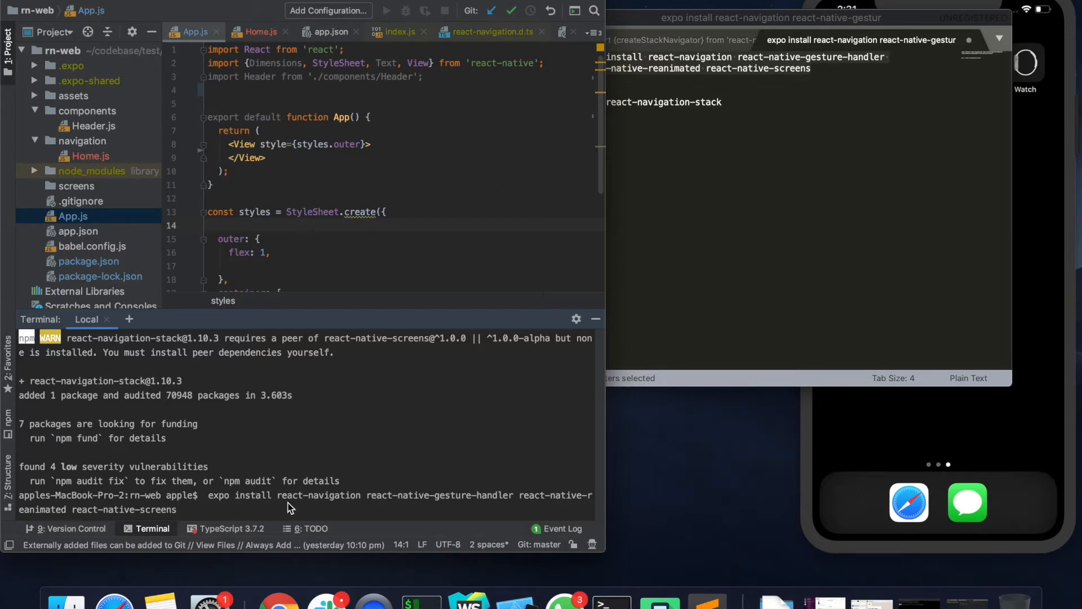
mouse_move(500, 502)
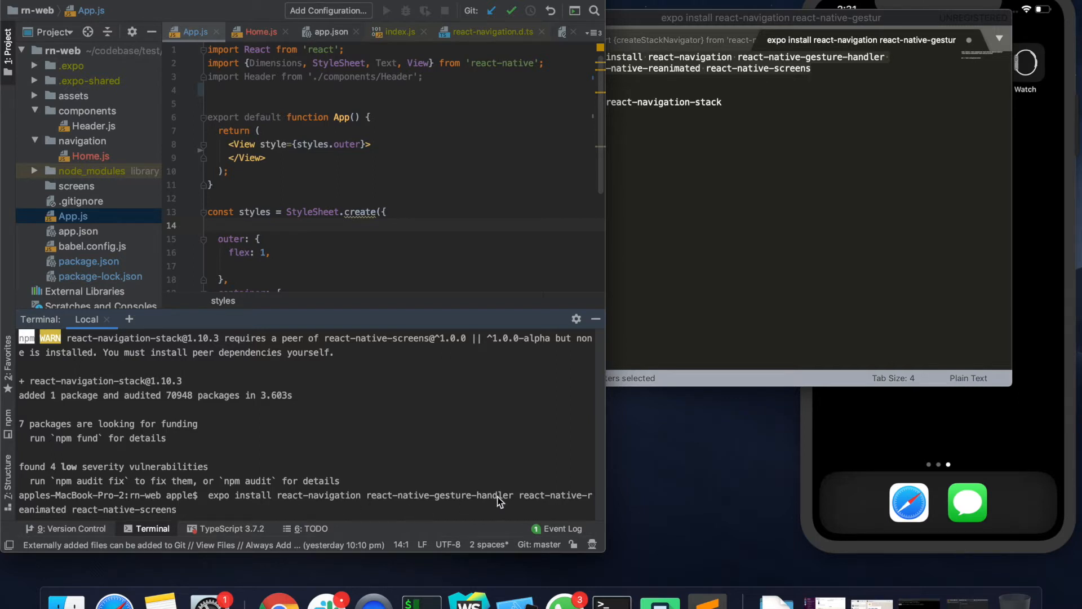
mouse_move(293, 561)
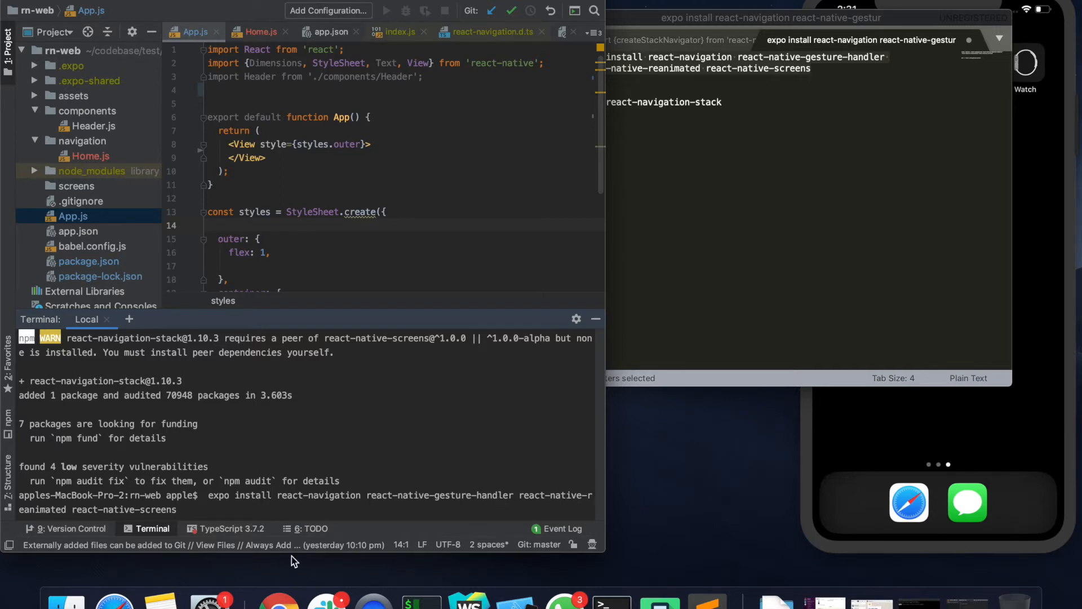
mouse_move(129, 516)
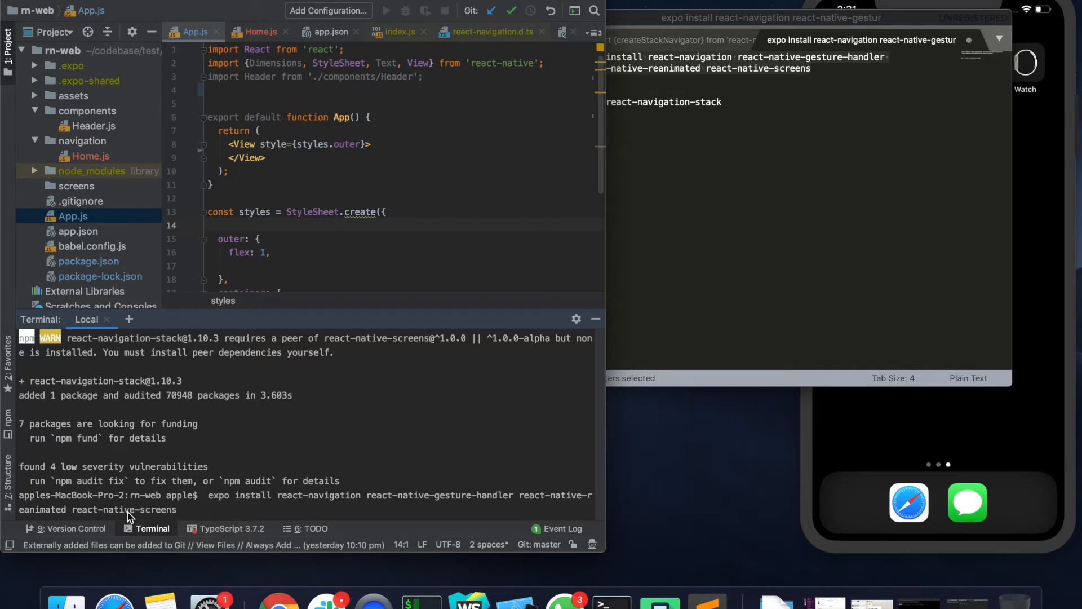
mouse_move(222, 503)
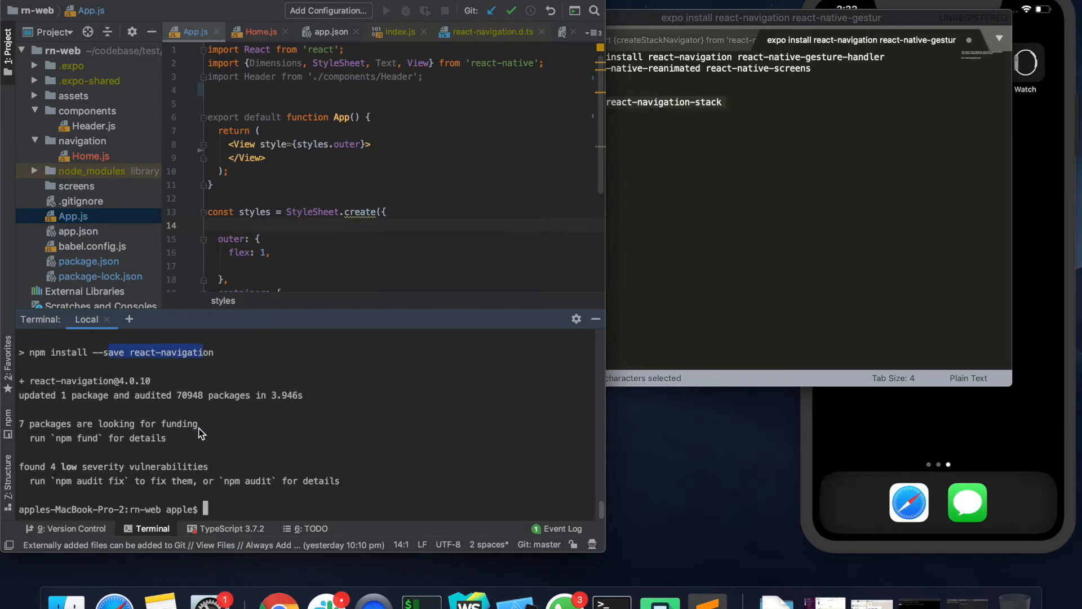
Install react-navigation-stack 1.10.3 with npm i, using the install-command notes.
text(ave react-navigate)
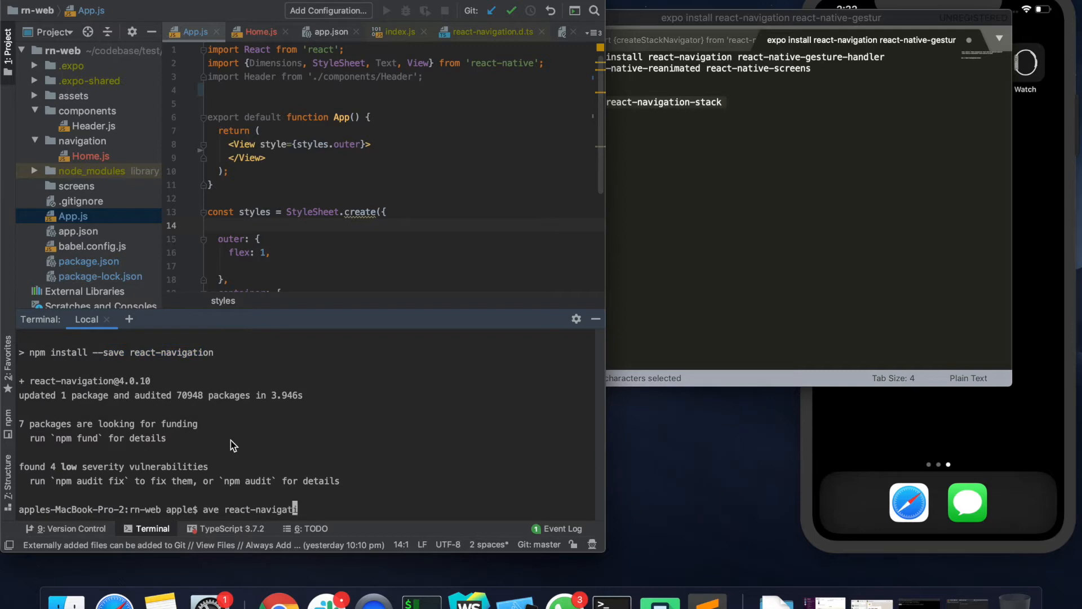
click(640, 101)
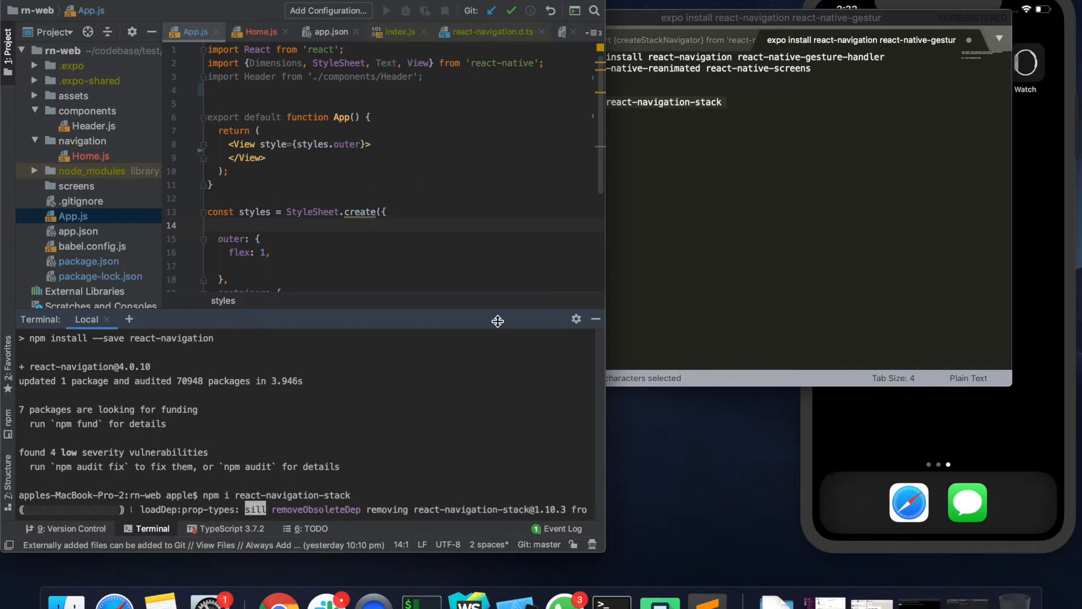
click(705, 169)
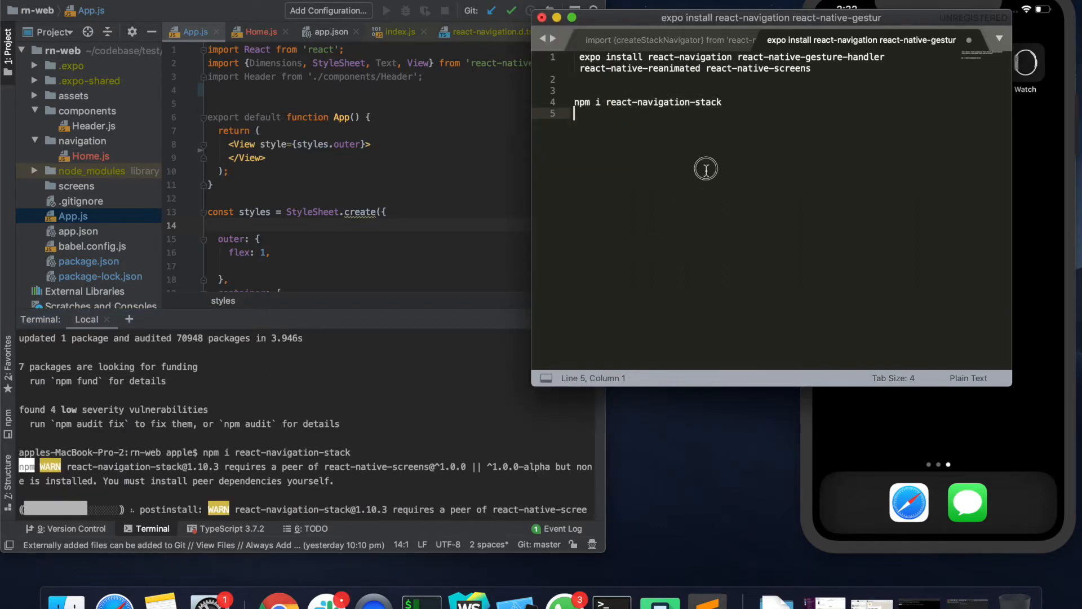
key(cmd+a)
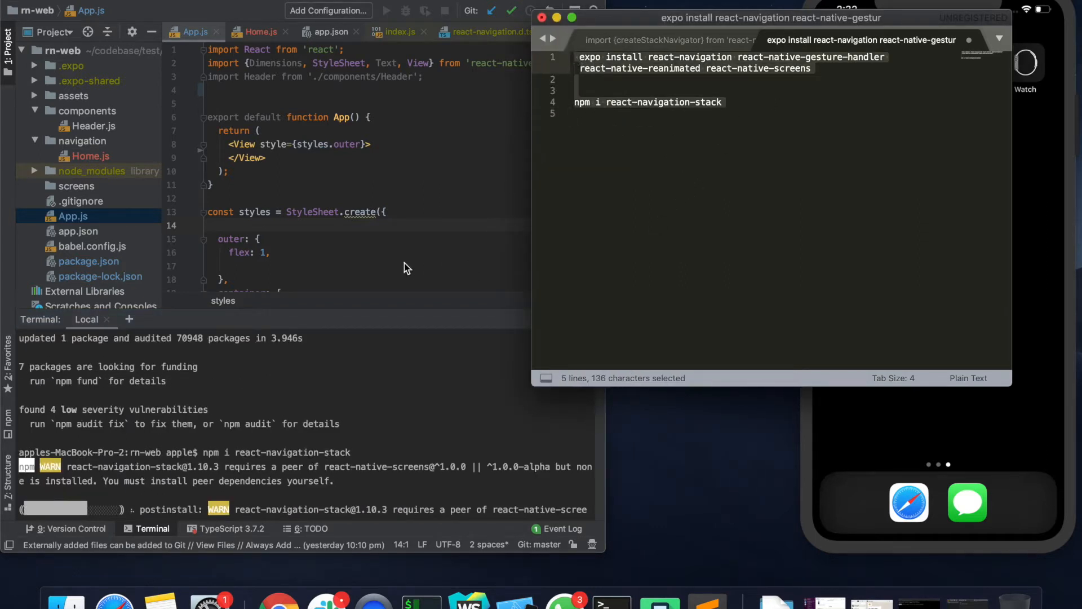
mouse_move(347, 429)
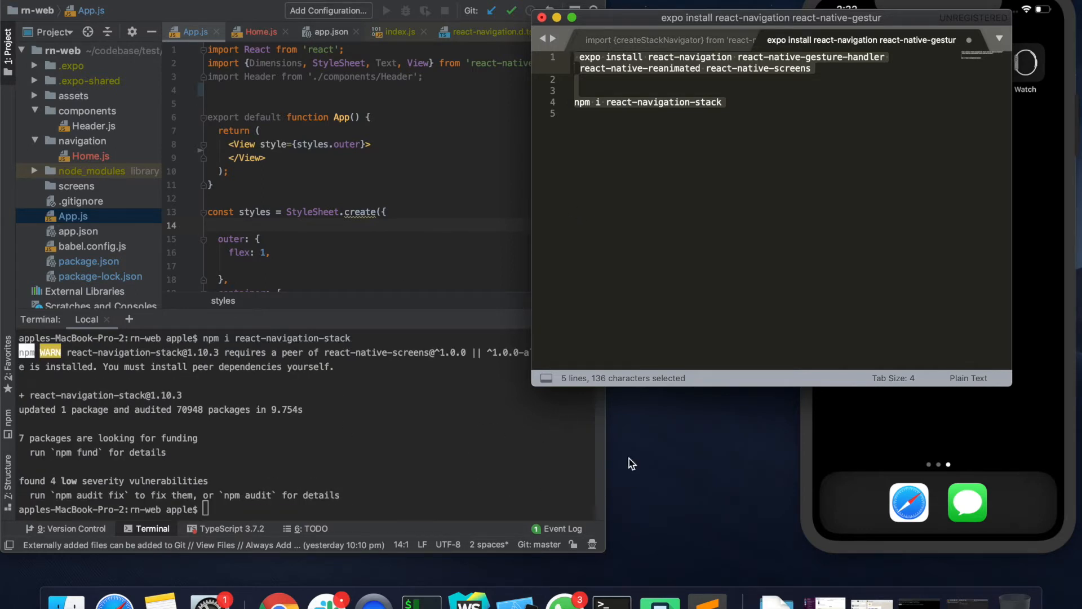
mouse_move(614, 242)
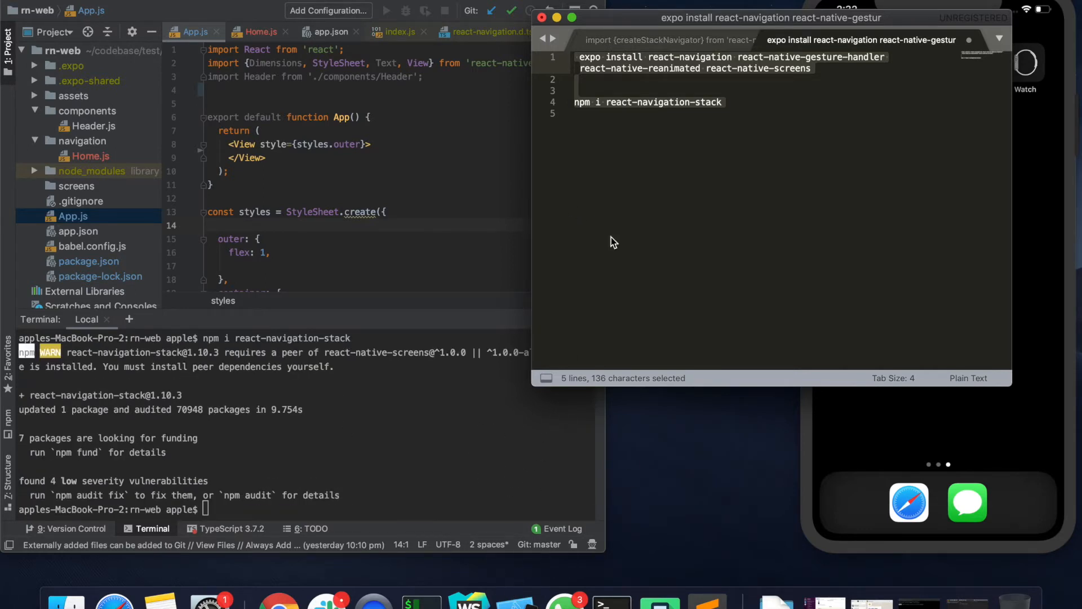
mouse_move(223, 412)
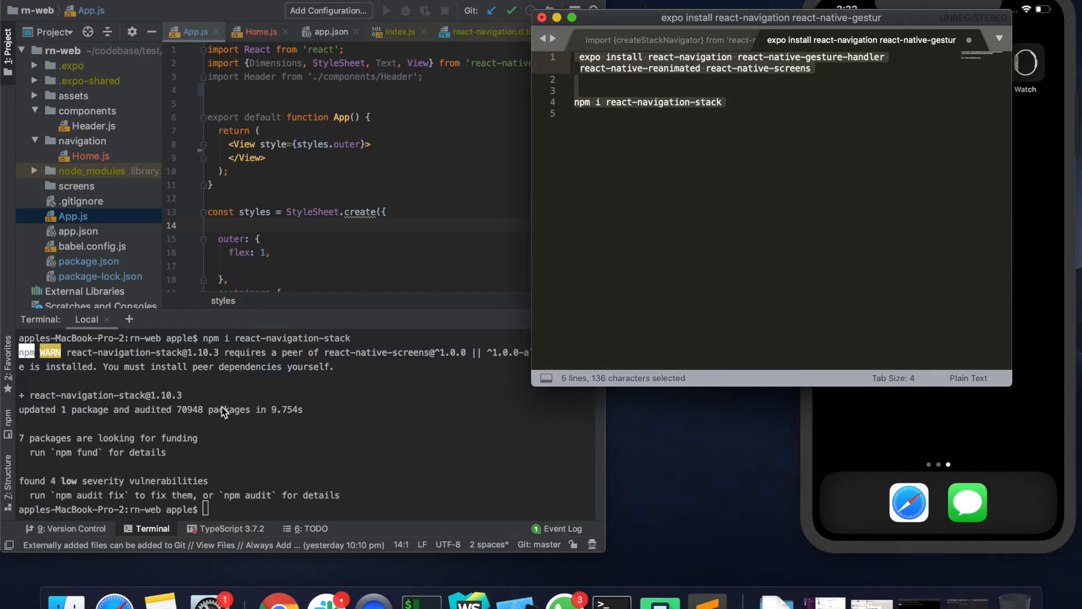
click(292, 239)
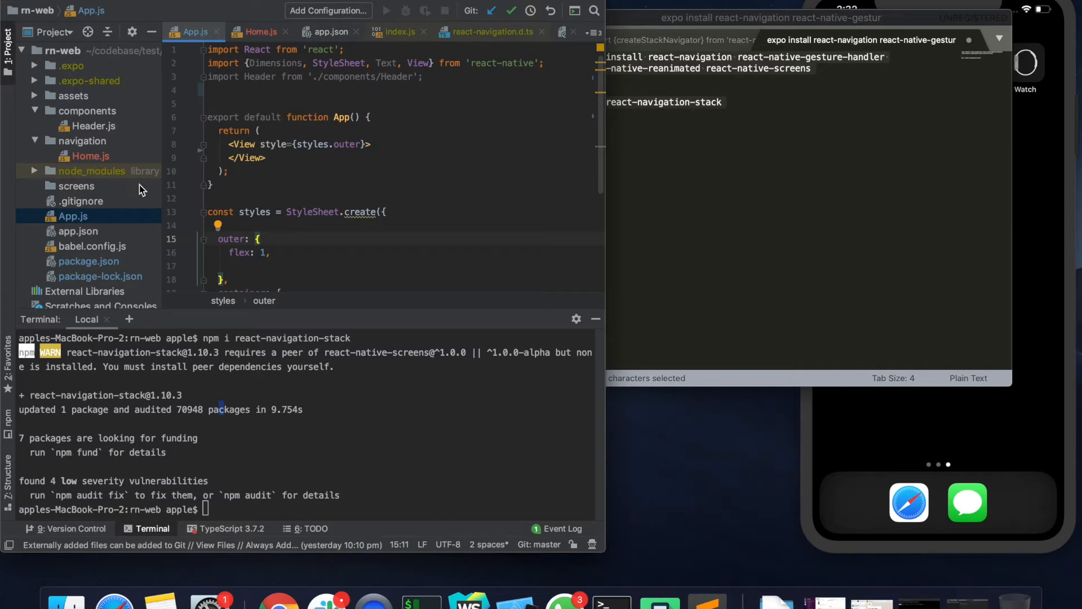
mouse_move(52, 113)
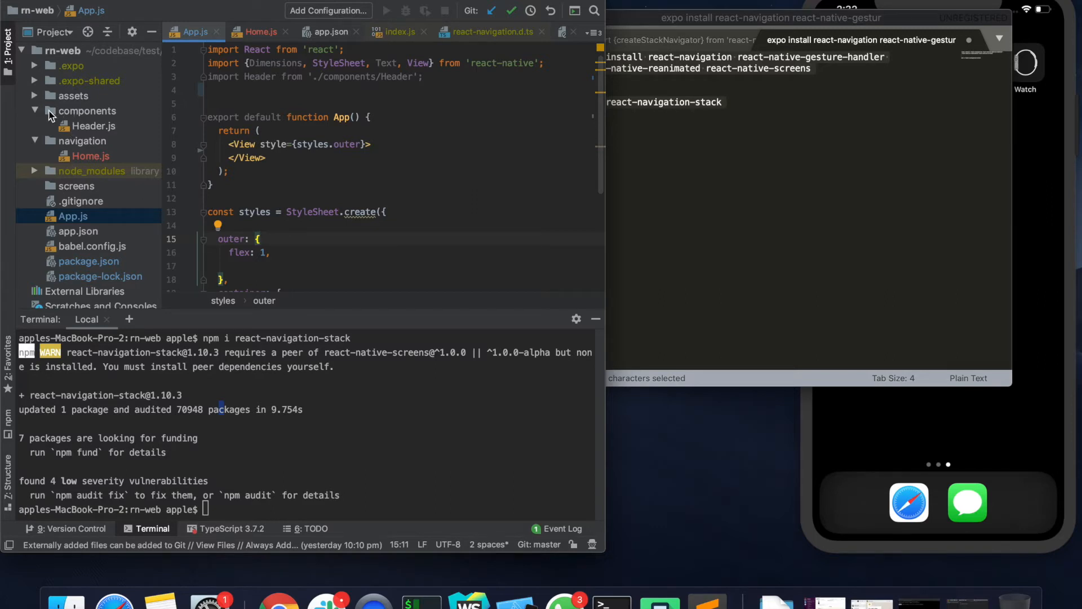
Create a new Profile.js file in the screens folder.
click(76, 186)
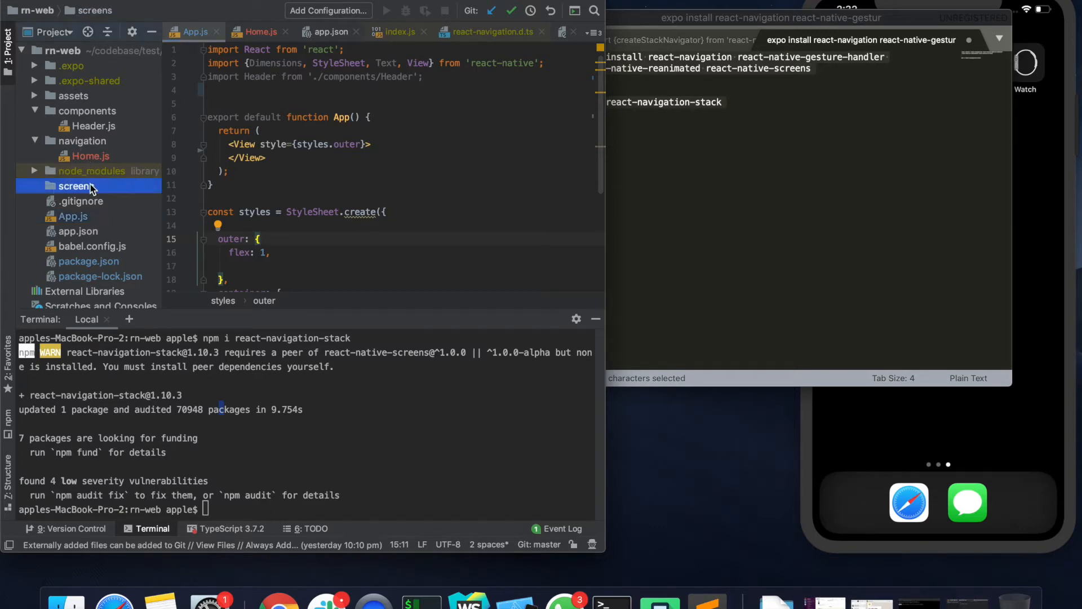
right_click(71, 186)
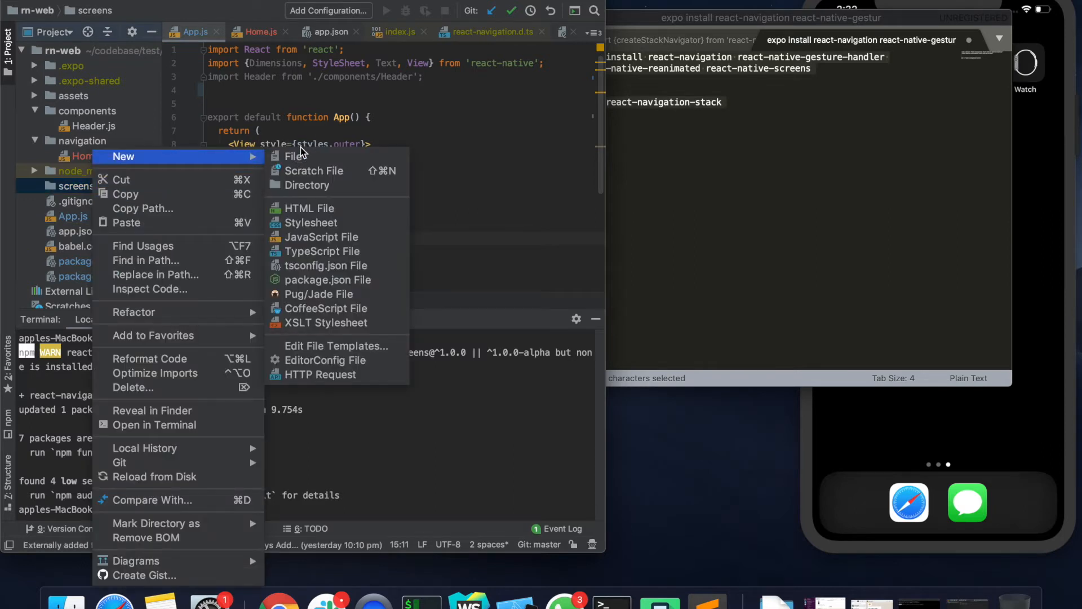
click(292, 155)
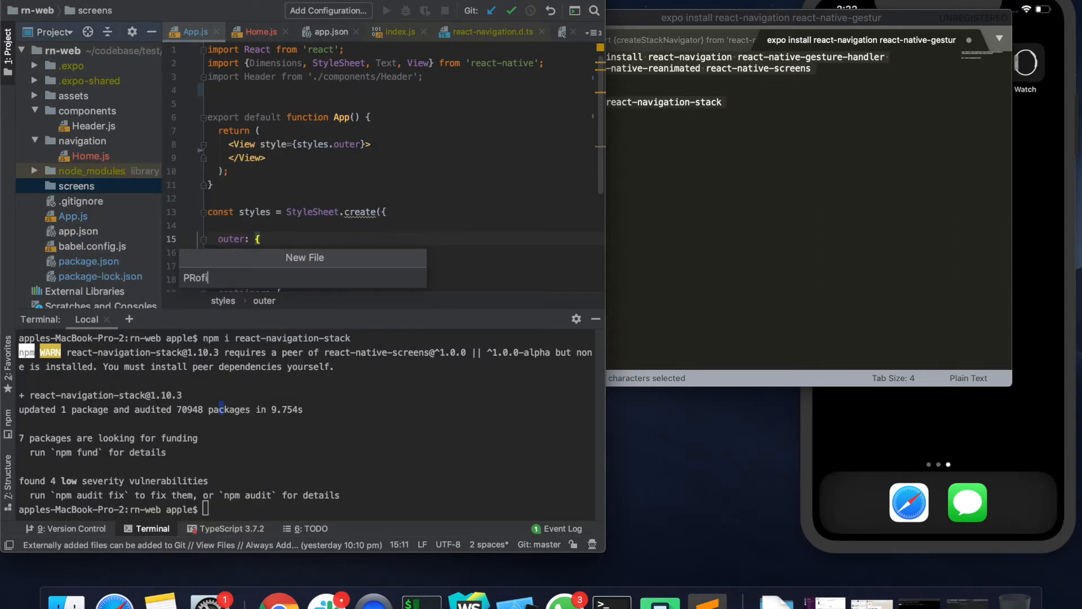
text(Profiles.)
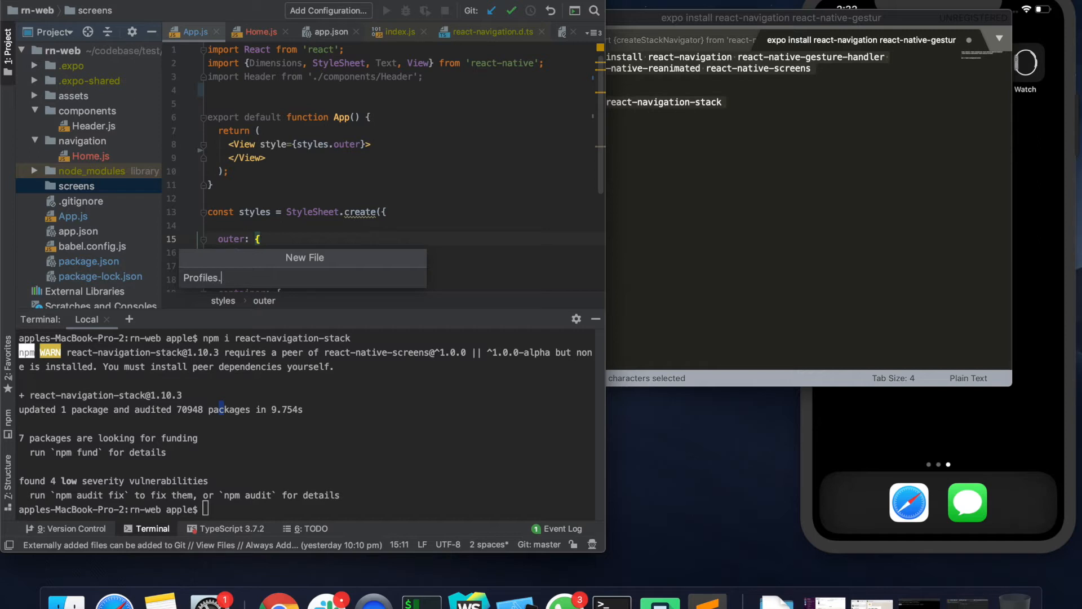
key(Enter)
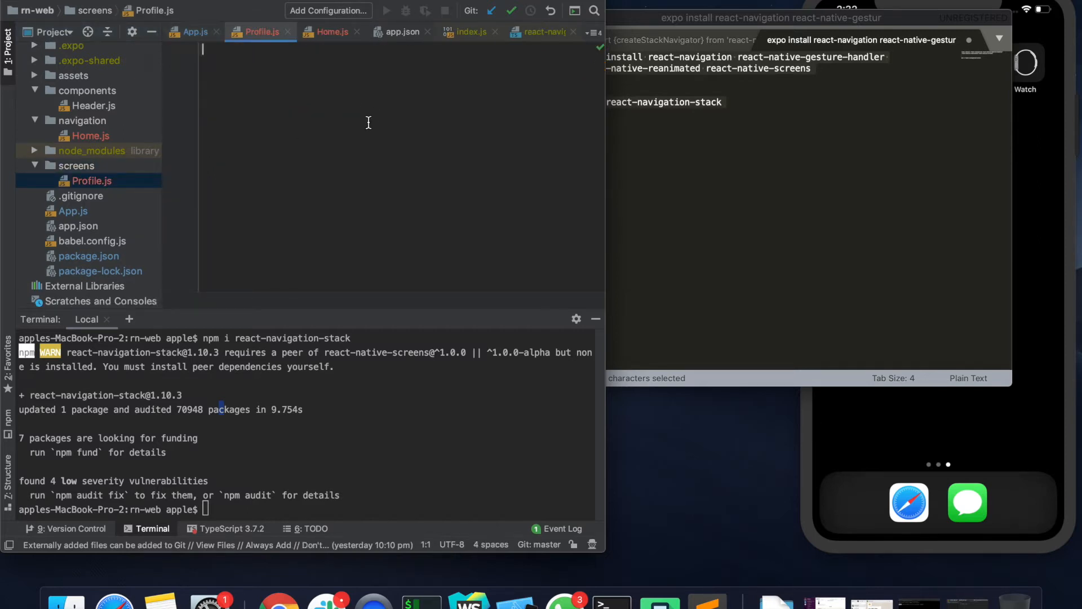
mouse_move(584, 86)
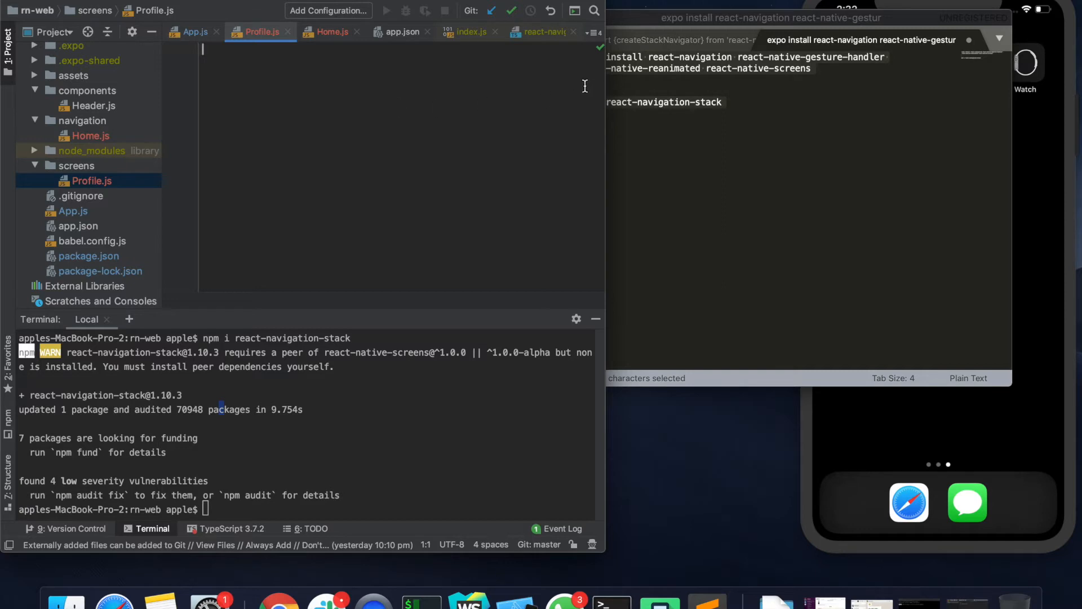
mouse_move(188, 197)
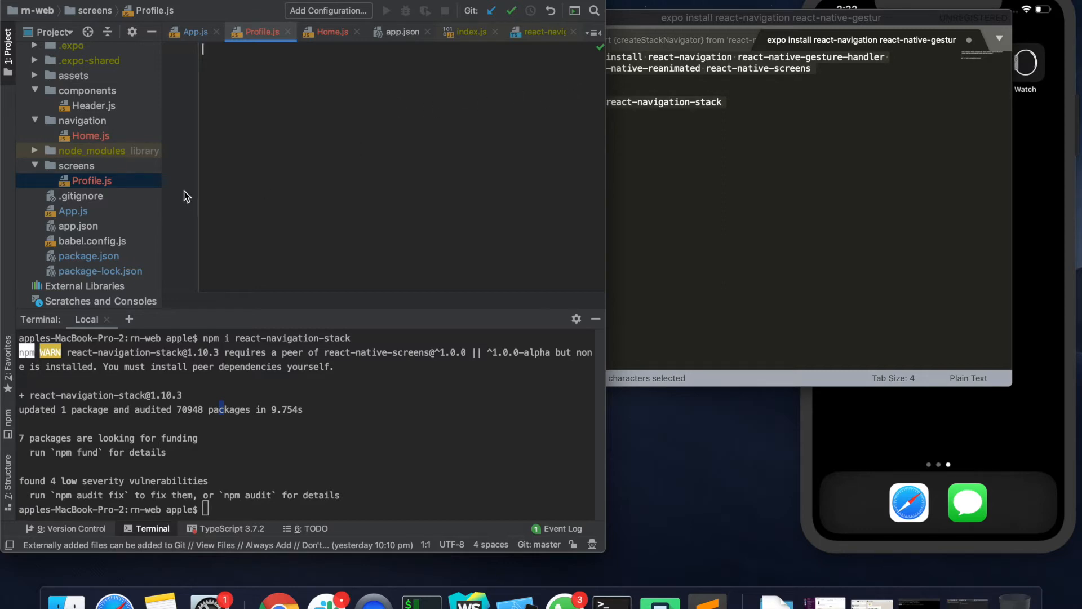
Paste the Feed code into Profile.js, renaming it to Profile and navigating to 'Feed'.
click(770, 17)
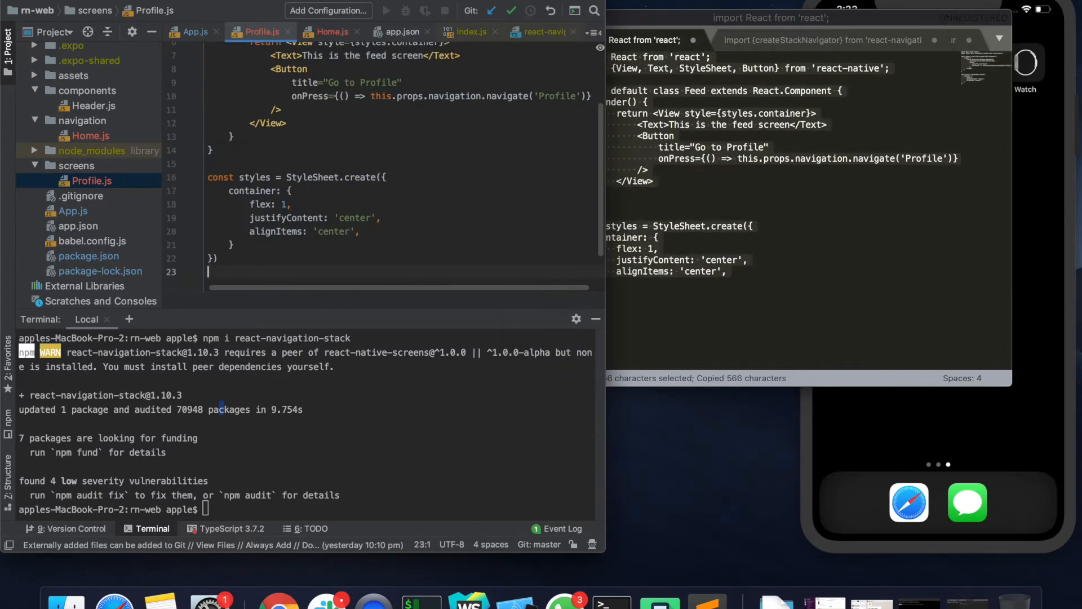
scroll(up, 3)
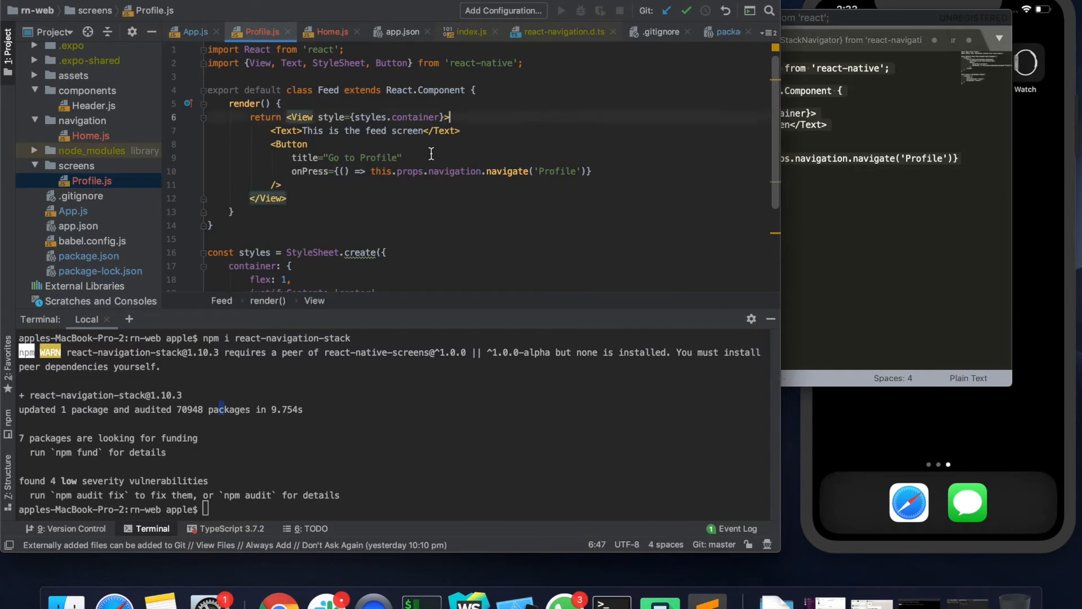
mouse_move(504, 63)
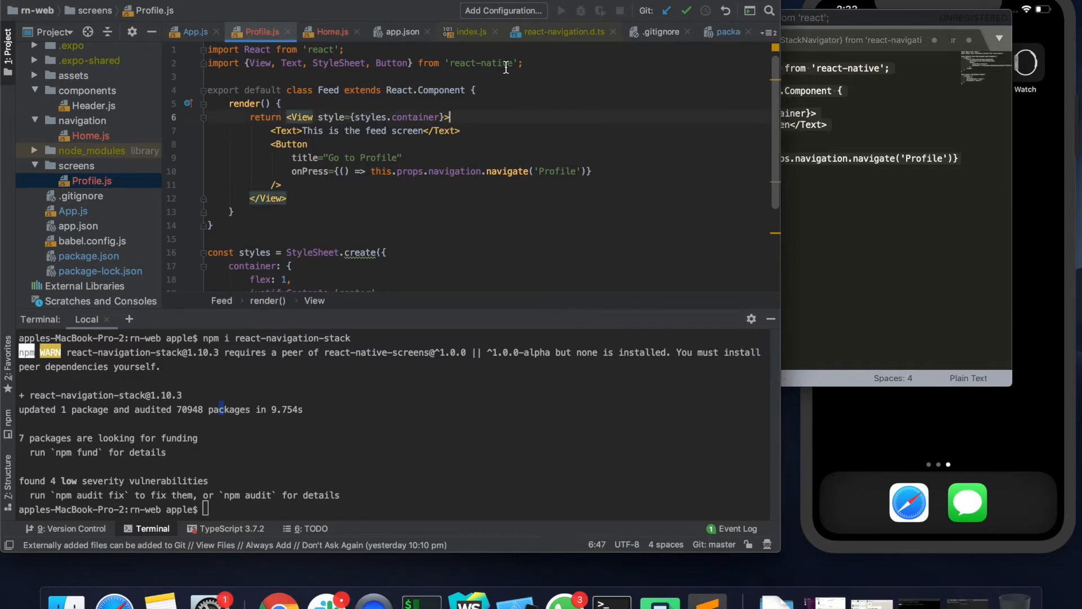
click(421, 89)
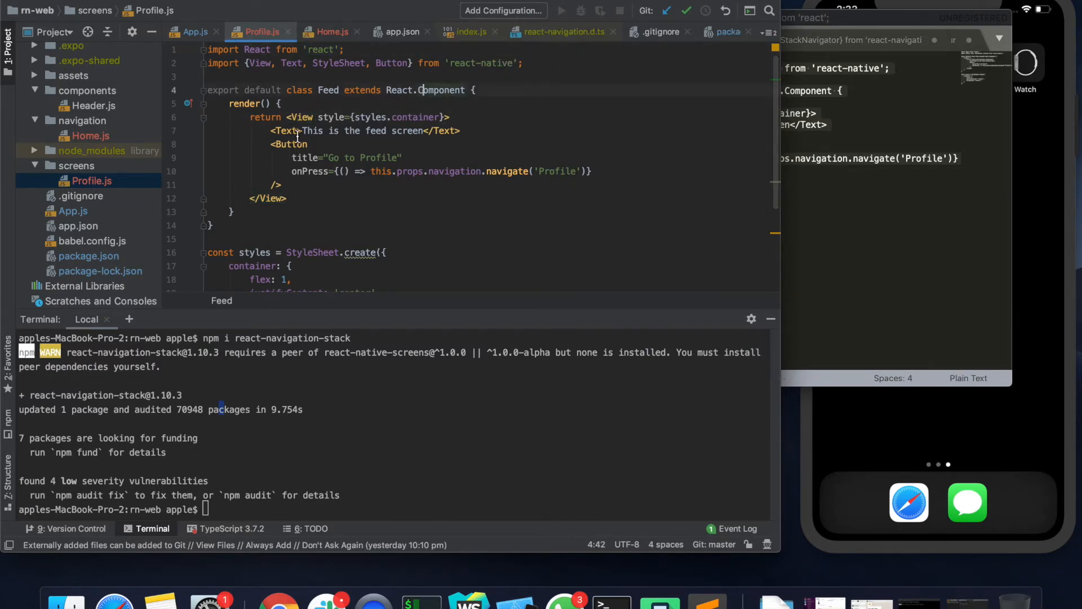
click(273, 130)
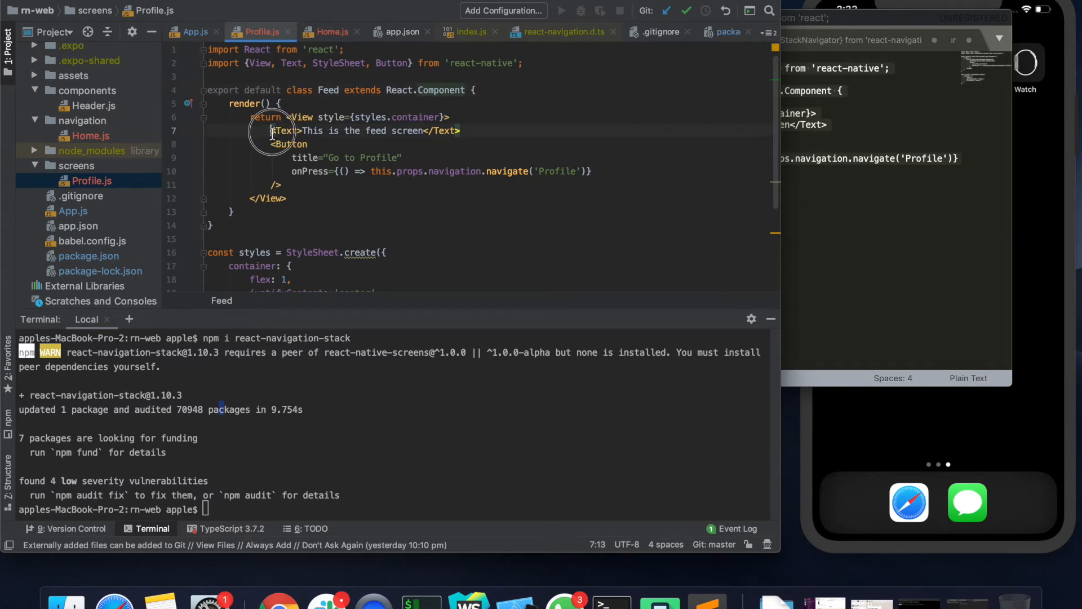
click(389, 130)
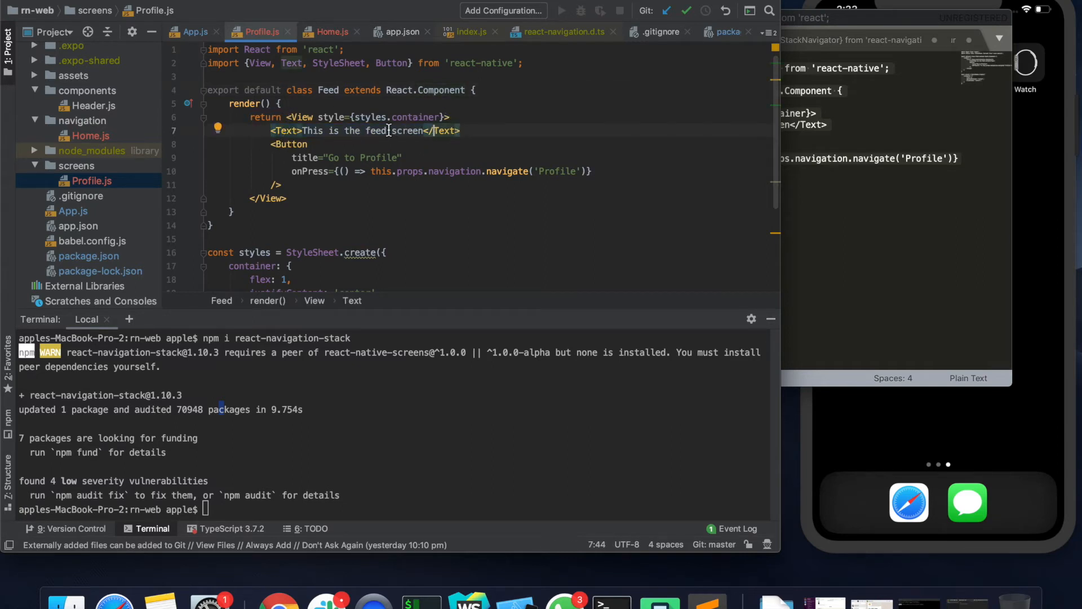
click(88, 181)
text(PRo)
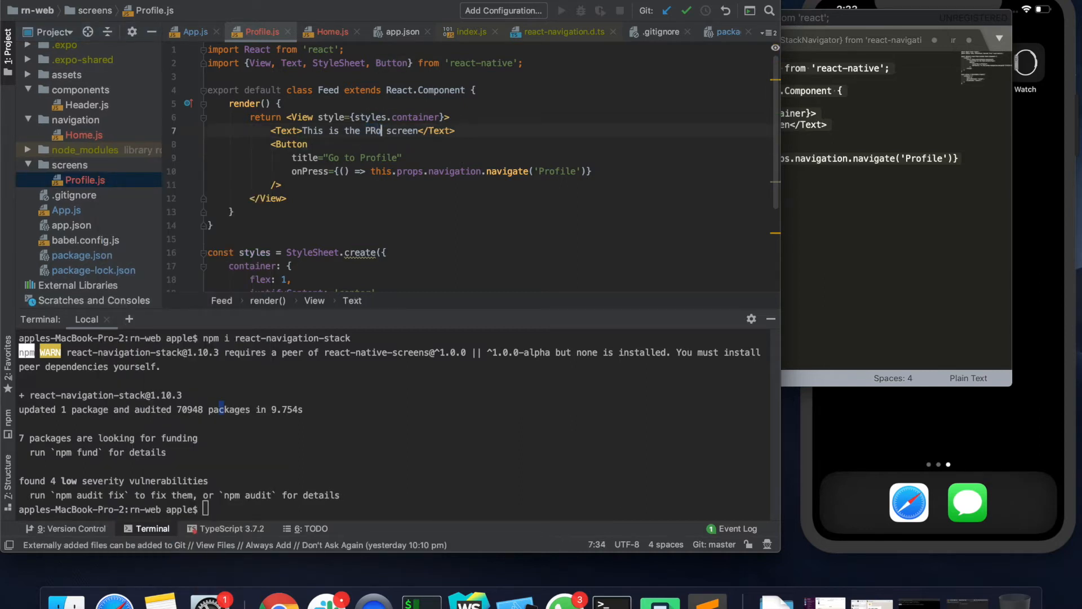
text(Profile)
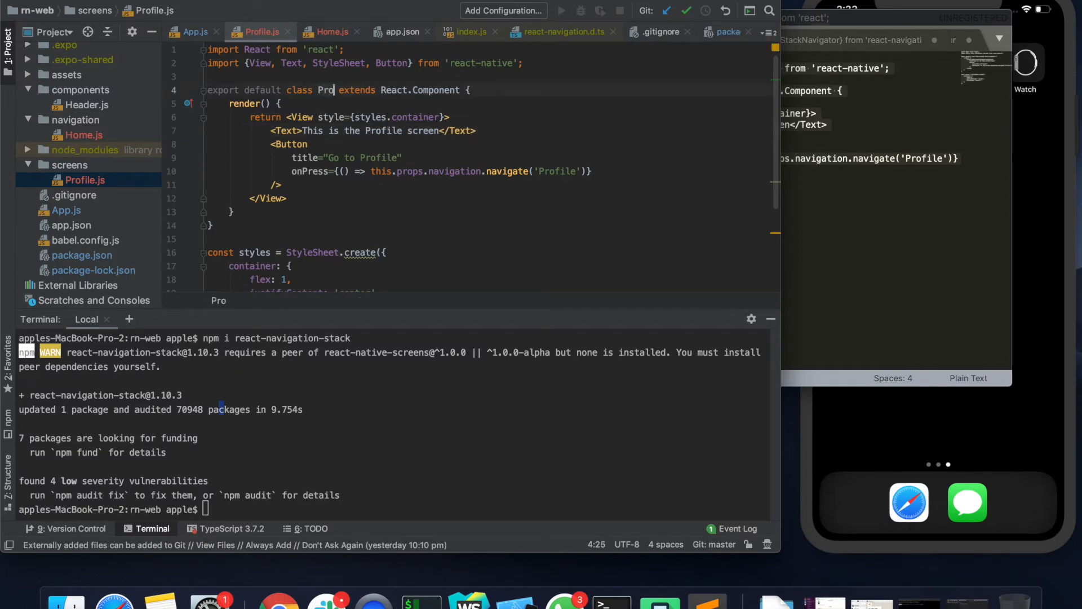
text(file)
click(401, 171)
text(Feed)
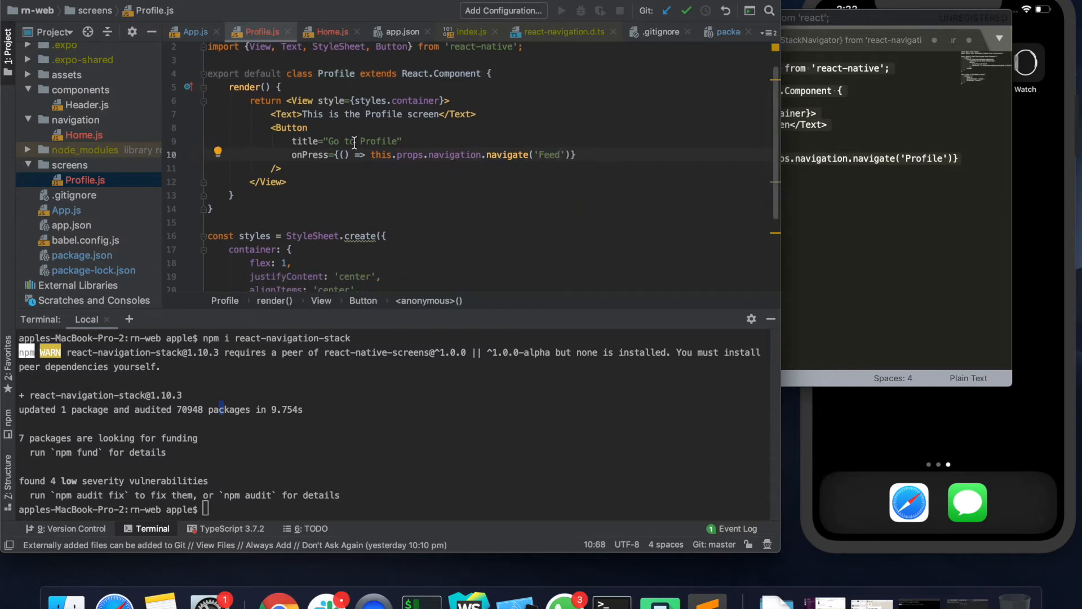
mouse_move(365, 158)
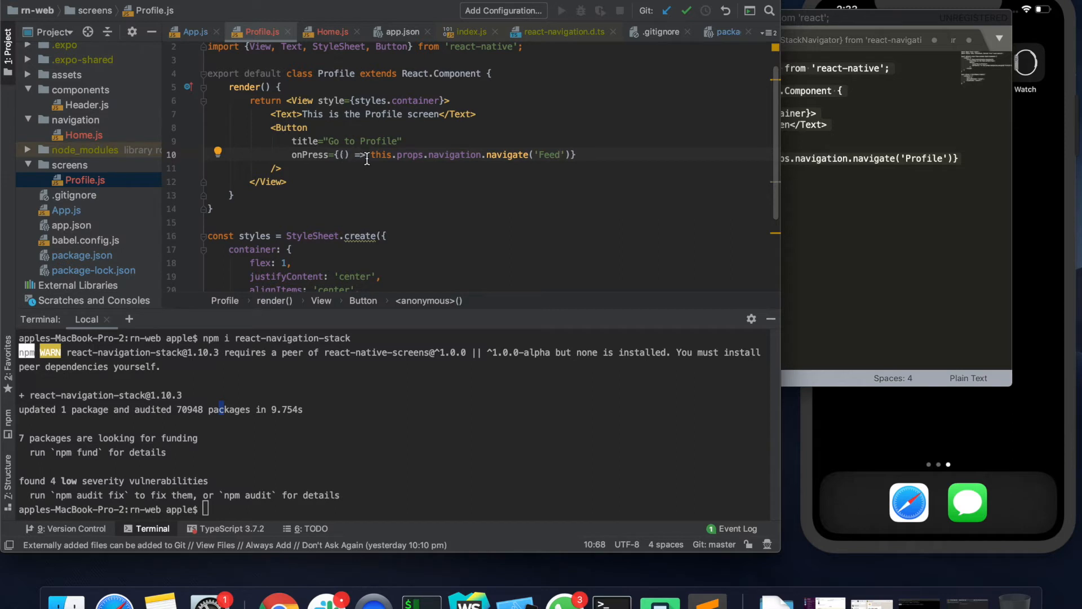
mouse_move(558, 164)
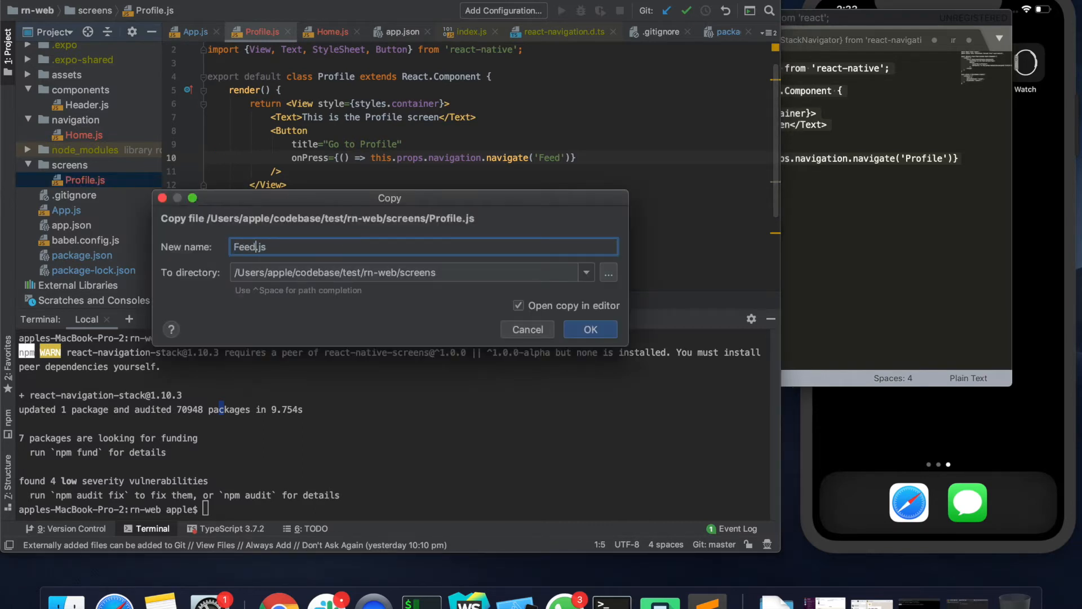
Copy Profile.js as Feed.js, reverting it to a Feed class navigating to 'Profile'.
click(590, 329)
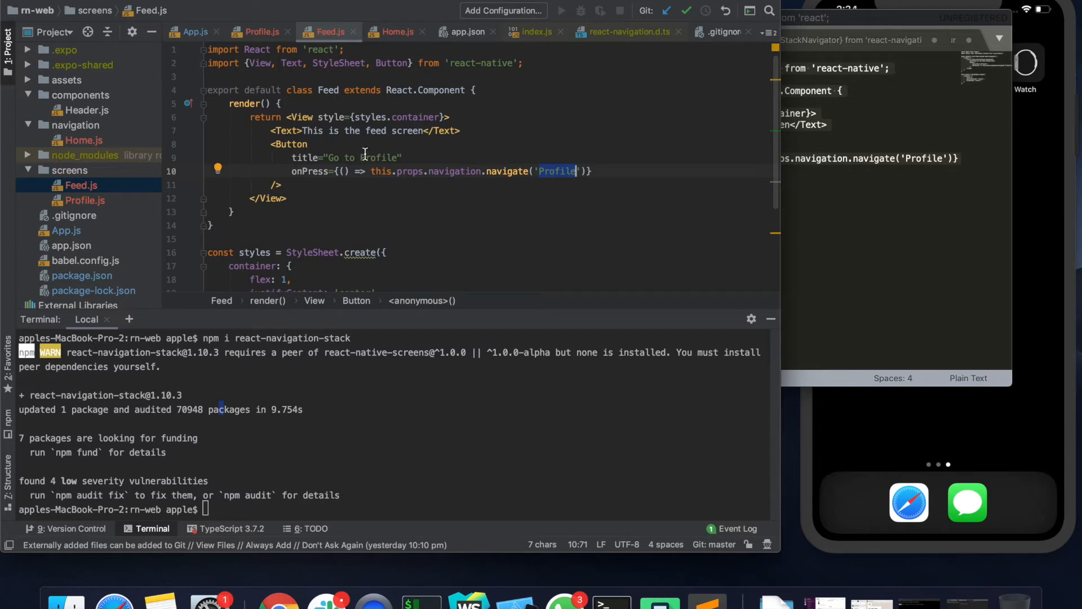
click(264, 31)
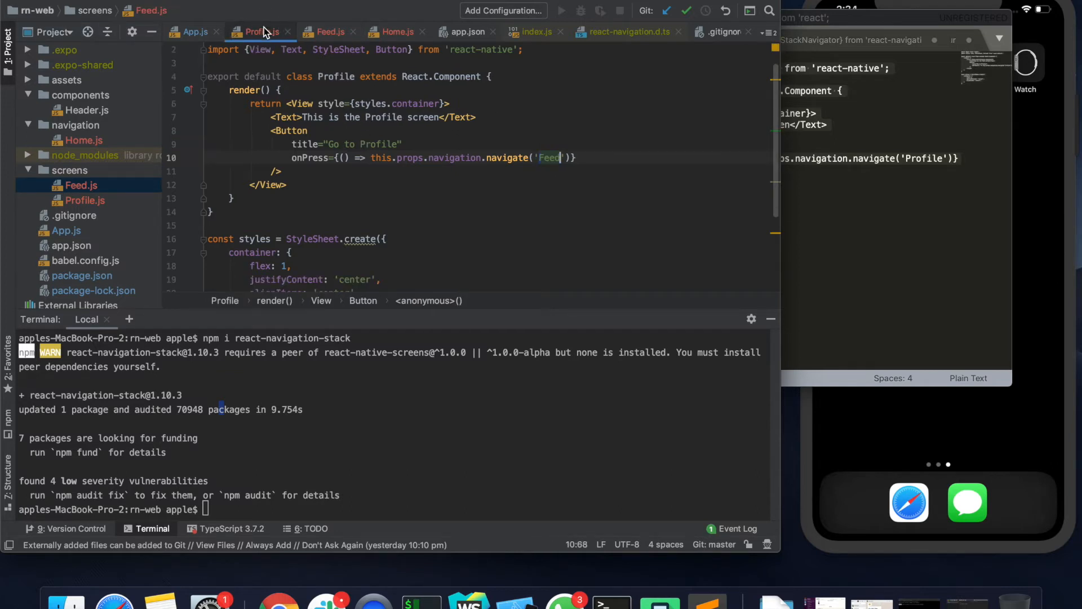
scroll(down, 3)
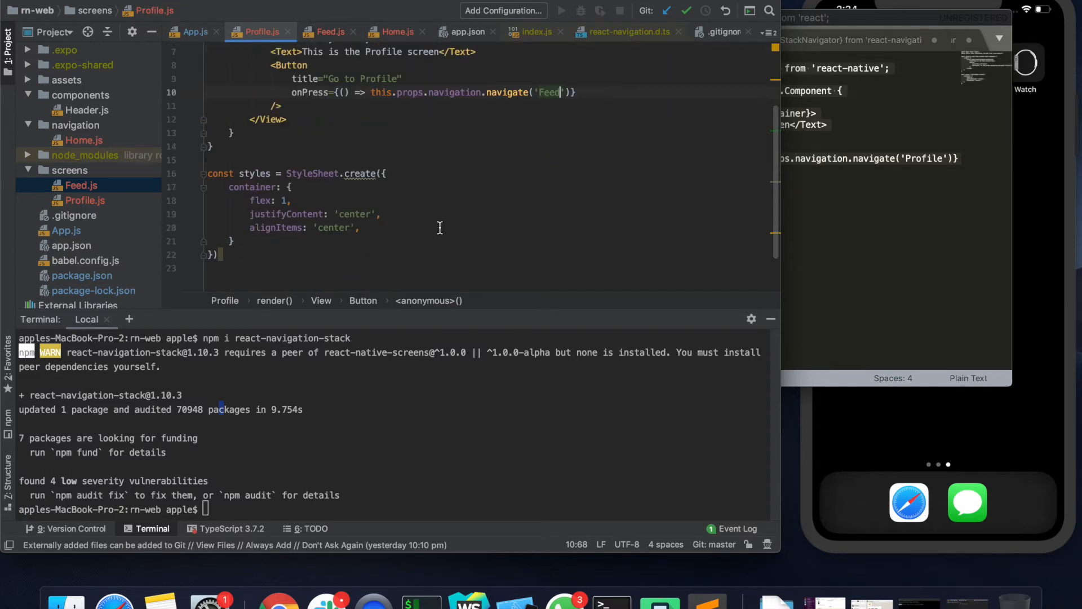
scroll(up, 3)
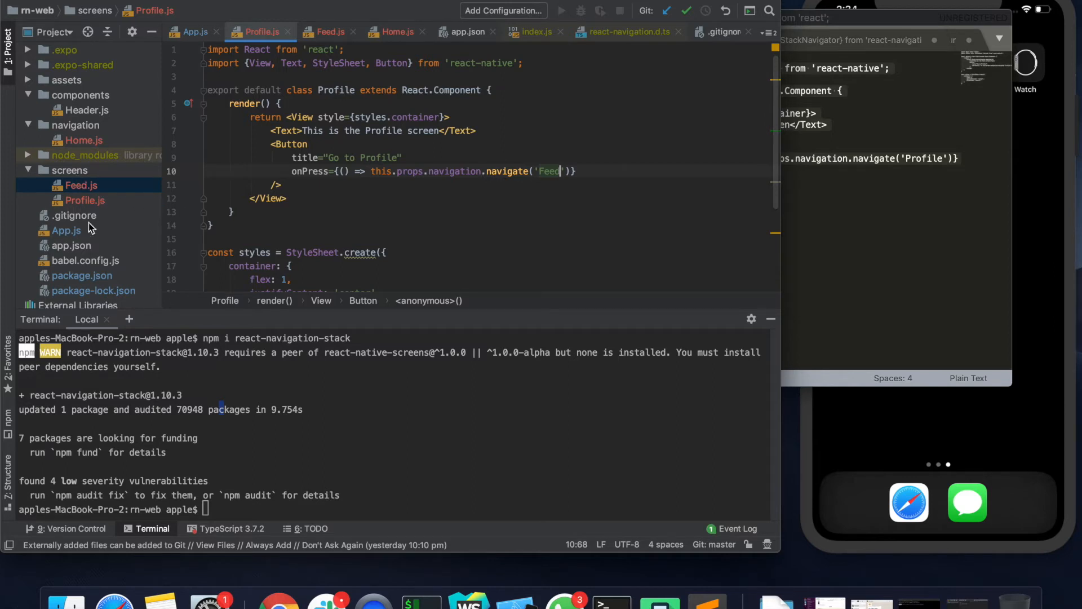
click(395, 32)
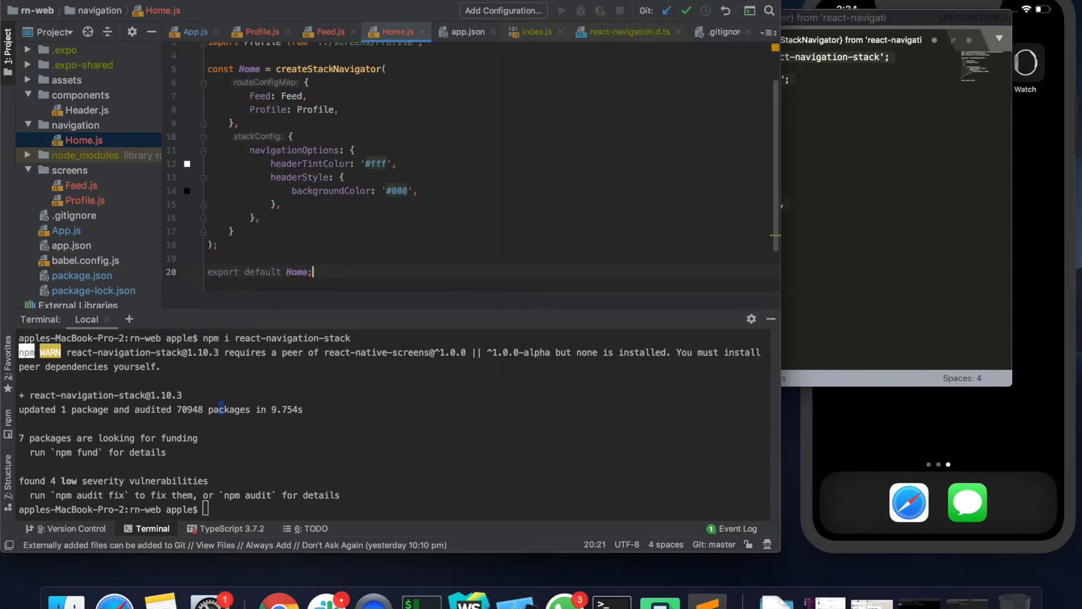
Add navigationOptions to Home.js: headerTintColor '#fff', headerStyle backgroundColor '#000'.
scroll(up, 3)
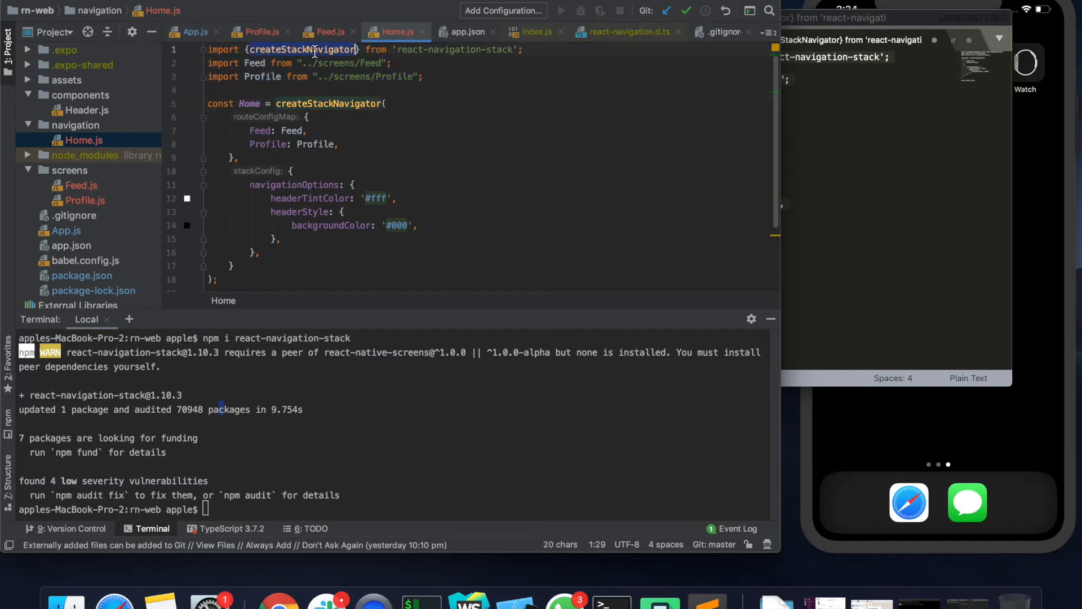
click(513, 49)
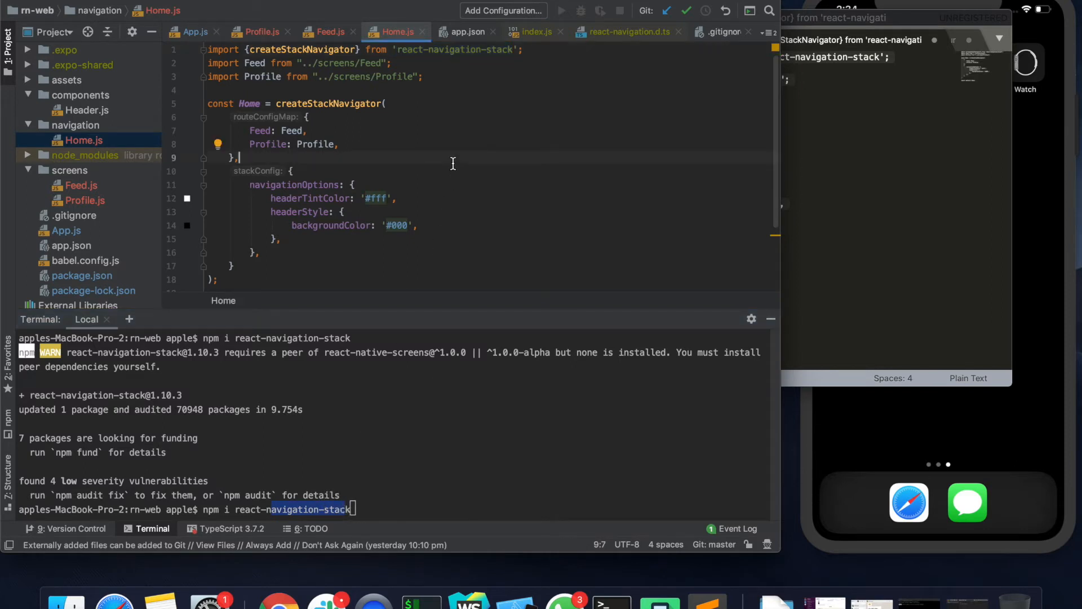
mouse_move(265, 220)
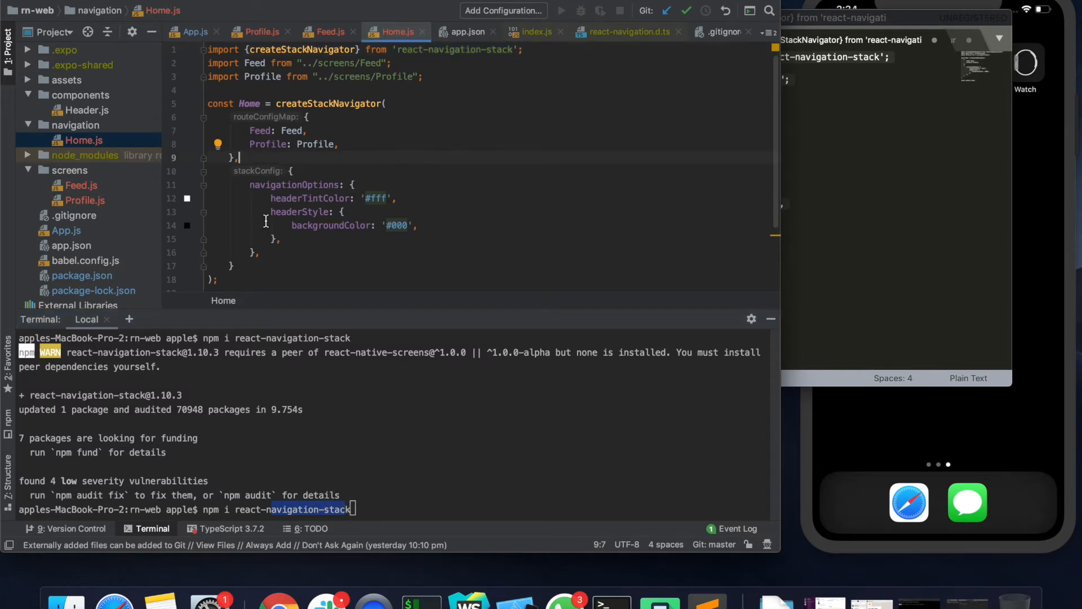
click(291, 170)
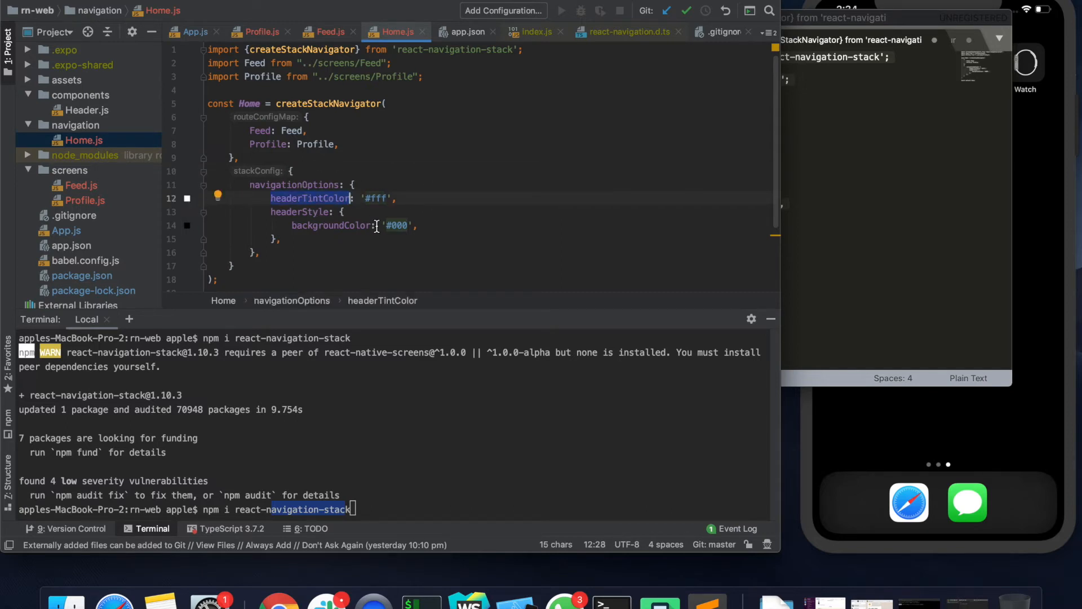
mouse_move(387, 210)
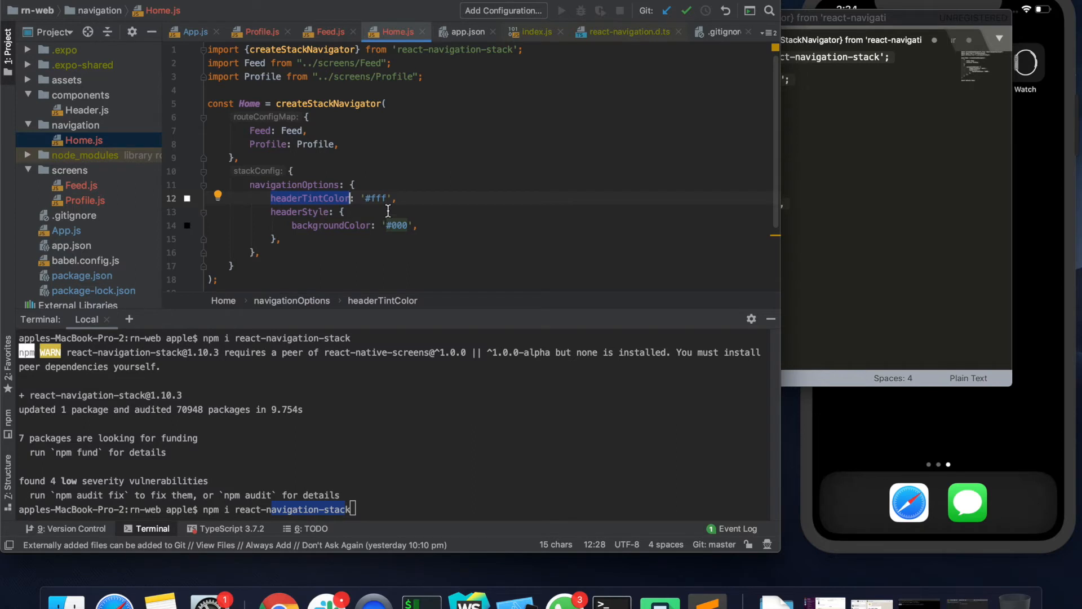
mouse_move(412, 187)
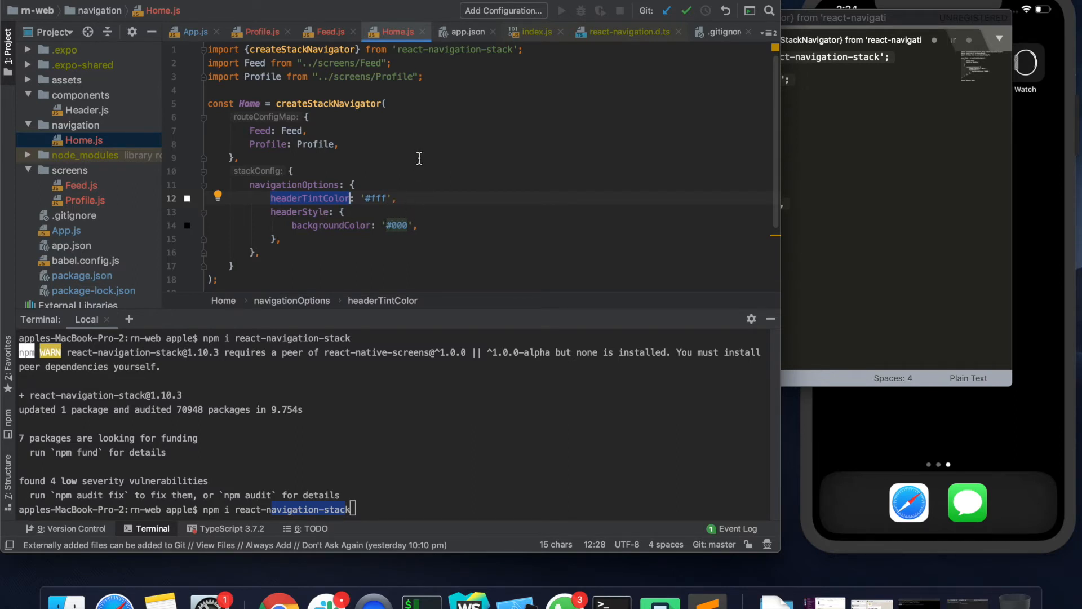
mouse_move(375, 75)
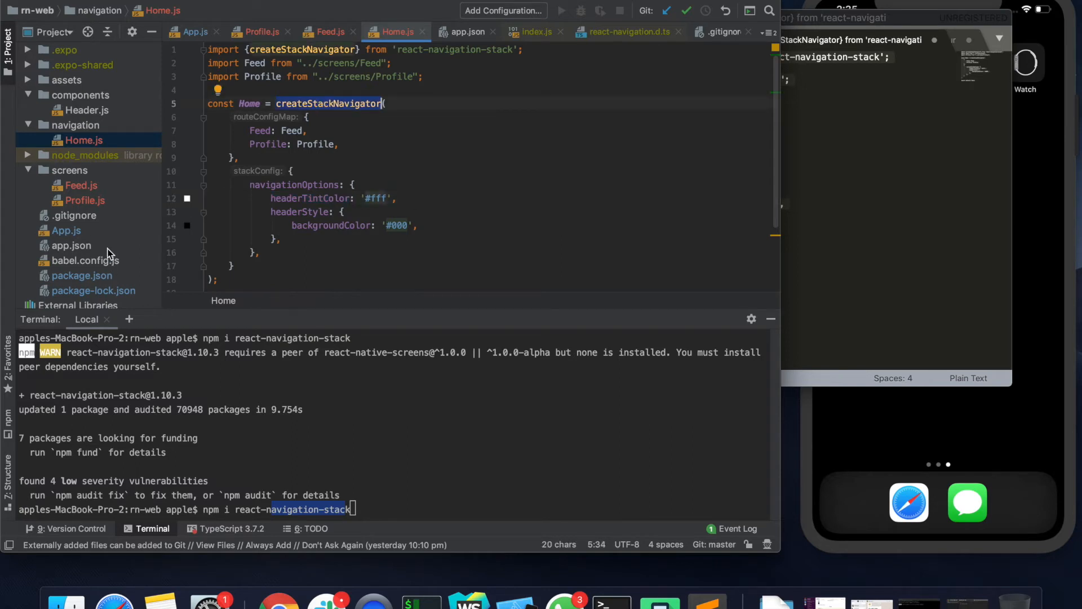
Add import Home from './navigation/Home'; to App.js.
click(66, 230)
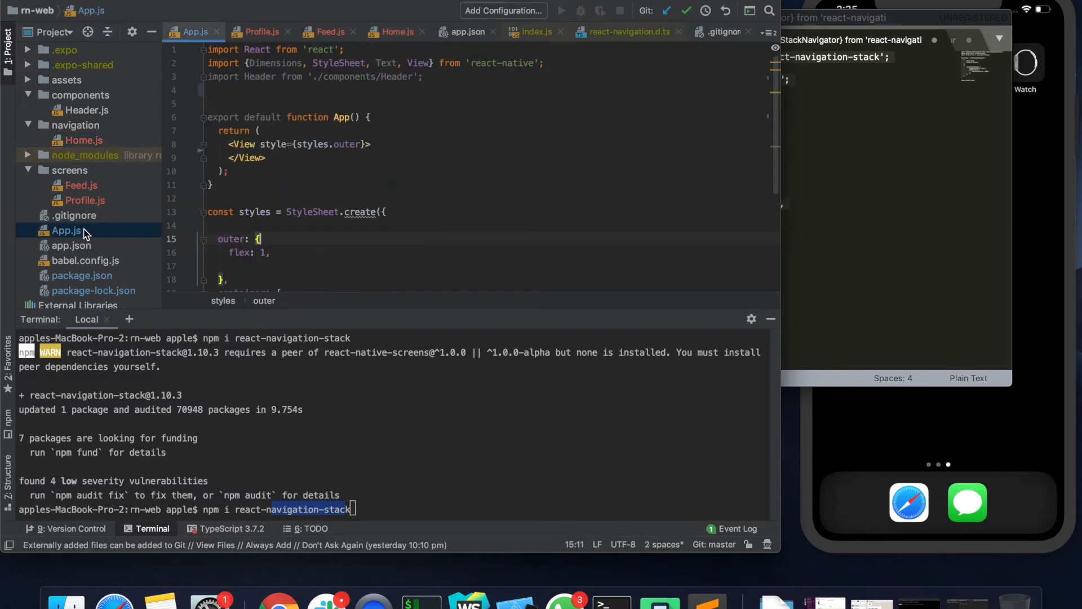
mouse_move(387, 99)
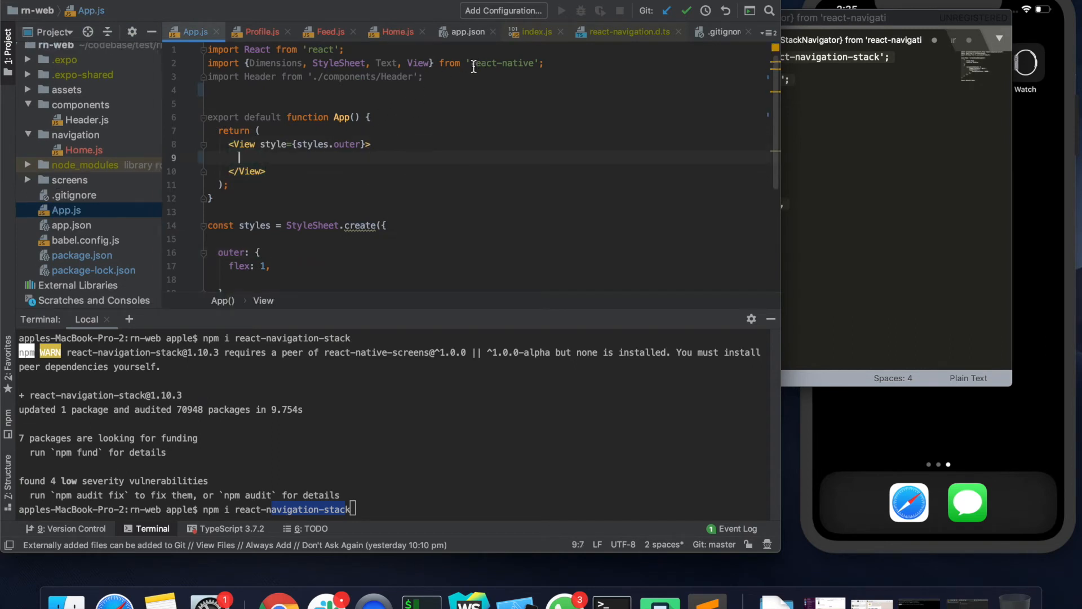
text(import)
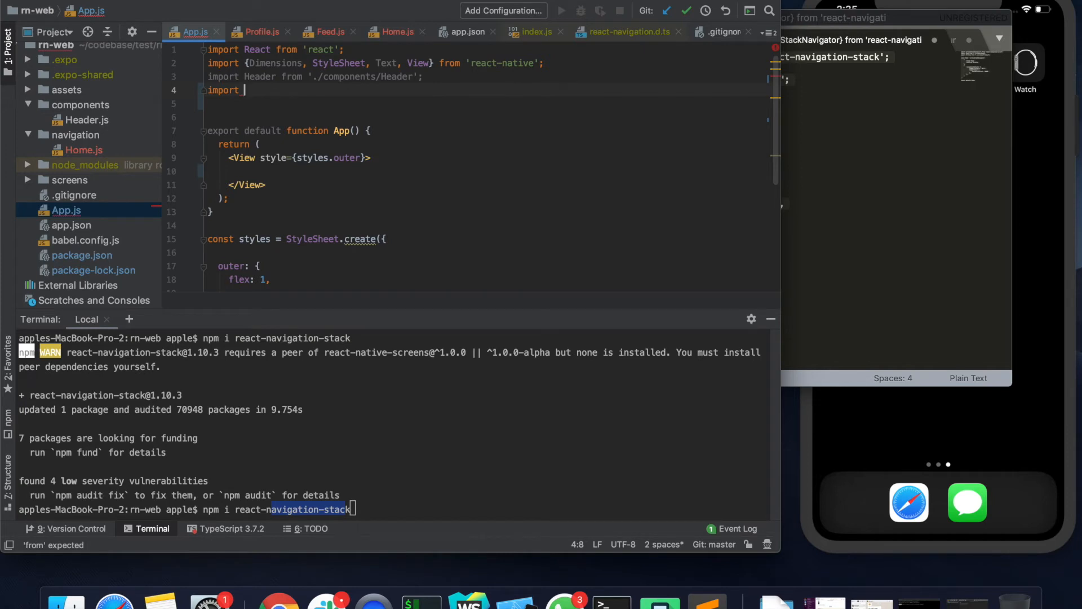
text(Home from ')
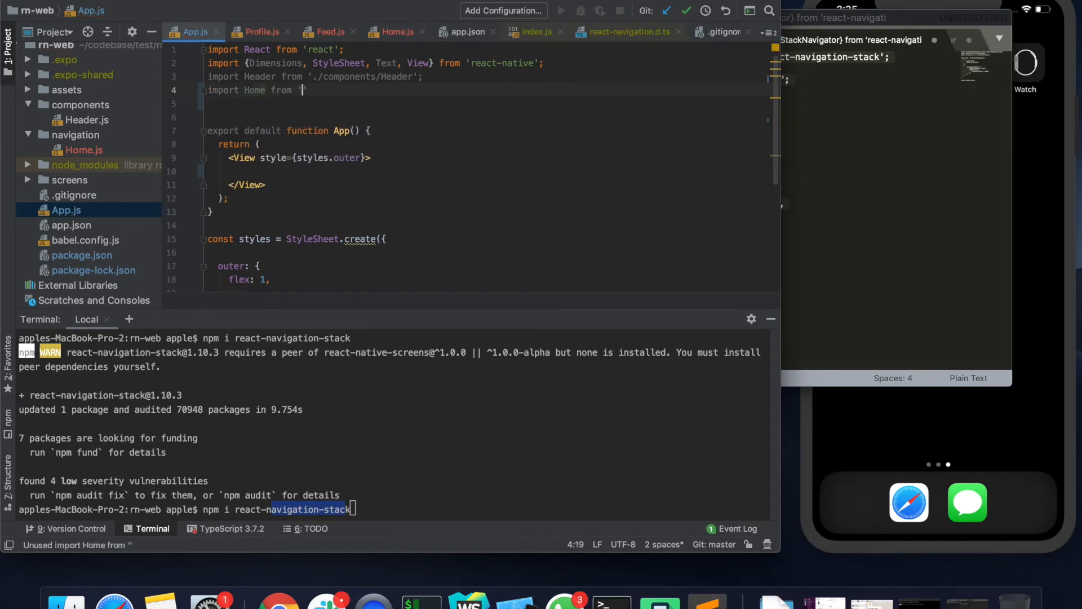
text(./)
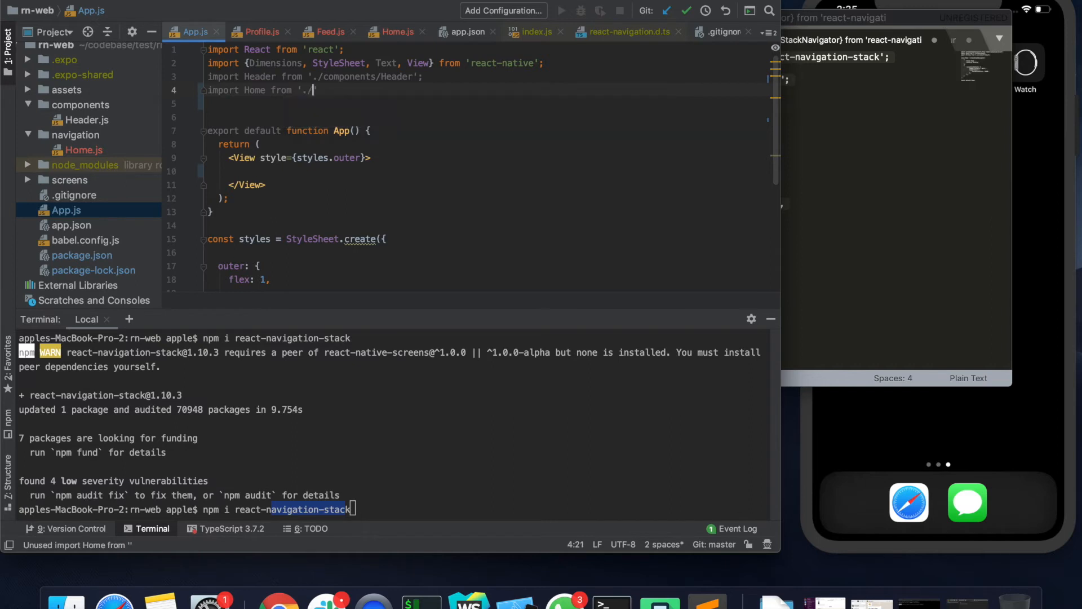
text(navigation/Home)
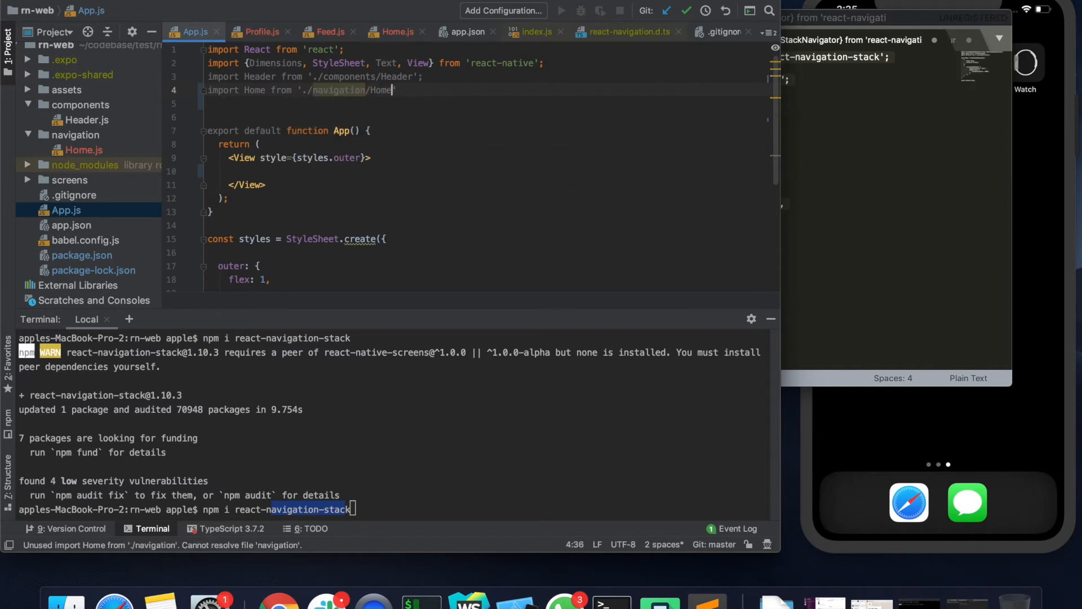
text(';)
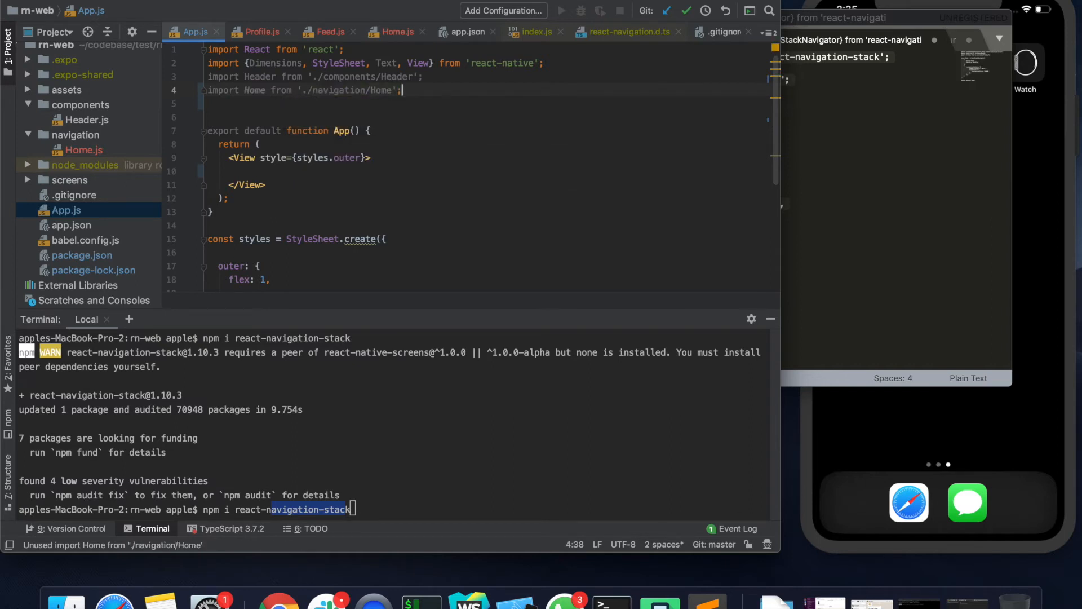
Render <Home/> inside the outer View of App.js.
double_click(379, 91)
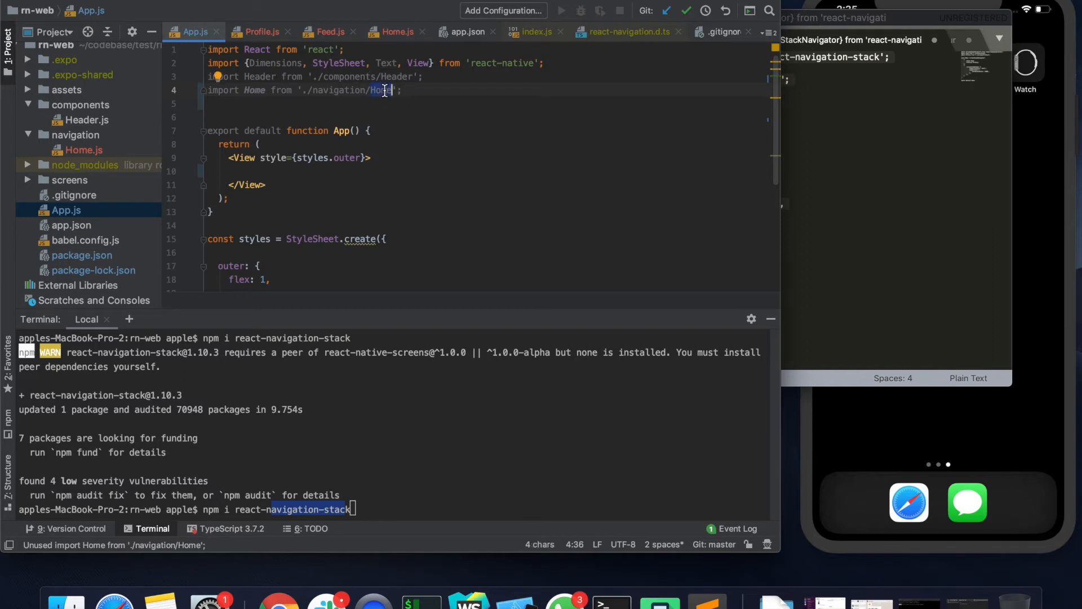
text(<)
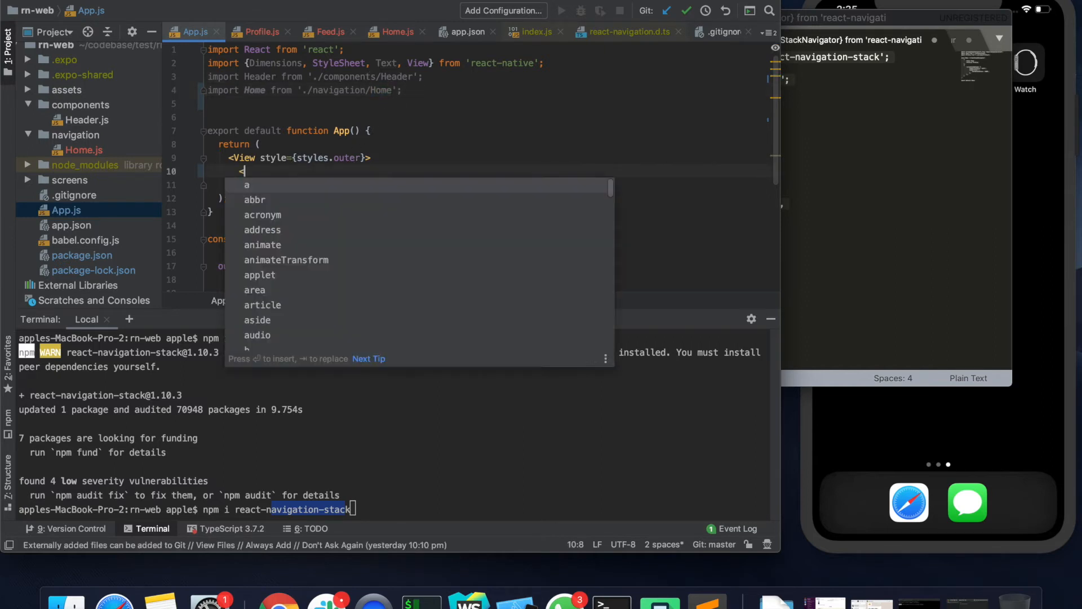
text(Home/>)
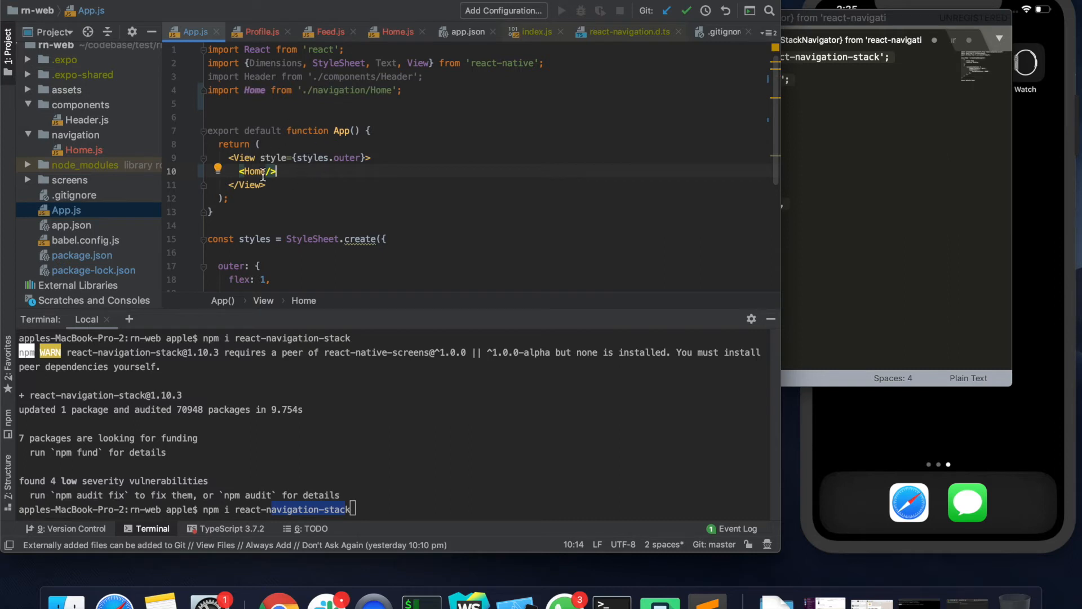
click(391, 31)
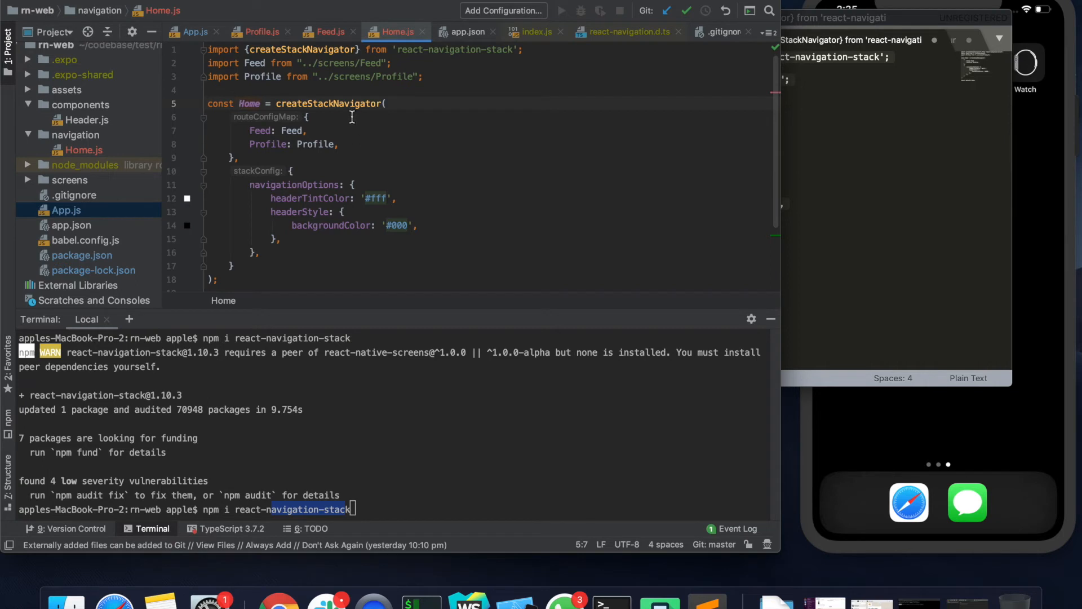
scroll(down, 3)
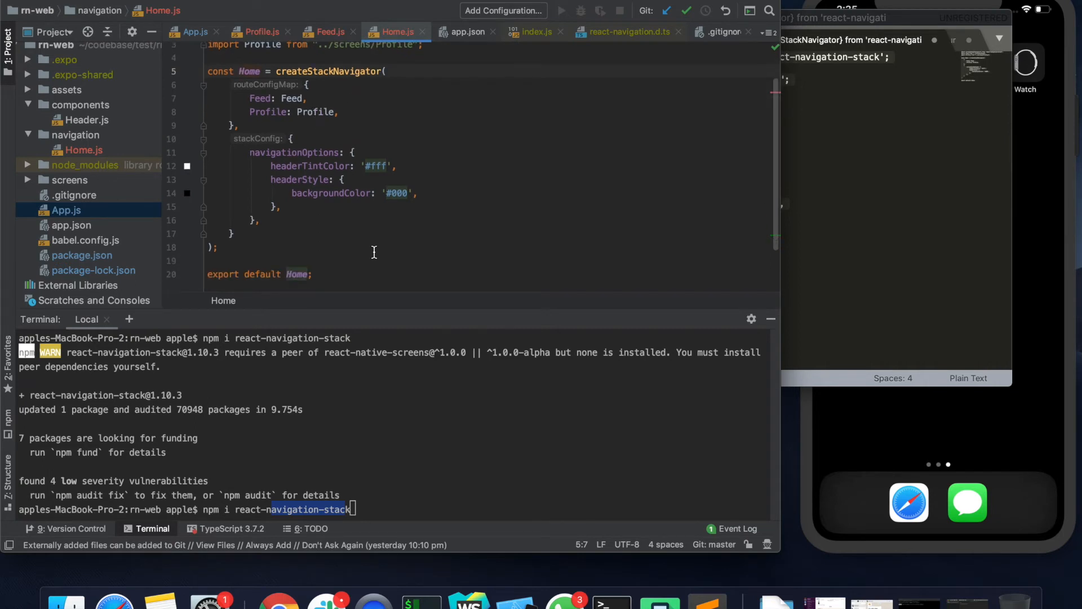
scroll(up, 3)
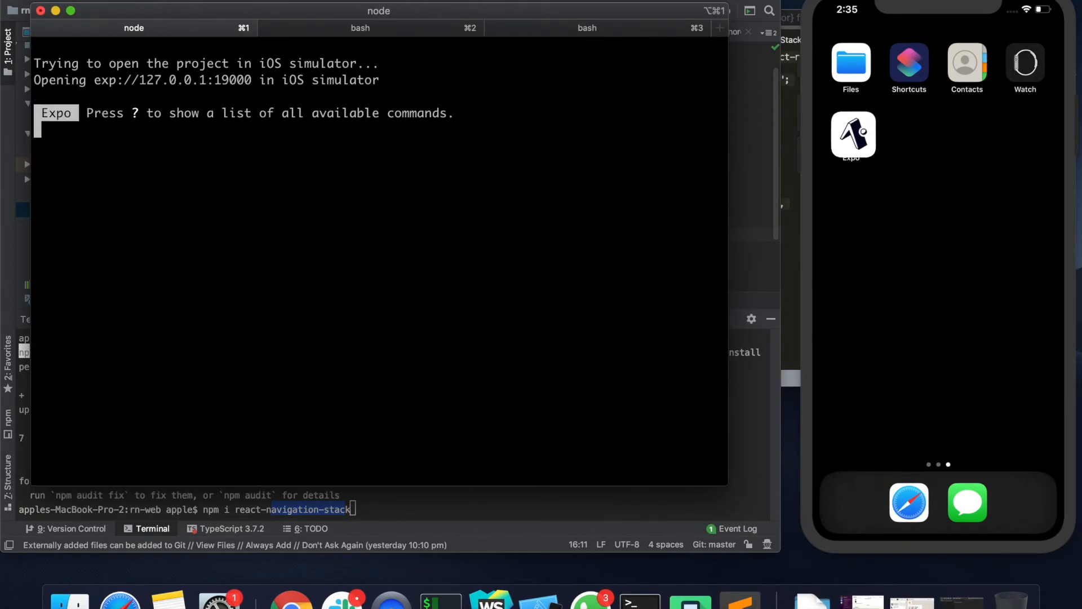
Check the iPhone 11 Pro Max simulator showing "Can't find variable: height".
click(852, 135)
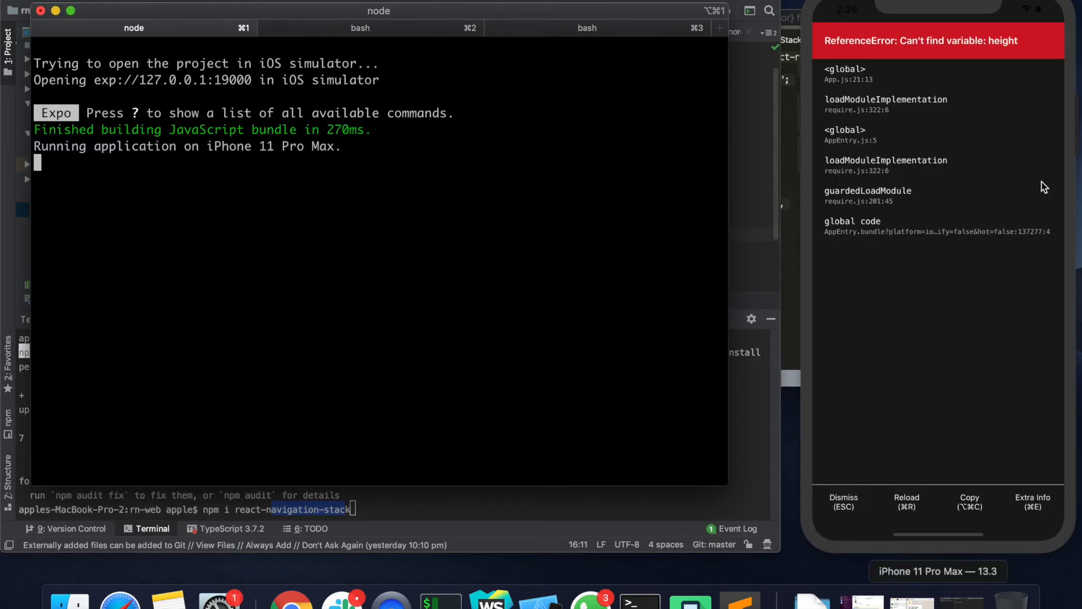
mouse_move(973, 46)
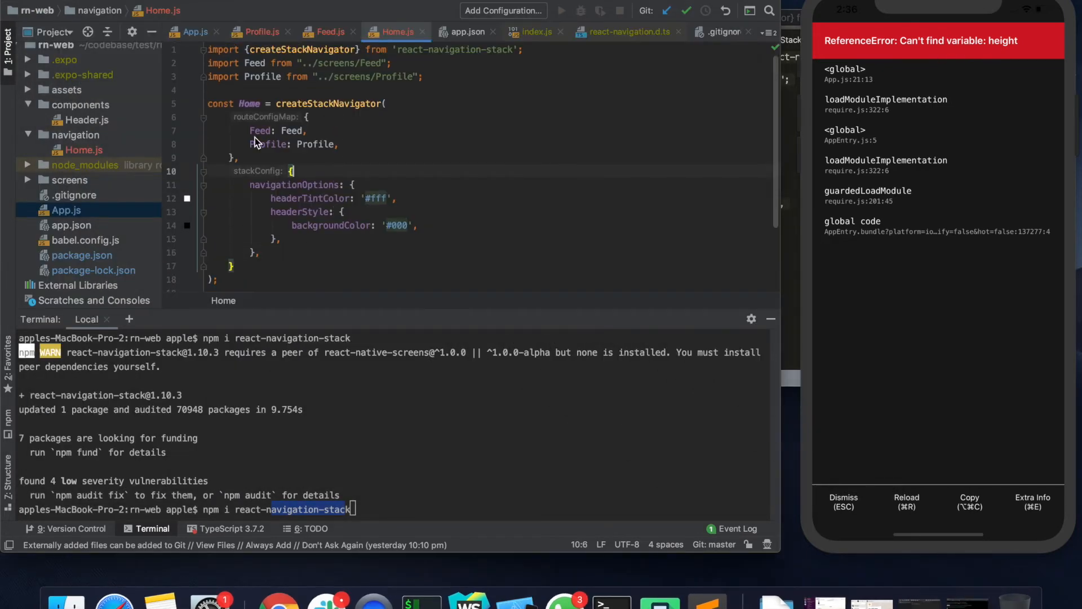
mouse_move(192, 157)
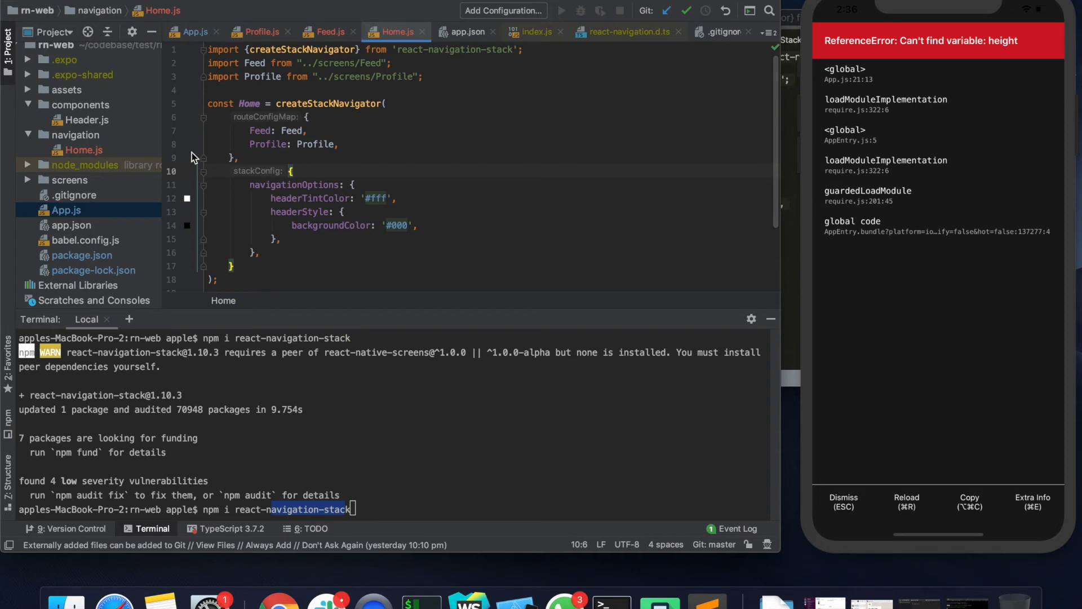
mouse_move(317, 173)
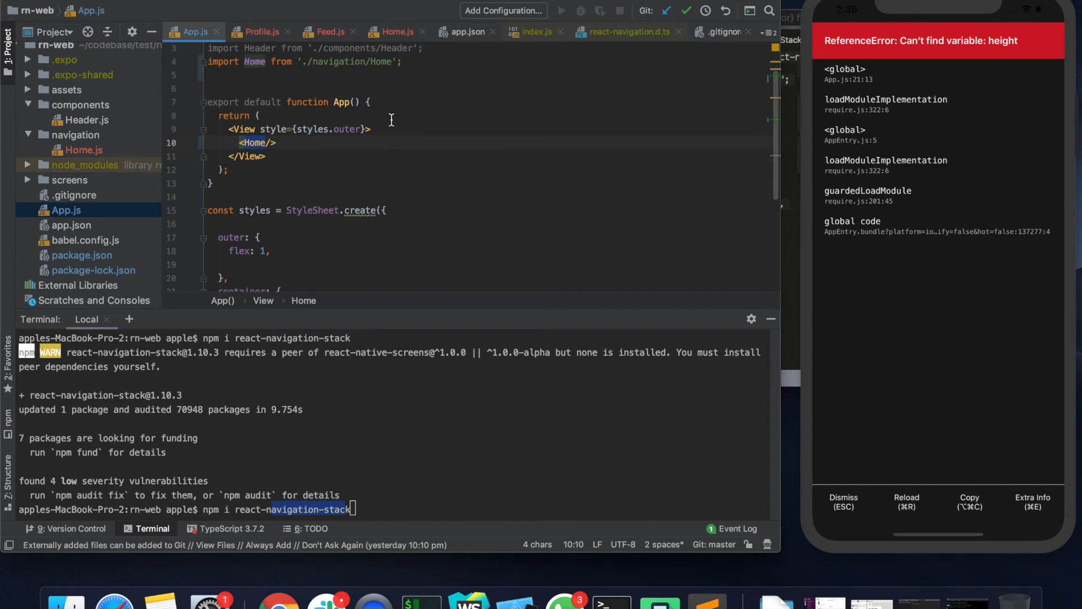
Fix the undefined height reference in App.js styles and reload the simulator.
scroll(down, 3)
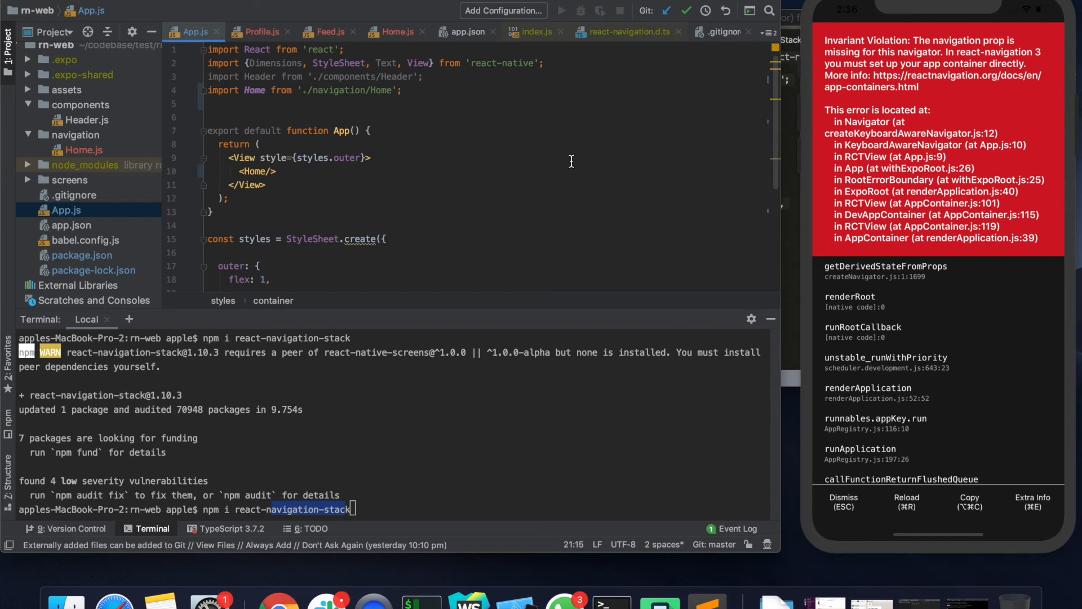
mouse_move(952, 45)
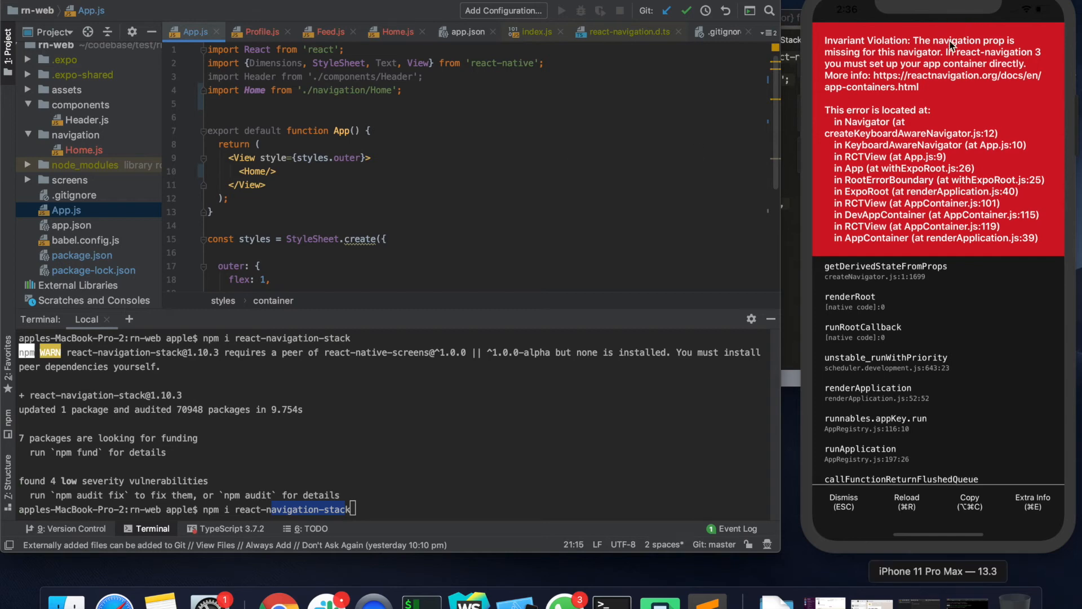
mouse_move(880, 60)
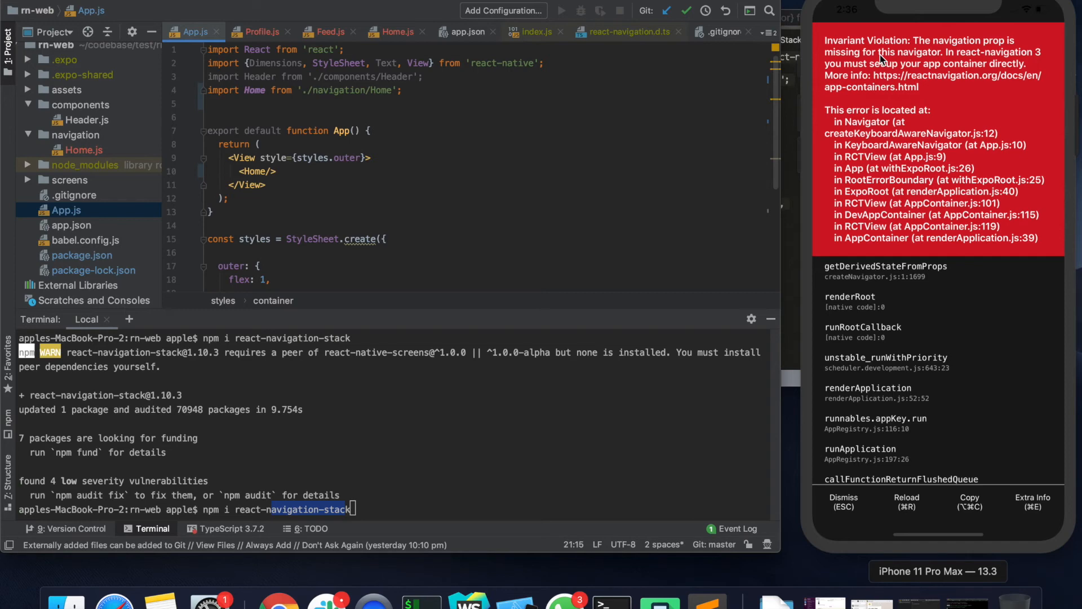
mouse_move(623, 157)
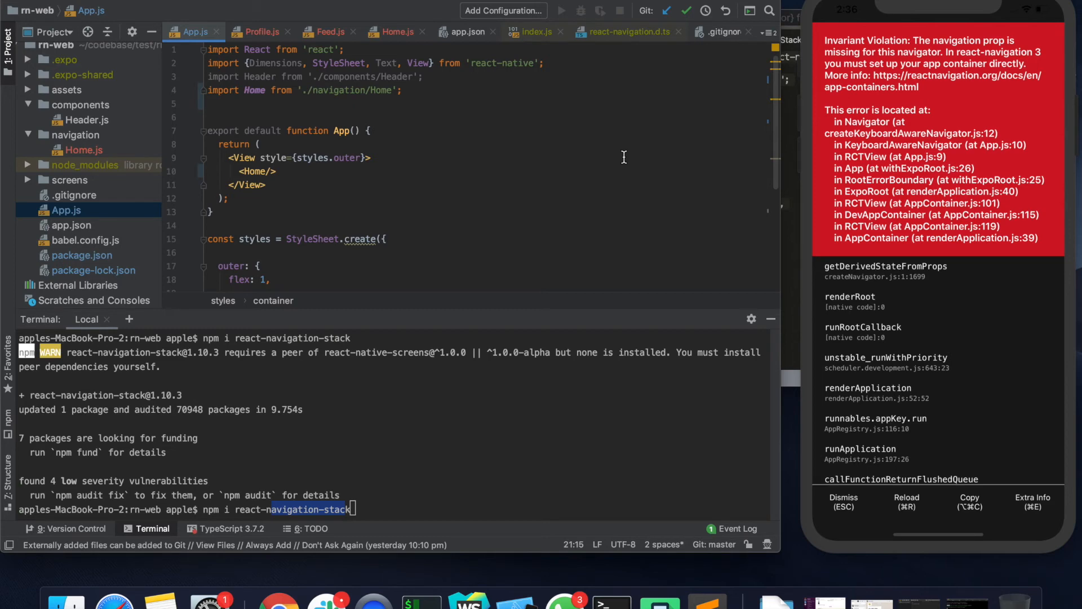
mouse_move(514, 199)
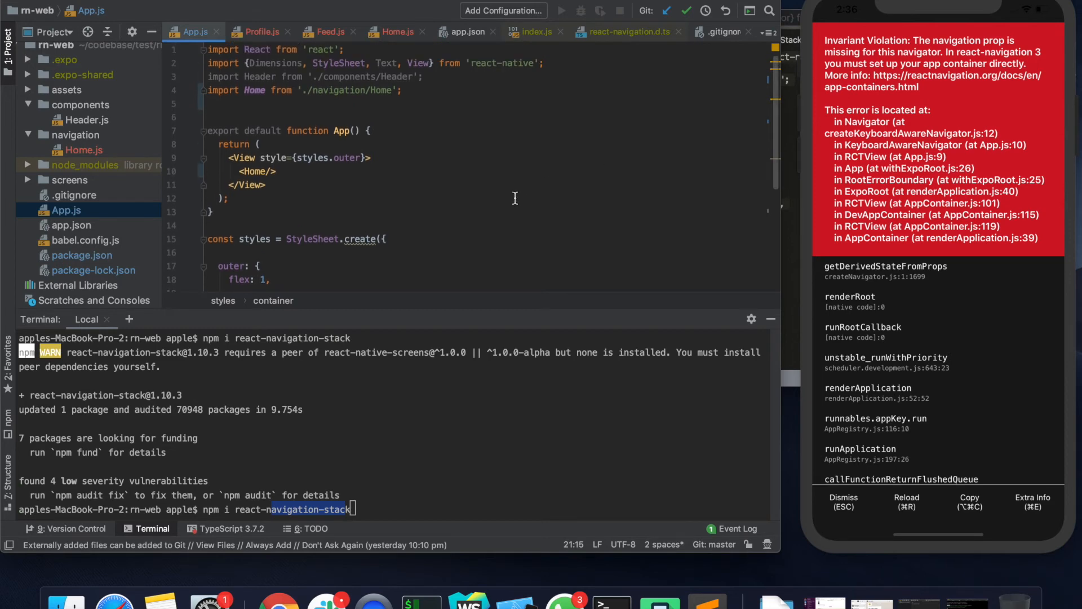
mouse_move(488, 179)
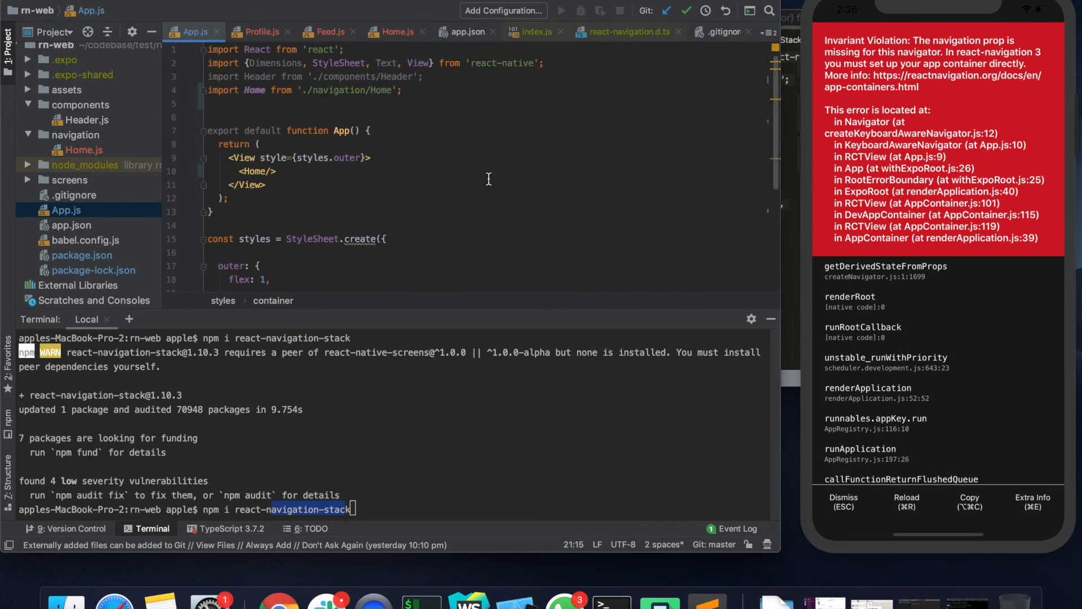
Review Feed.js and Home.js, then bring up the stack-navigator peer dependency docs.
click(393, 31)
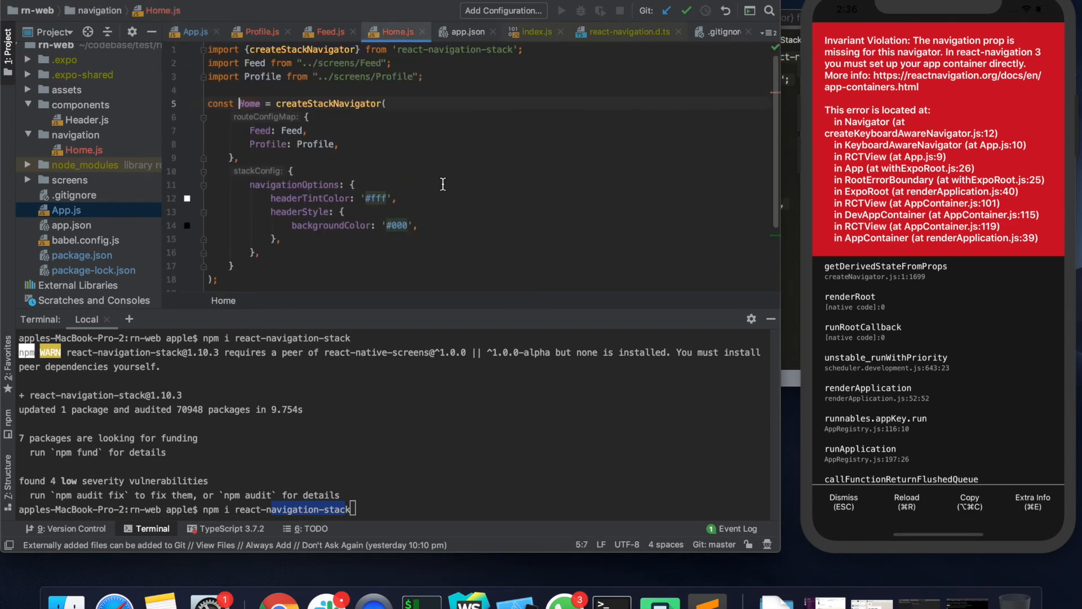
click(330, 32)
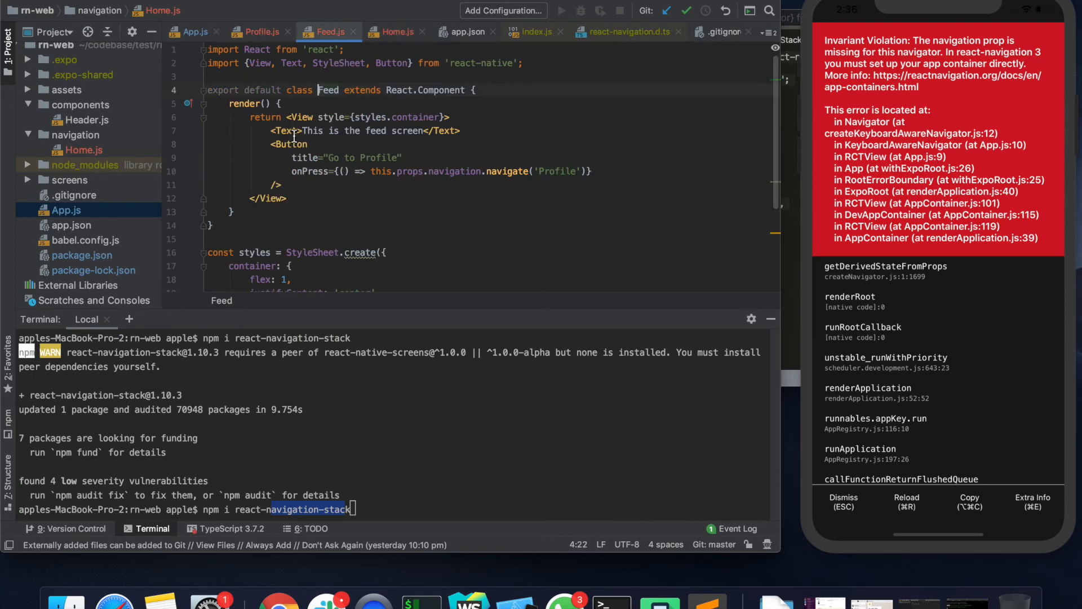
scroll(down, 3)
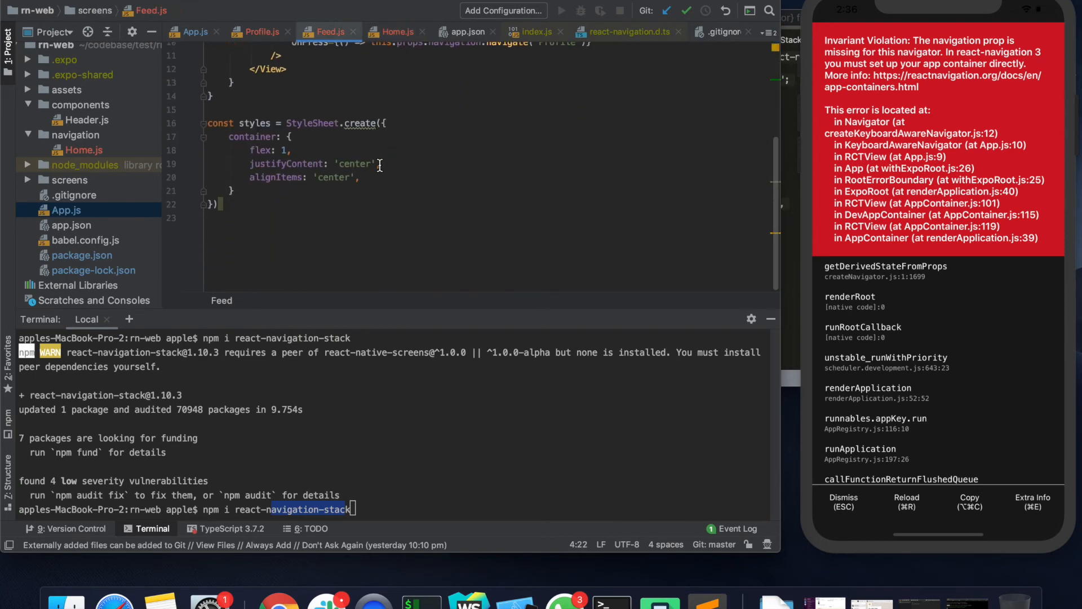
click(396, 32)
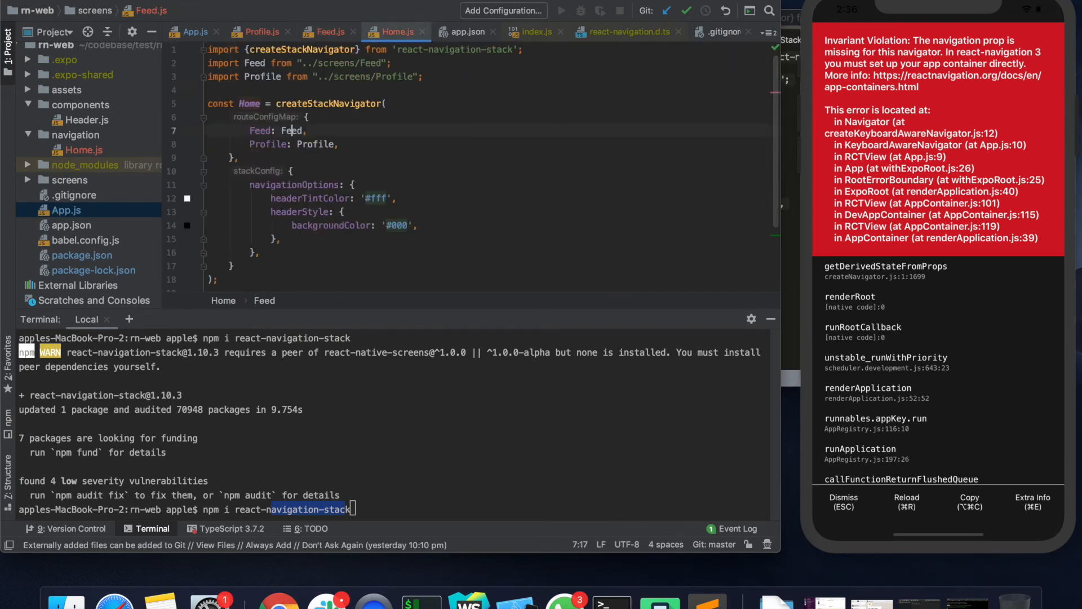
click(196, 31)
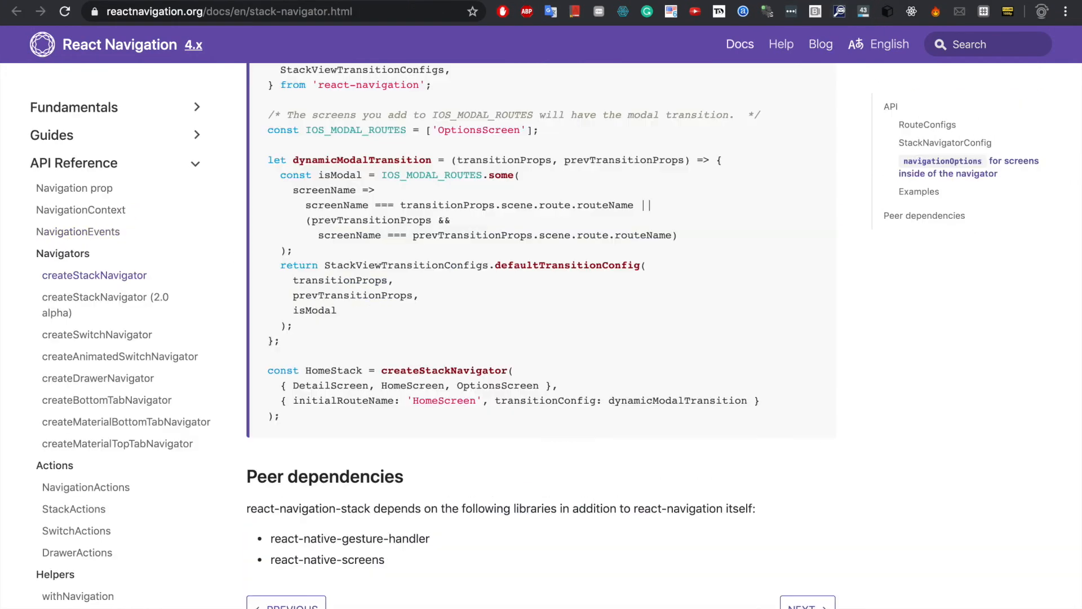
Open Hello React Navigation and highlight createAppContainer and createStackNavigator in its example.
scroll(up, 3)
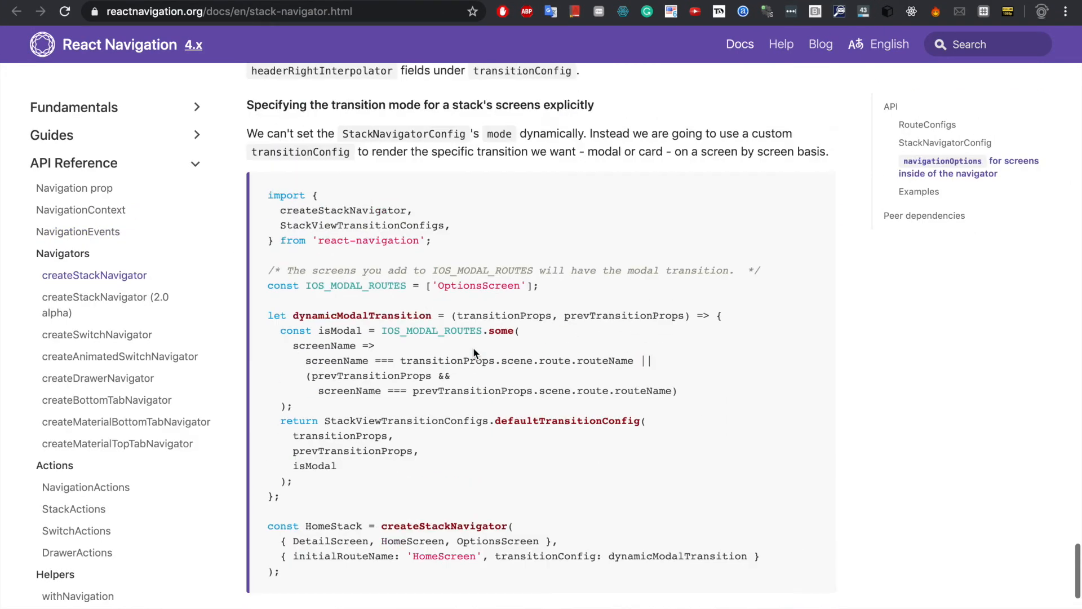
click(90, 154)
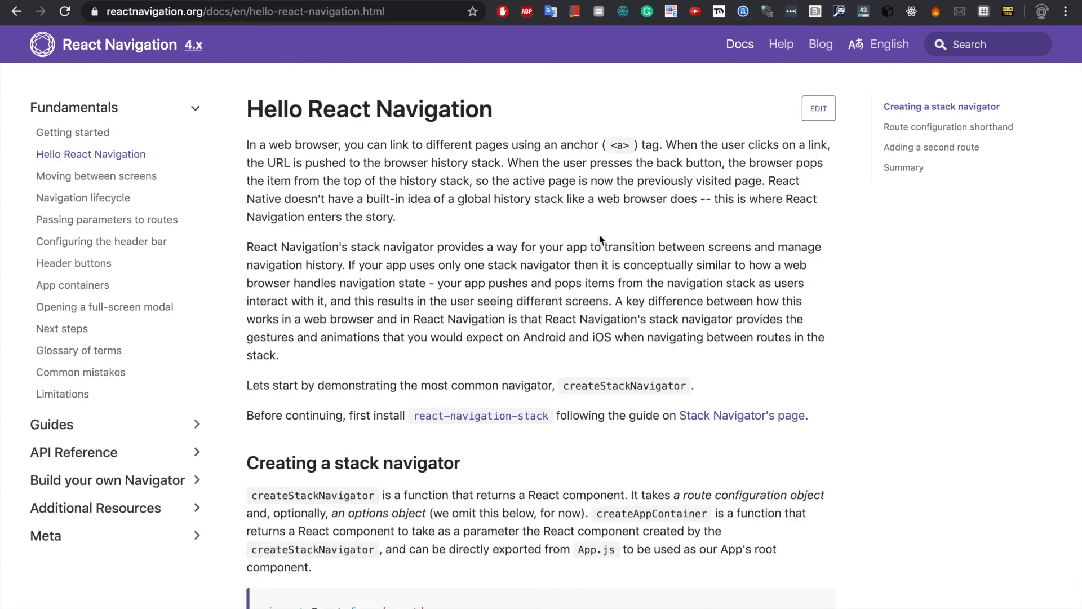
scroll(down, 3)
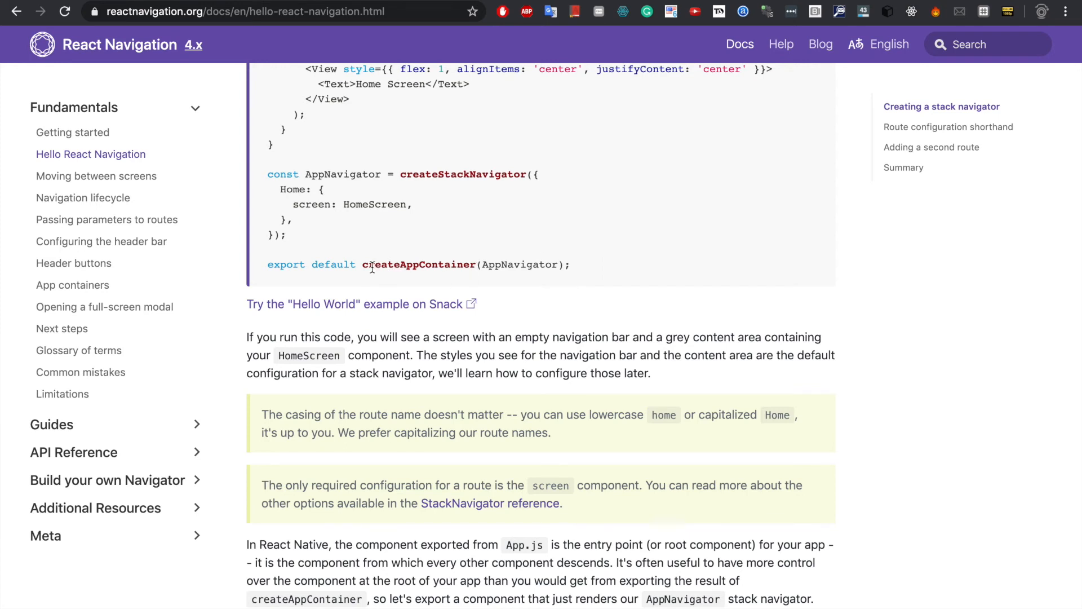
double_click(418, 264)
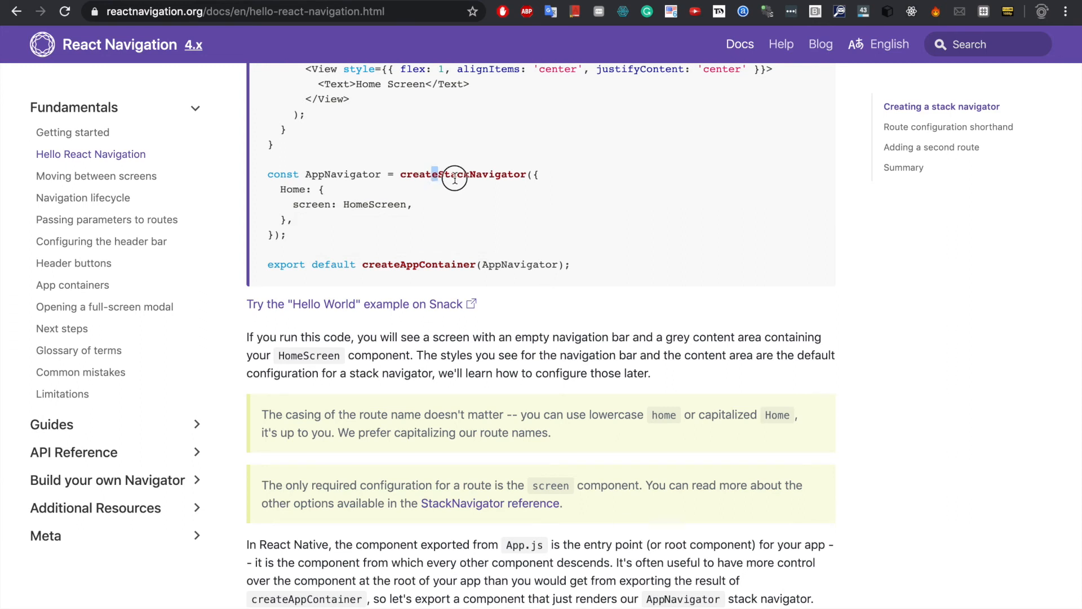
double_click(452, 175)
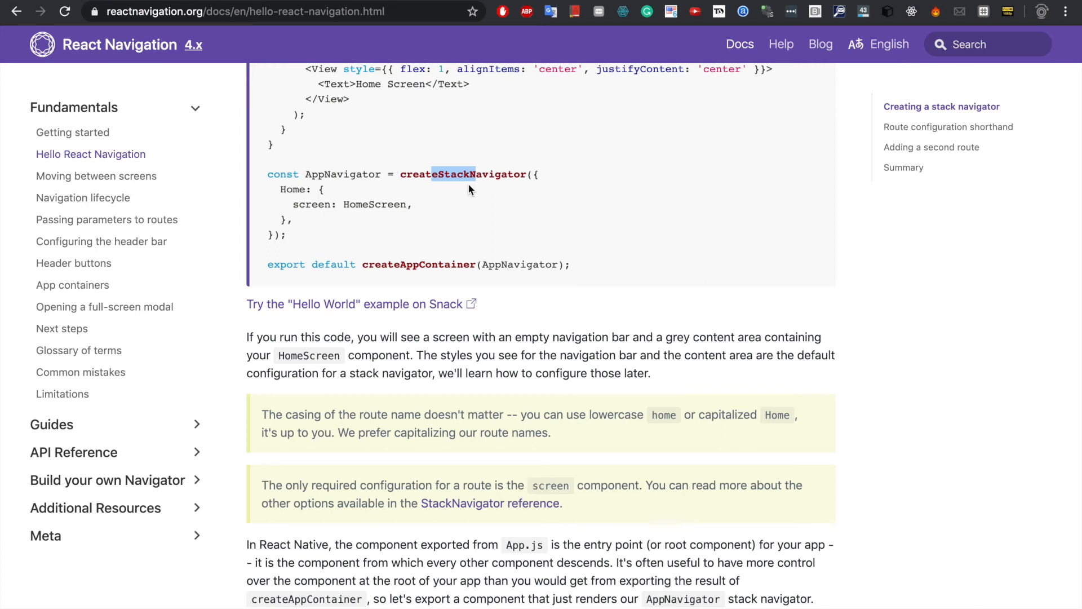
mouse_move(414, 259)
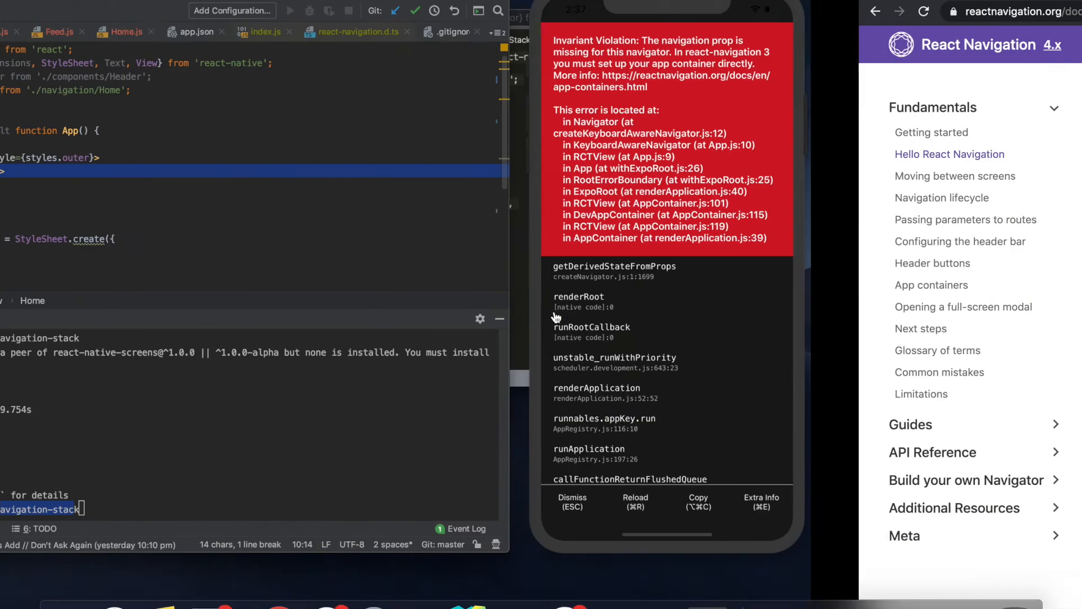
Export Home wrapped in createAppContainer, importing createAppContainer from 'react-navigation'.
right_click(78, 150)
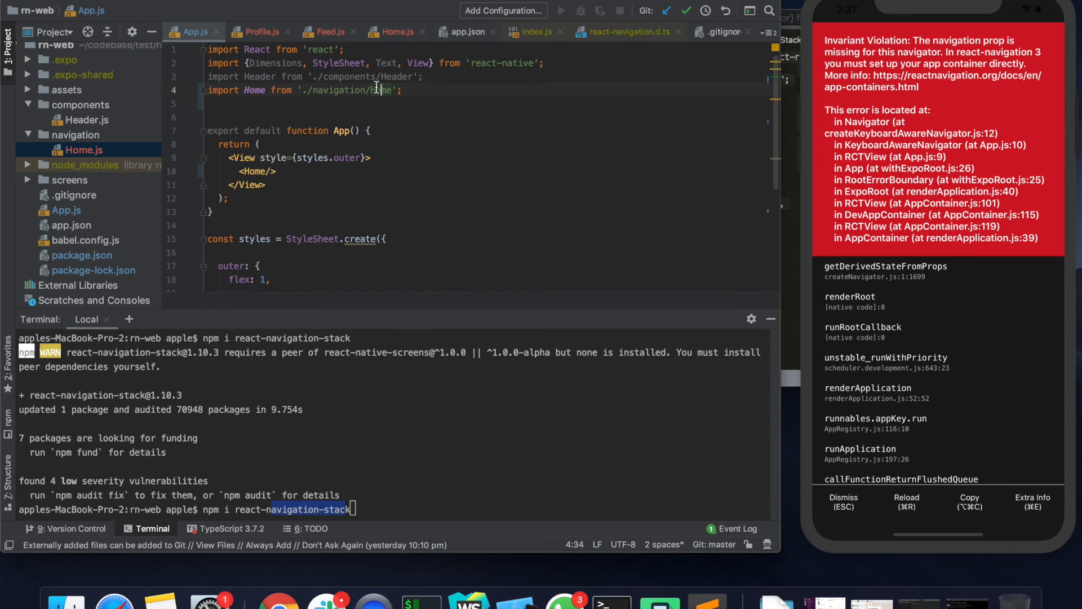
click(396, 31)
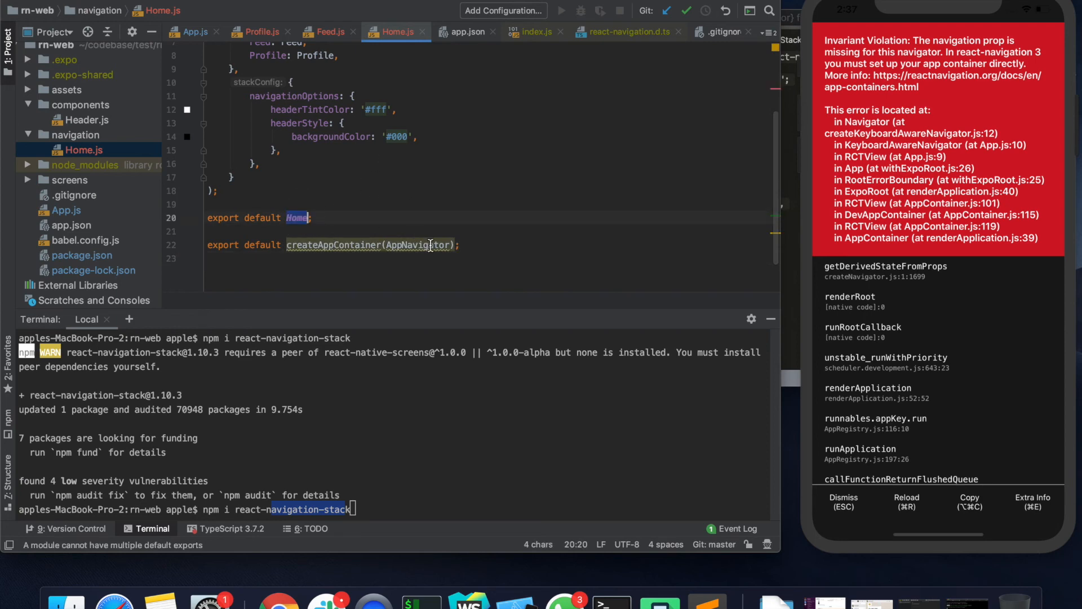
text(Home)
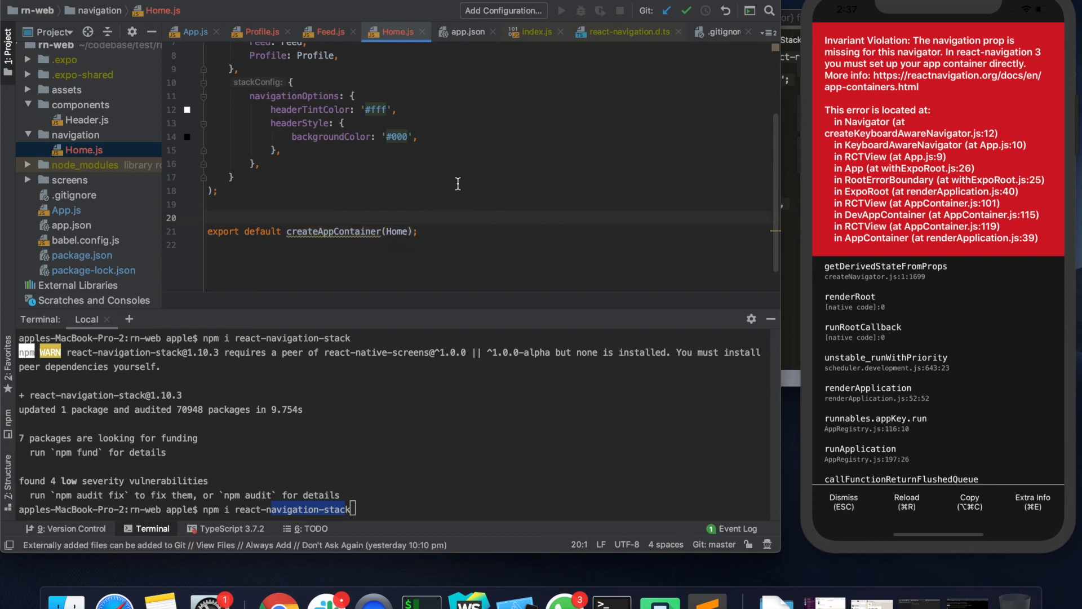
scroll(up, 3)
text(import)
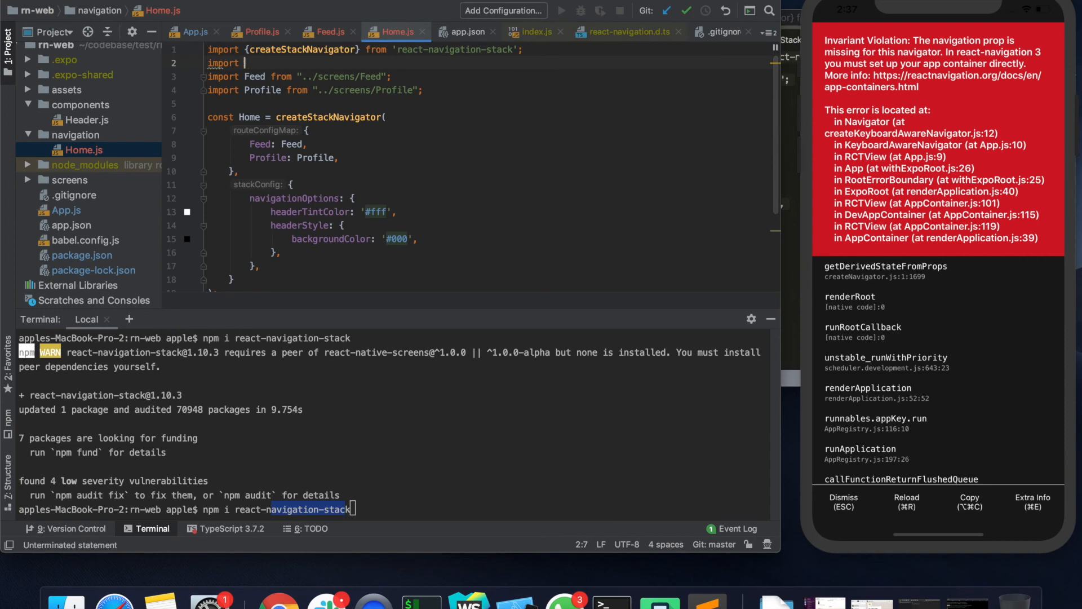
text({} from 'react)
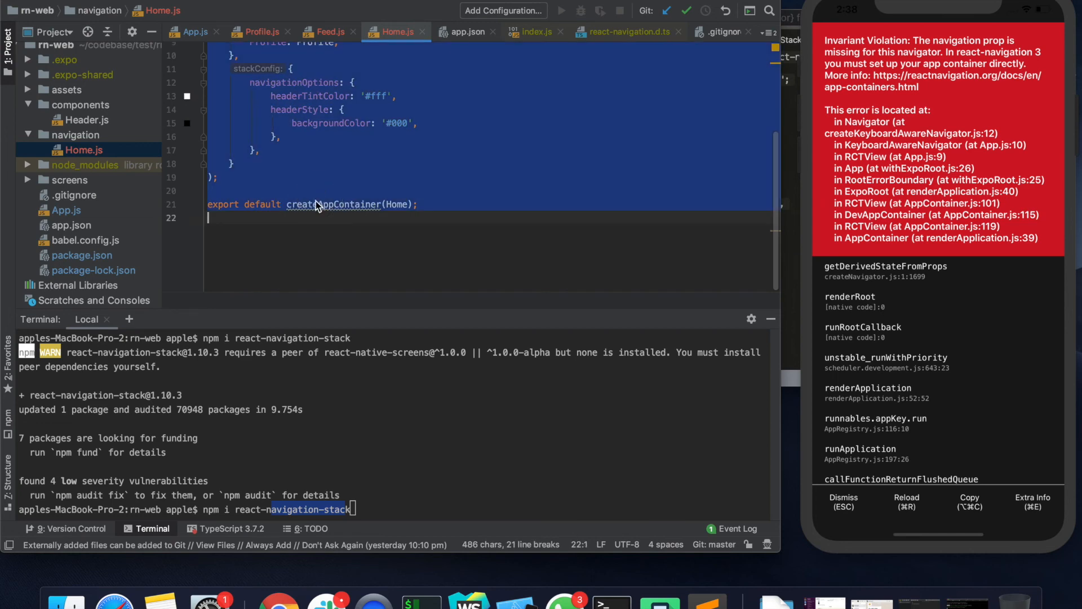
scroll(up, 3)
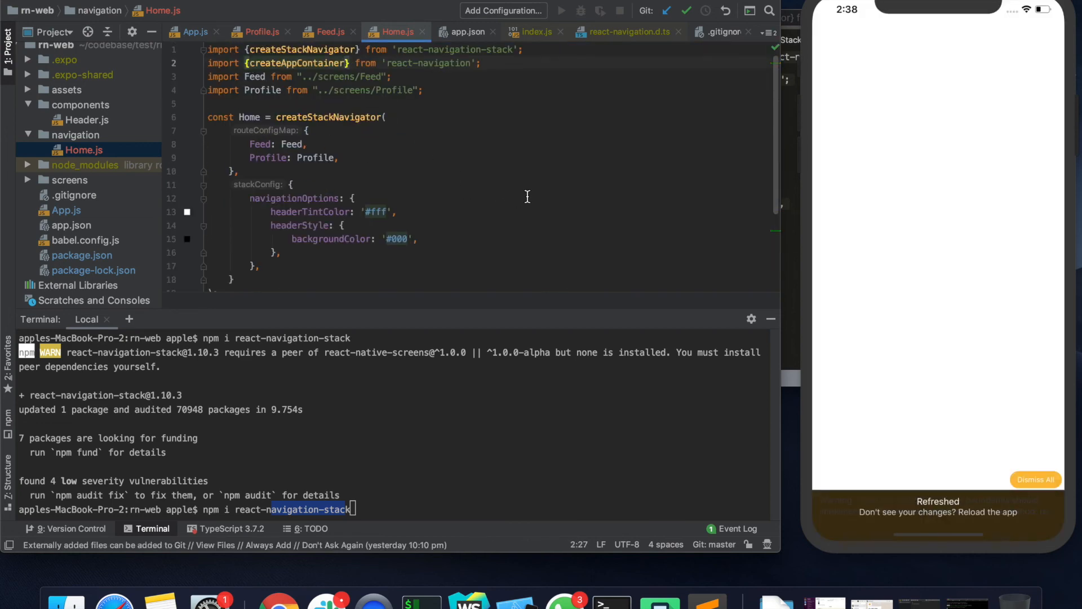
Dismiss all simulator warnings so the Feed screen shows 'This is the feed screen'.
scroll(down, 3)
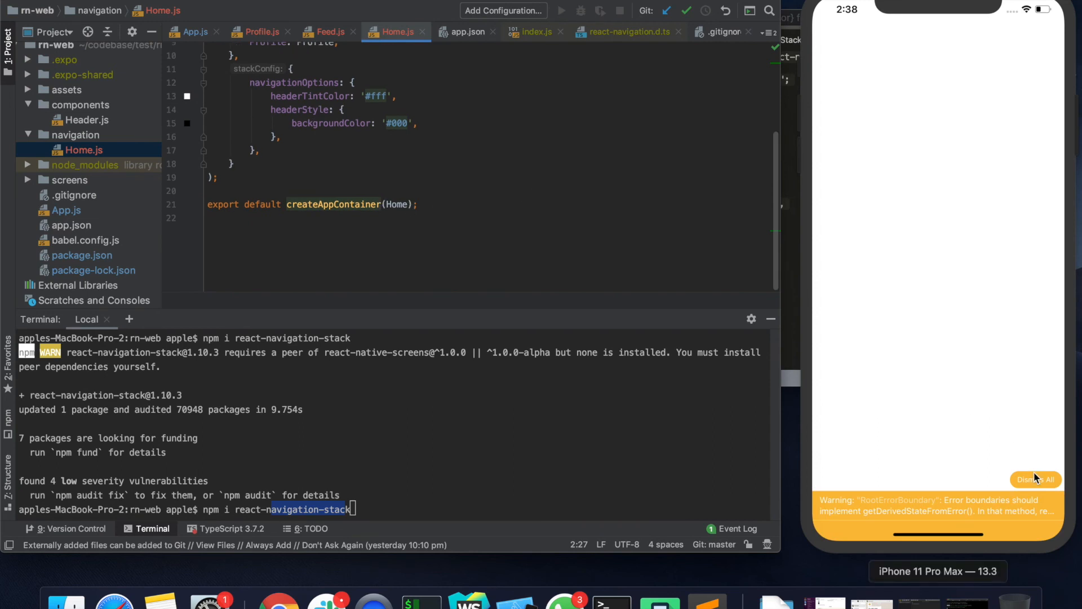
click(1035, 479)
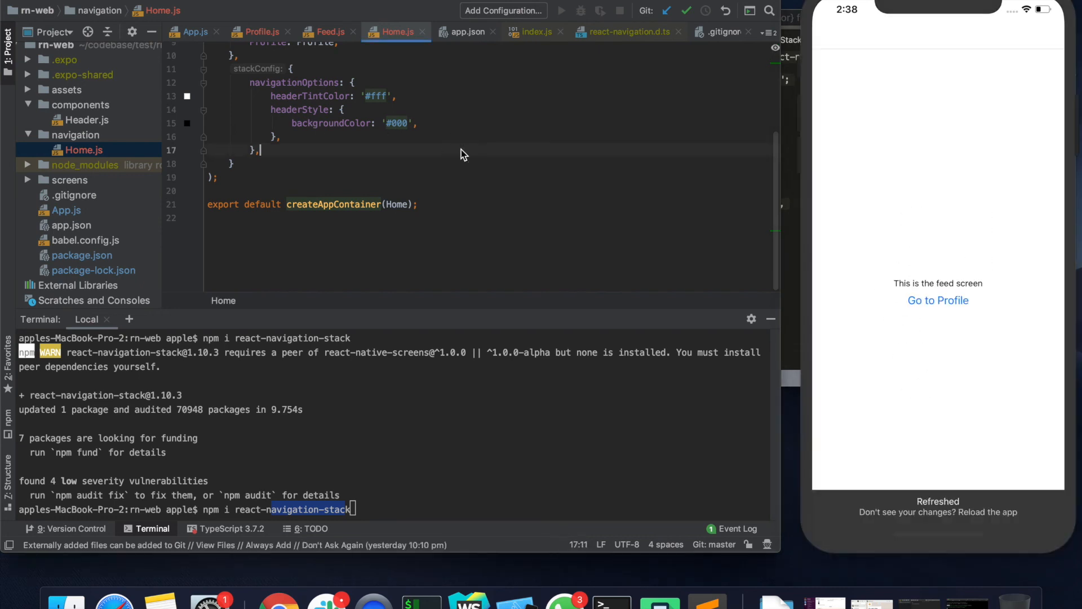
scroll(up, 3)
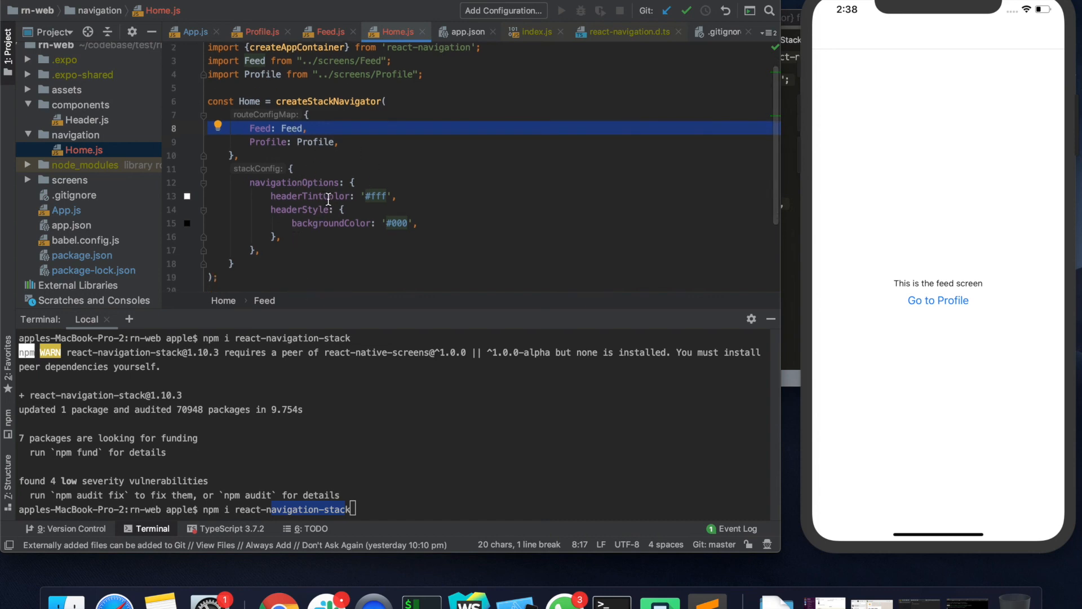
Put the Profile route before Feed, then test going from Profile to Feed and back.
click(333, 142)
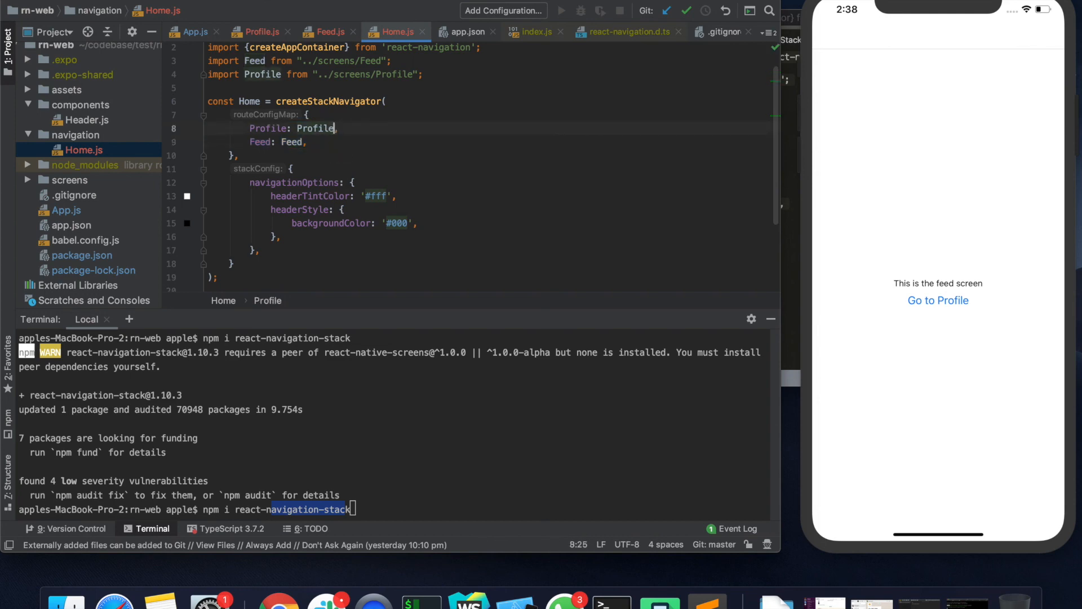
click(938, 299)
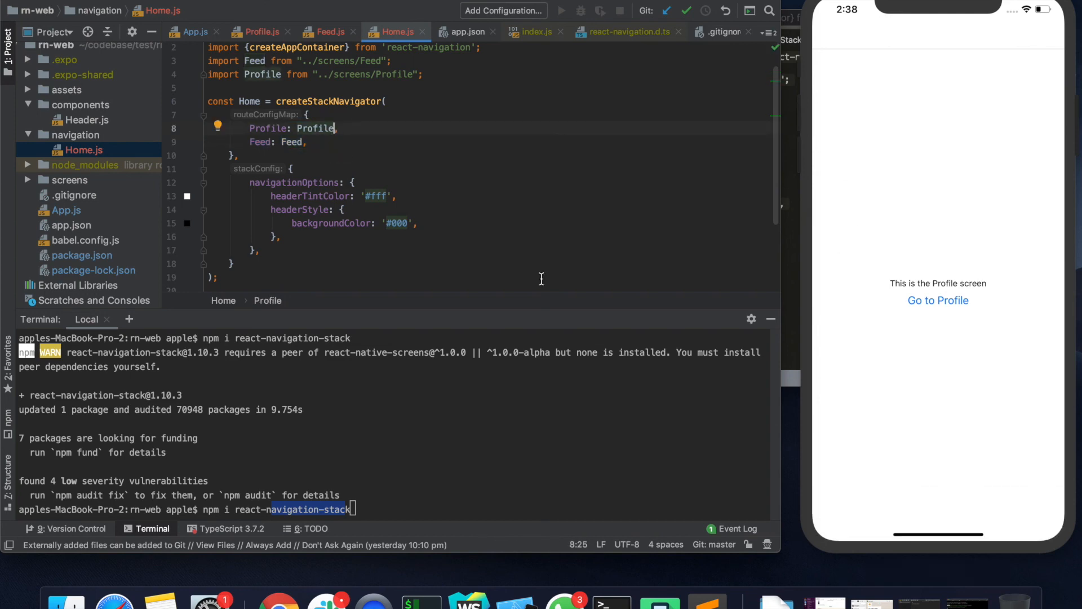
mouse_move(940, 312)
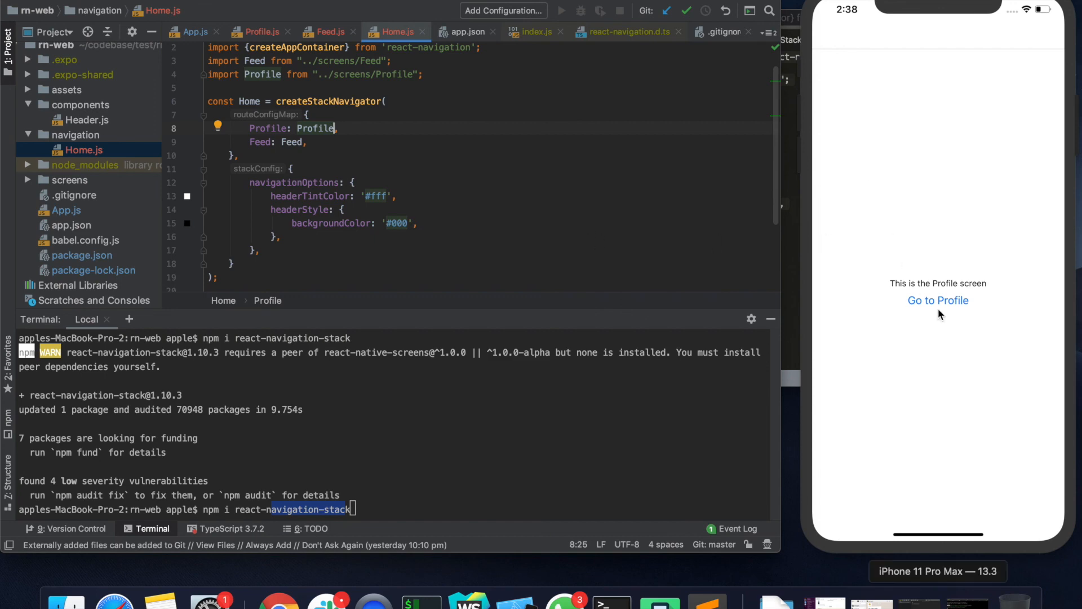
click(938, 299)
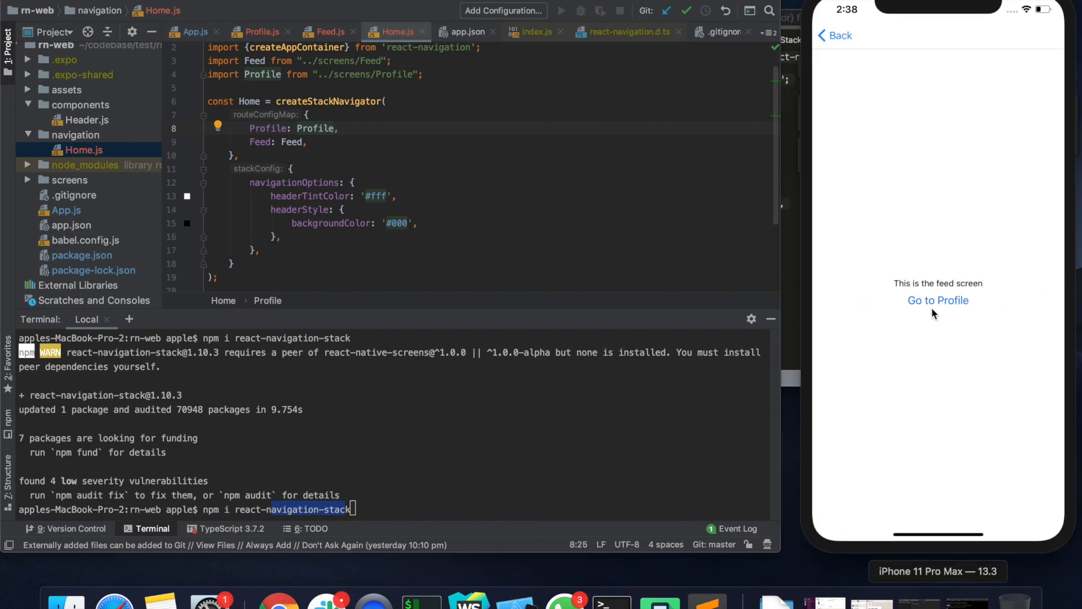
click(937, 299)
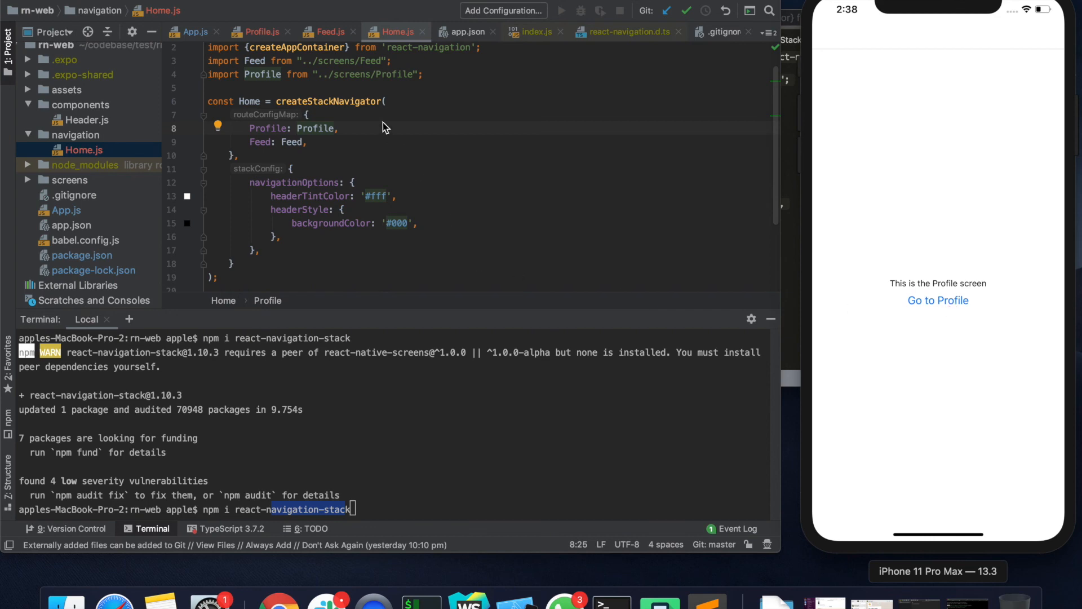
click(261, 31)
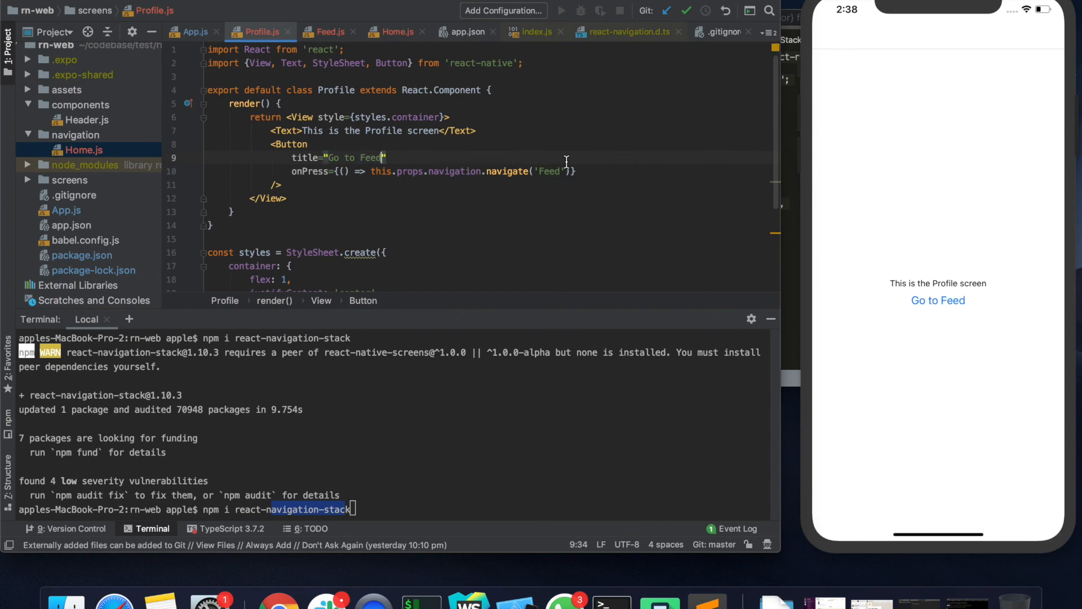
Title the Profile button 'Go to Feed' with navigate('Feed'), then test it and Back.
click(937, 299)
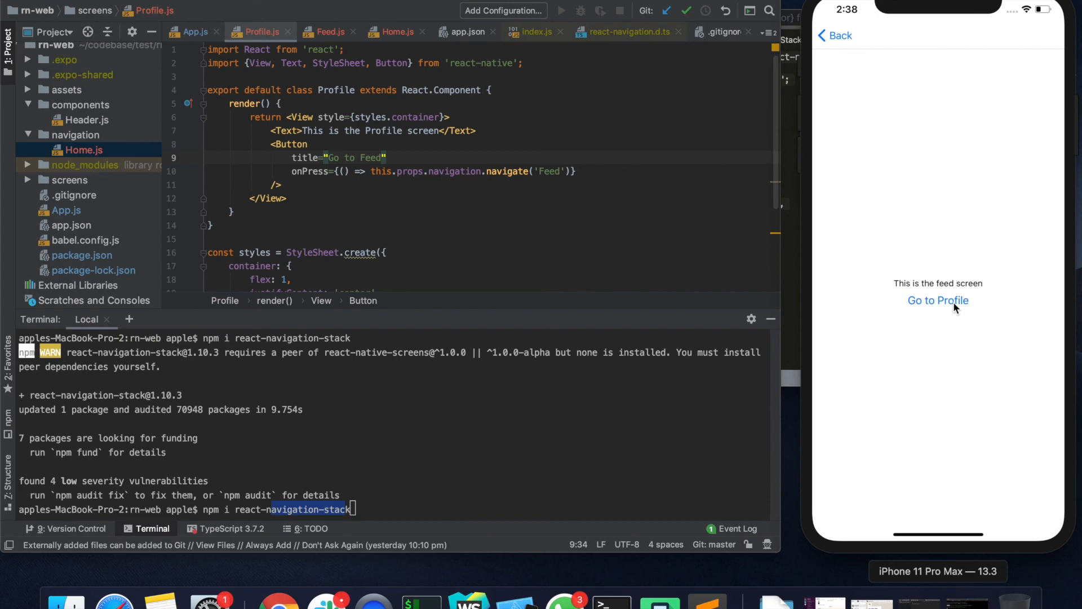
mouse_move(888, 216)
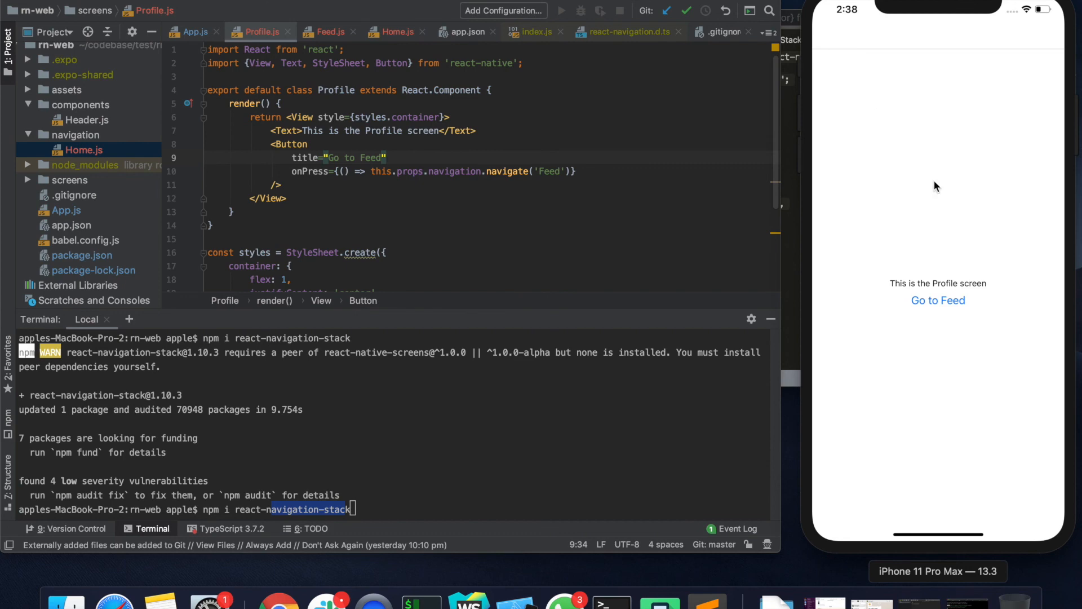
click(938, 299)
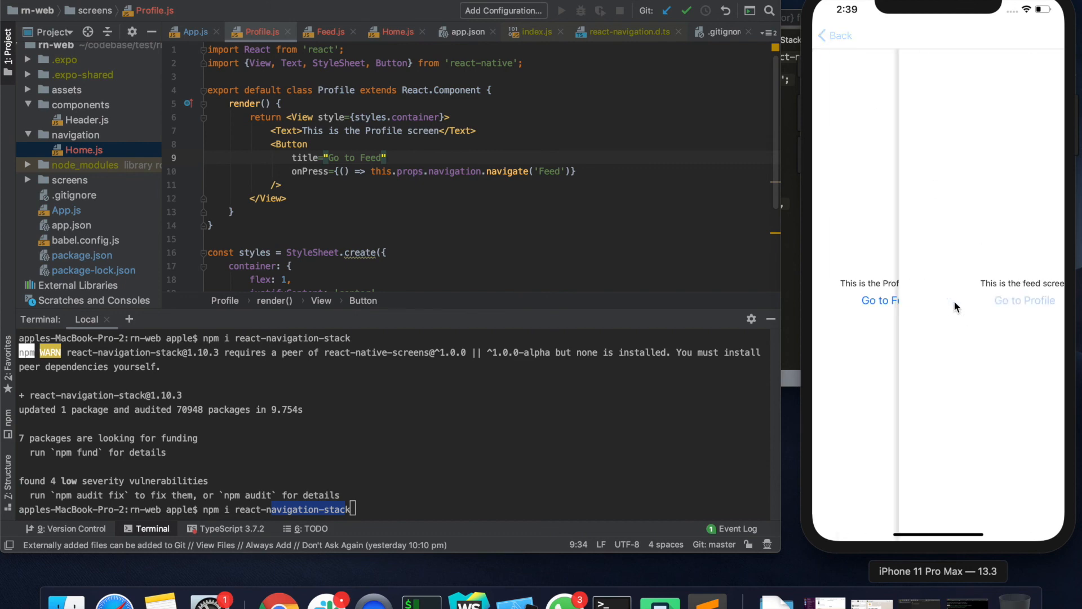
click(834, 35)
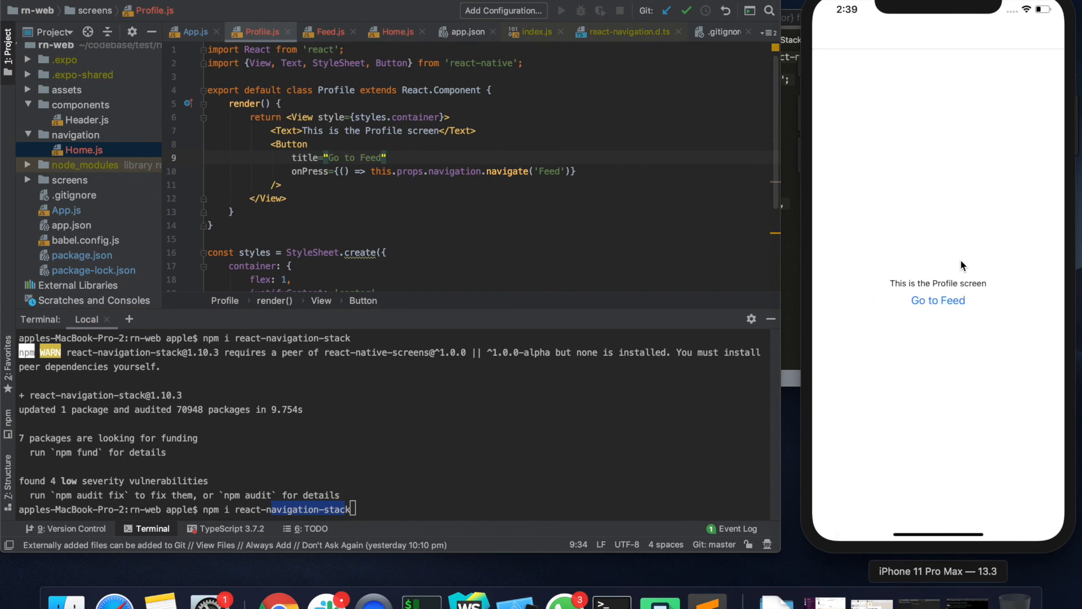